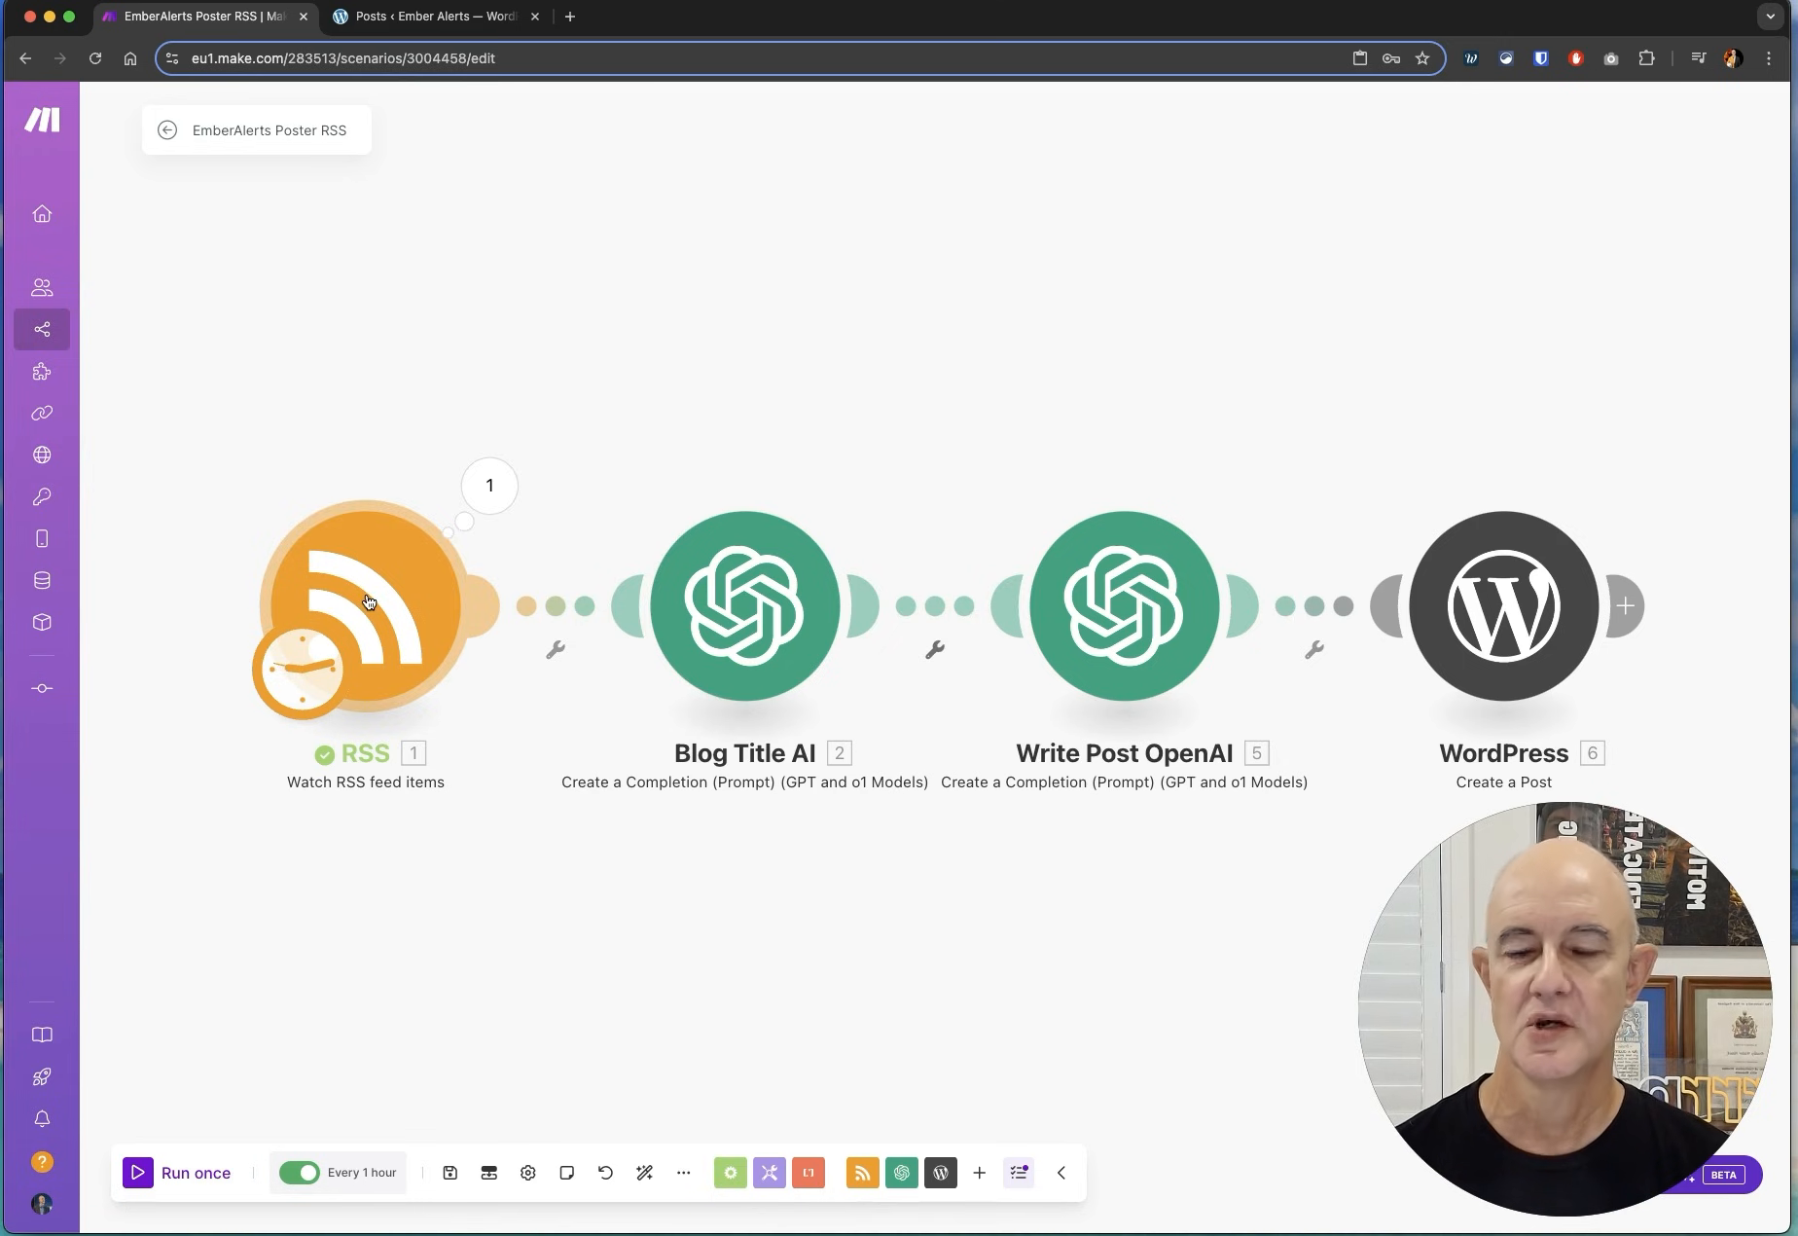
- Bring up the Blog Title AI module's settings in the scenario
click(365, 602)
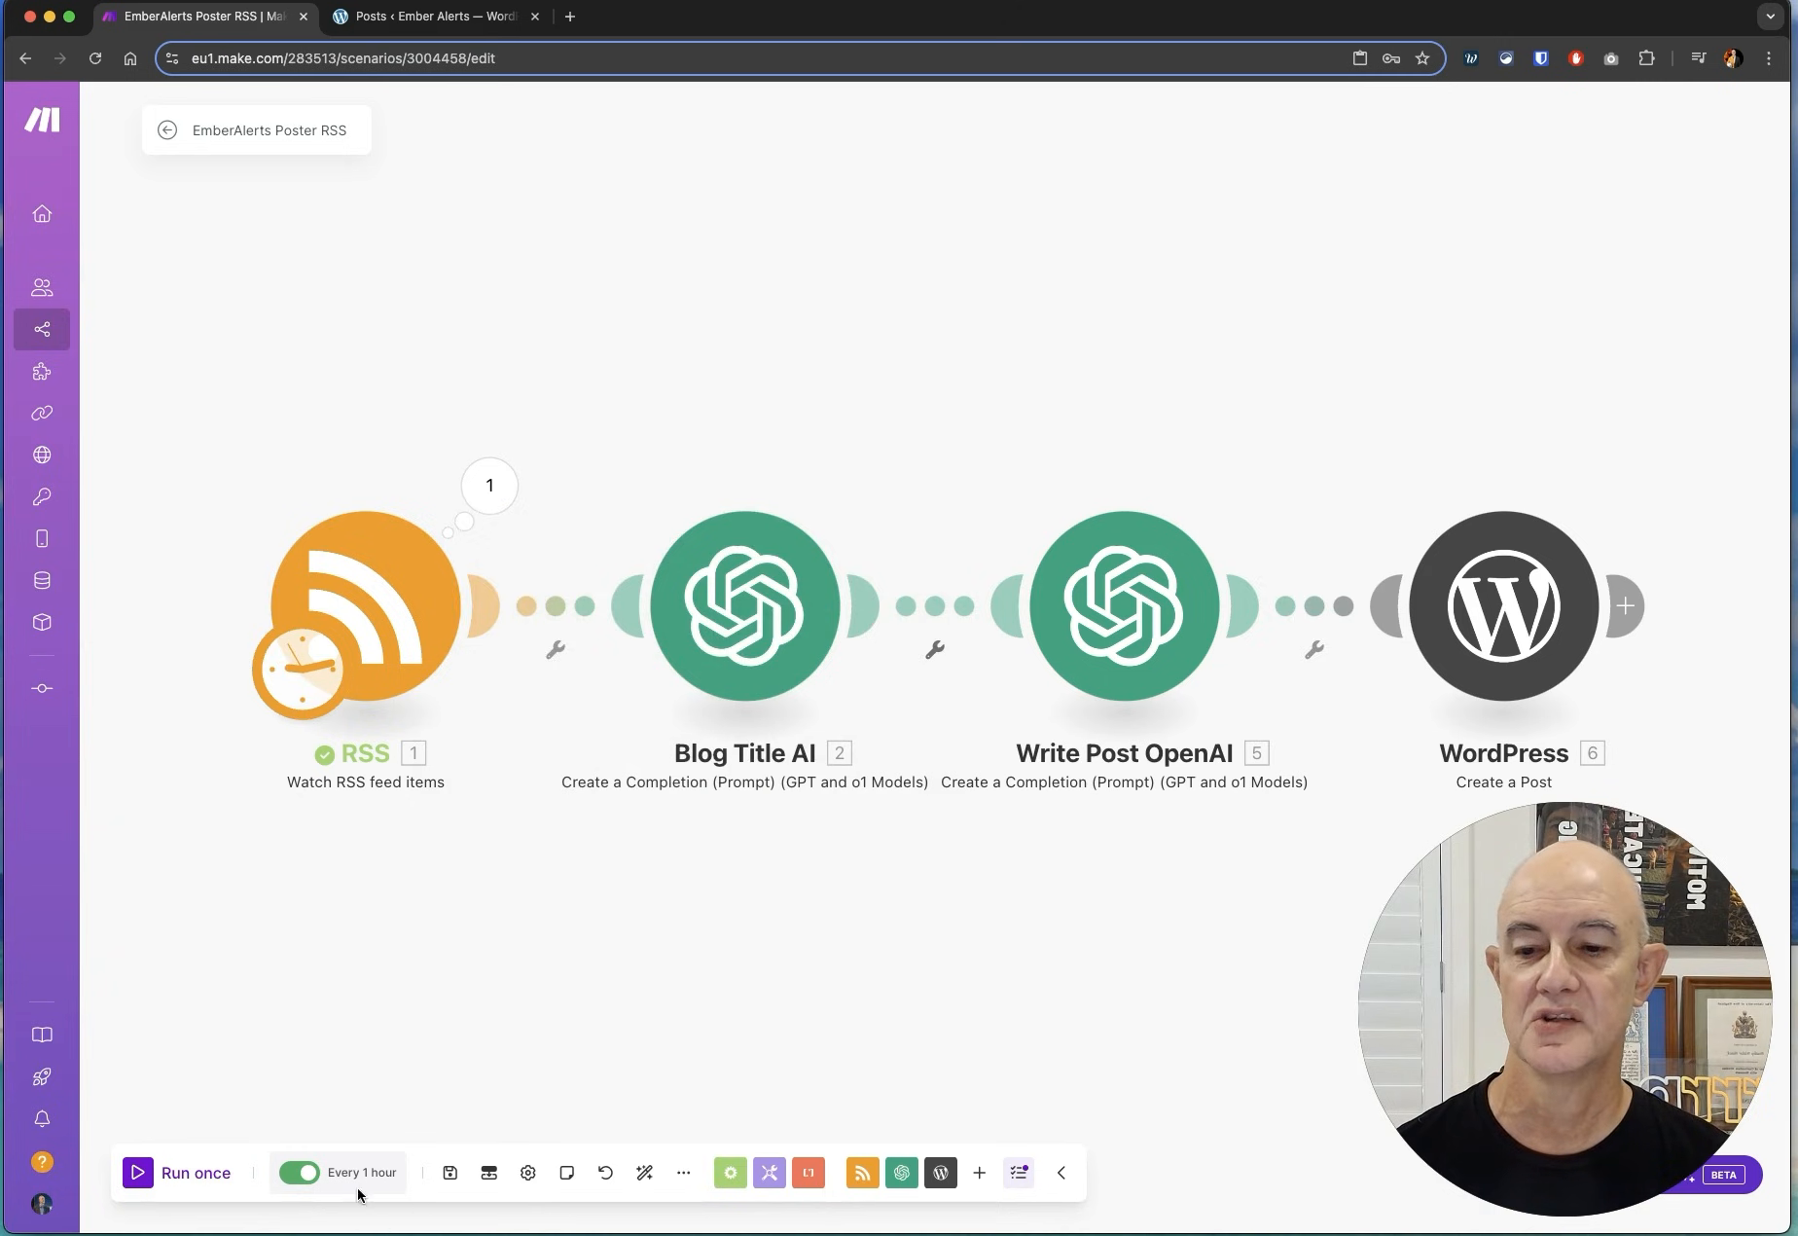
click(360, 1172)
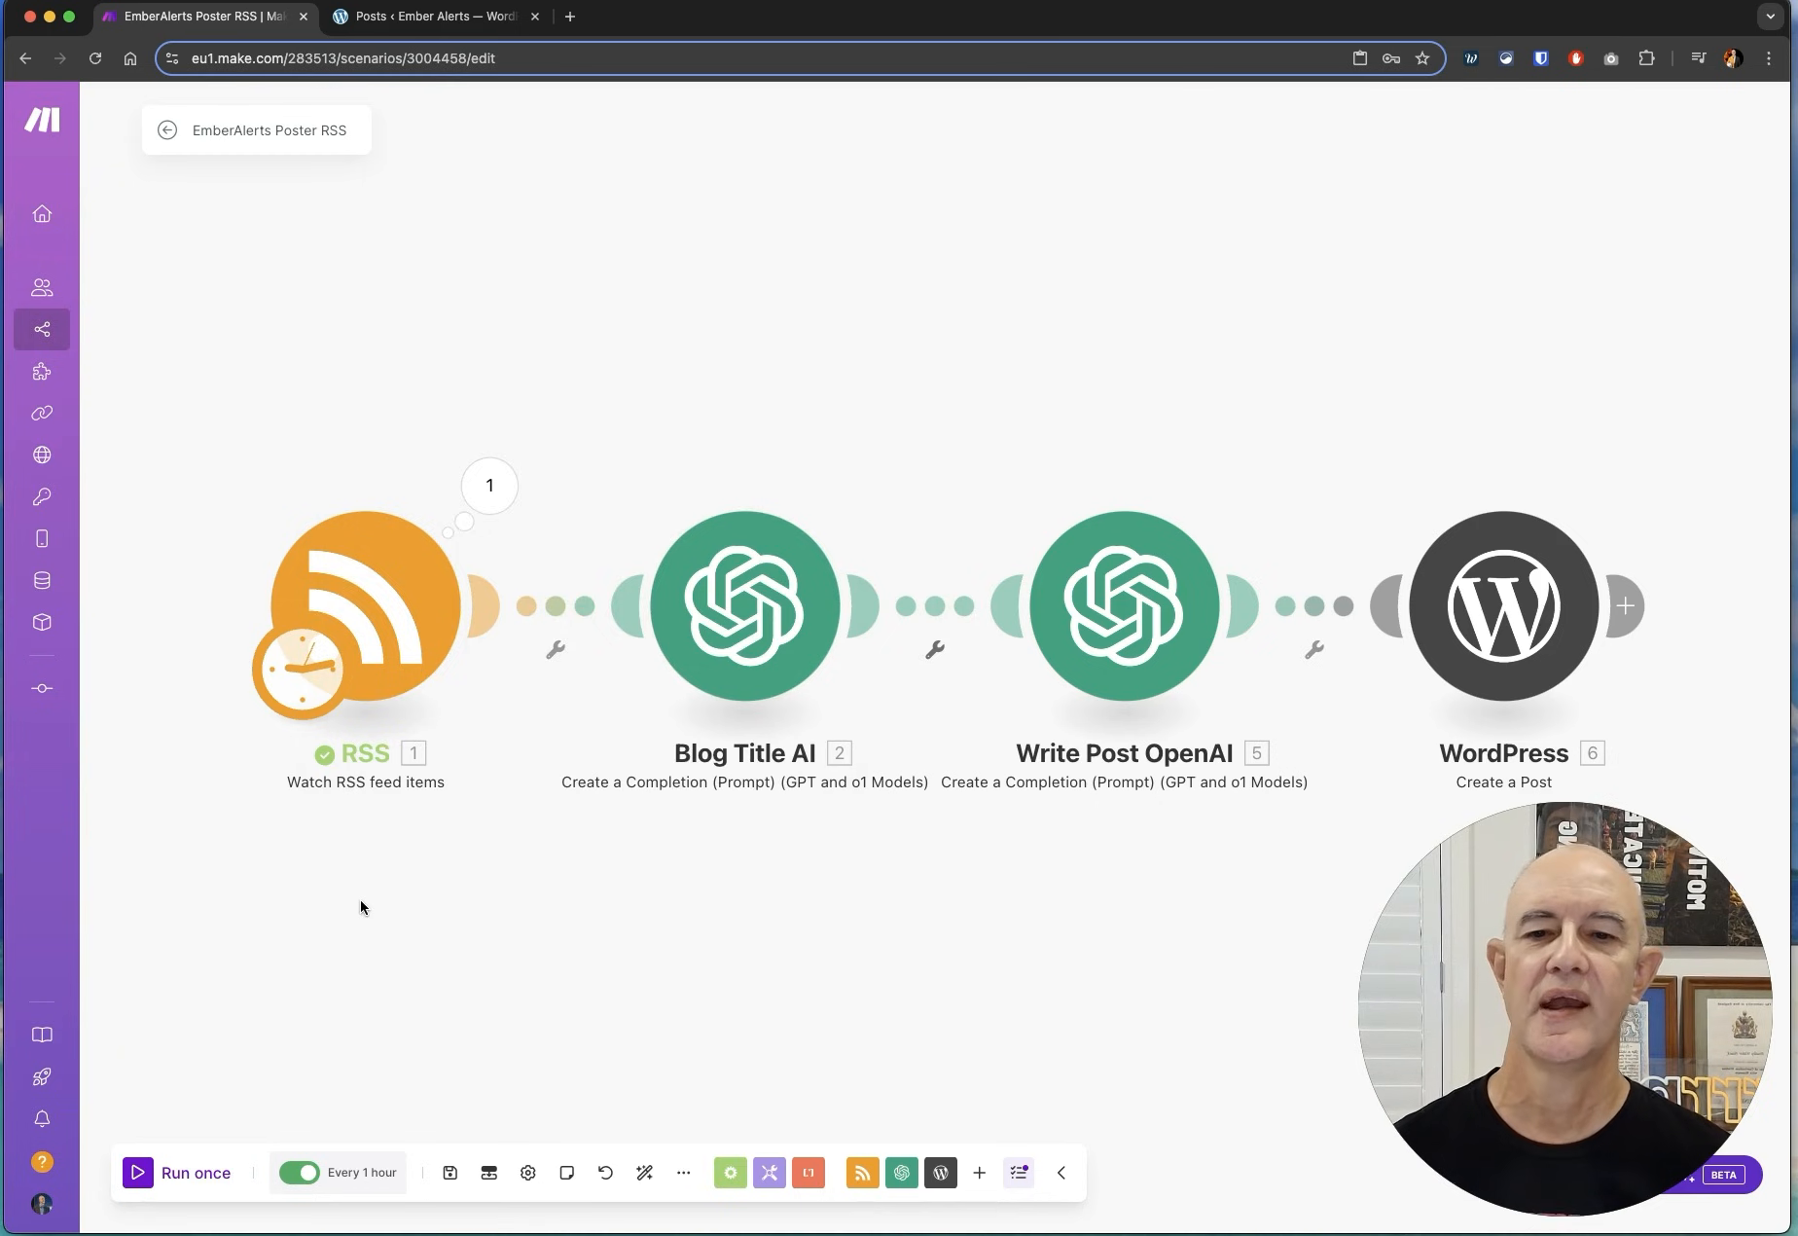
mouse_move(744, 605)
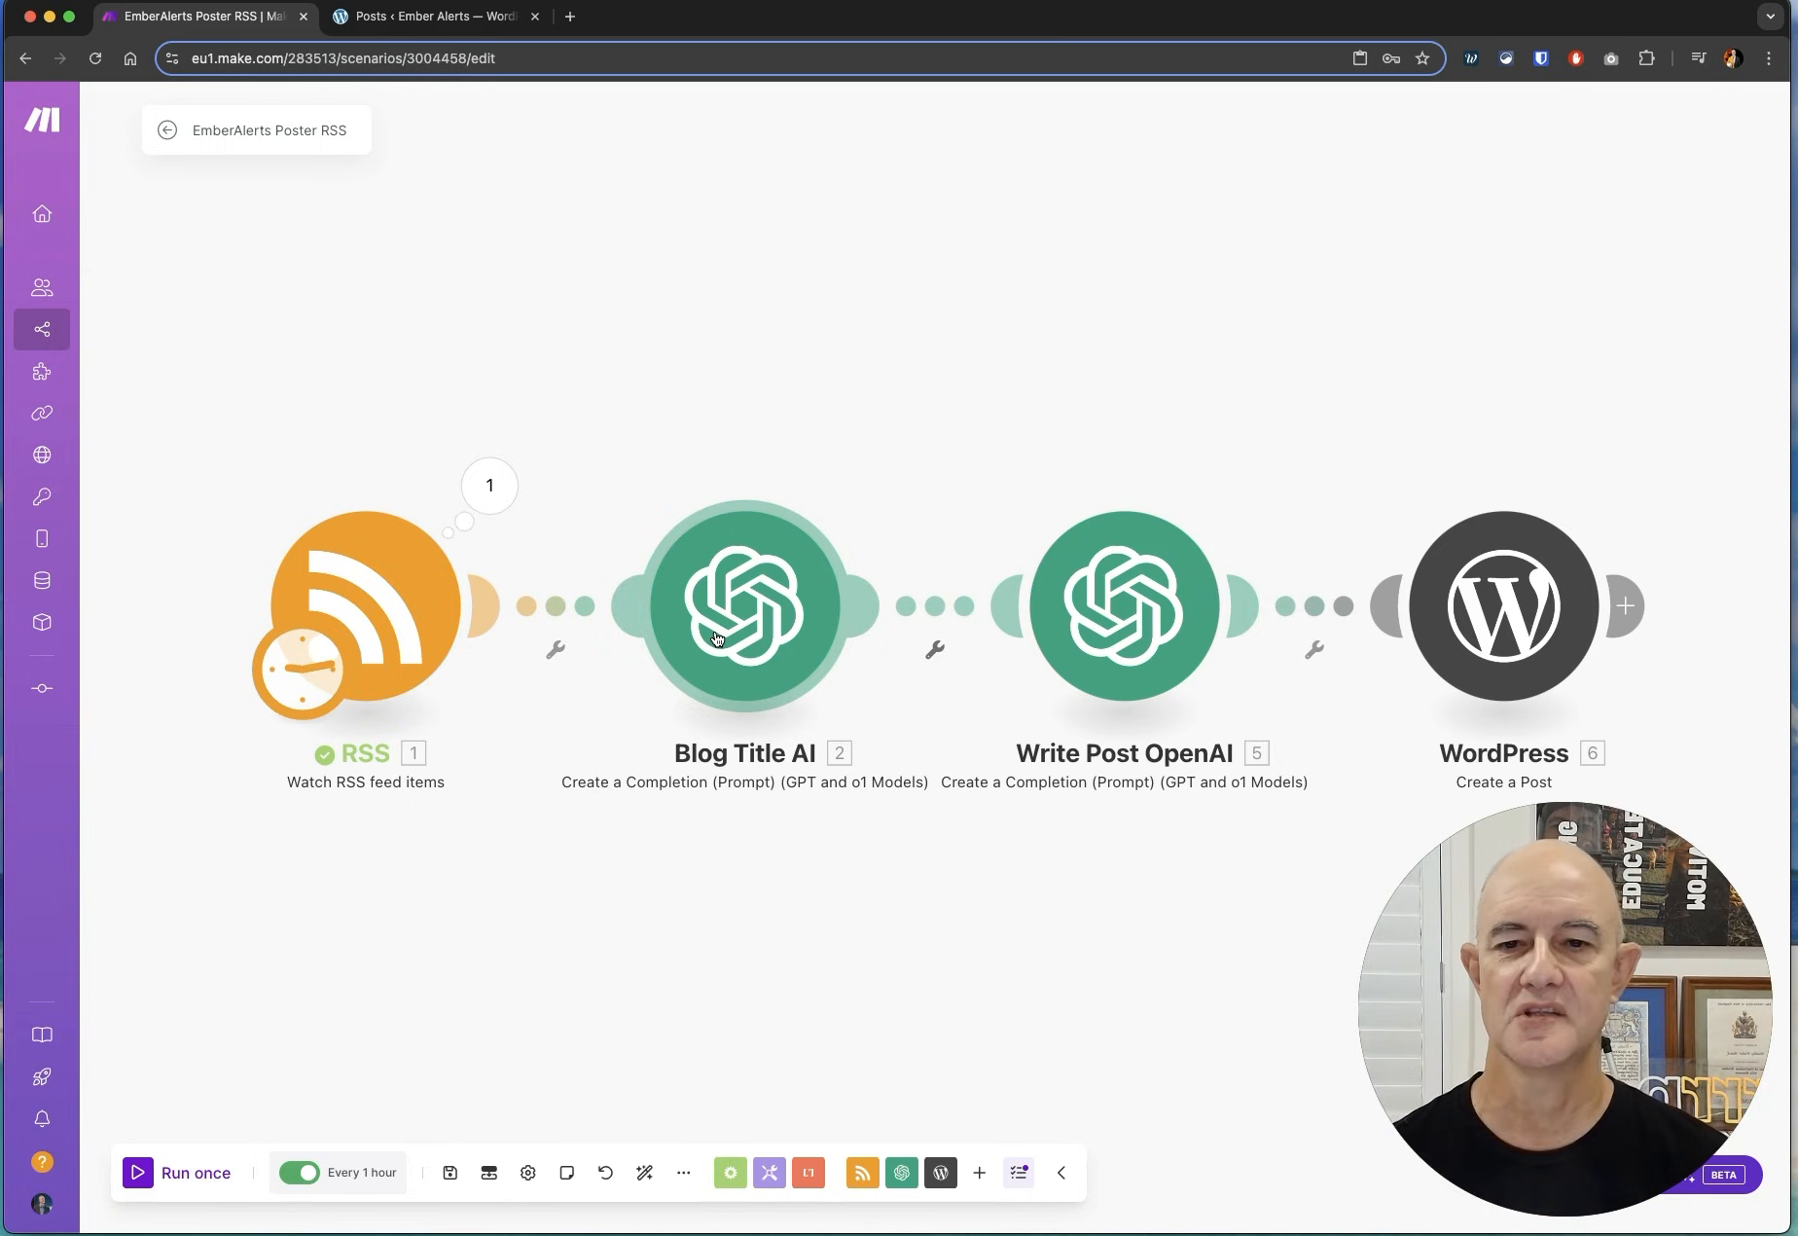
click(743, 604)
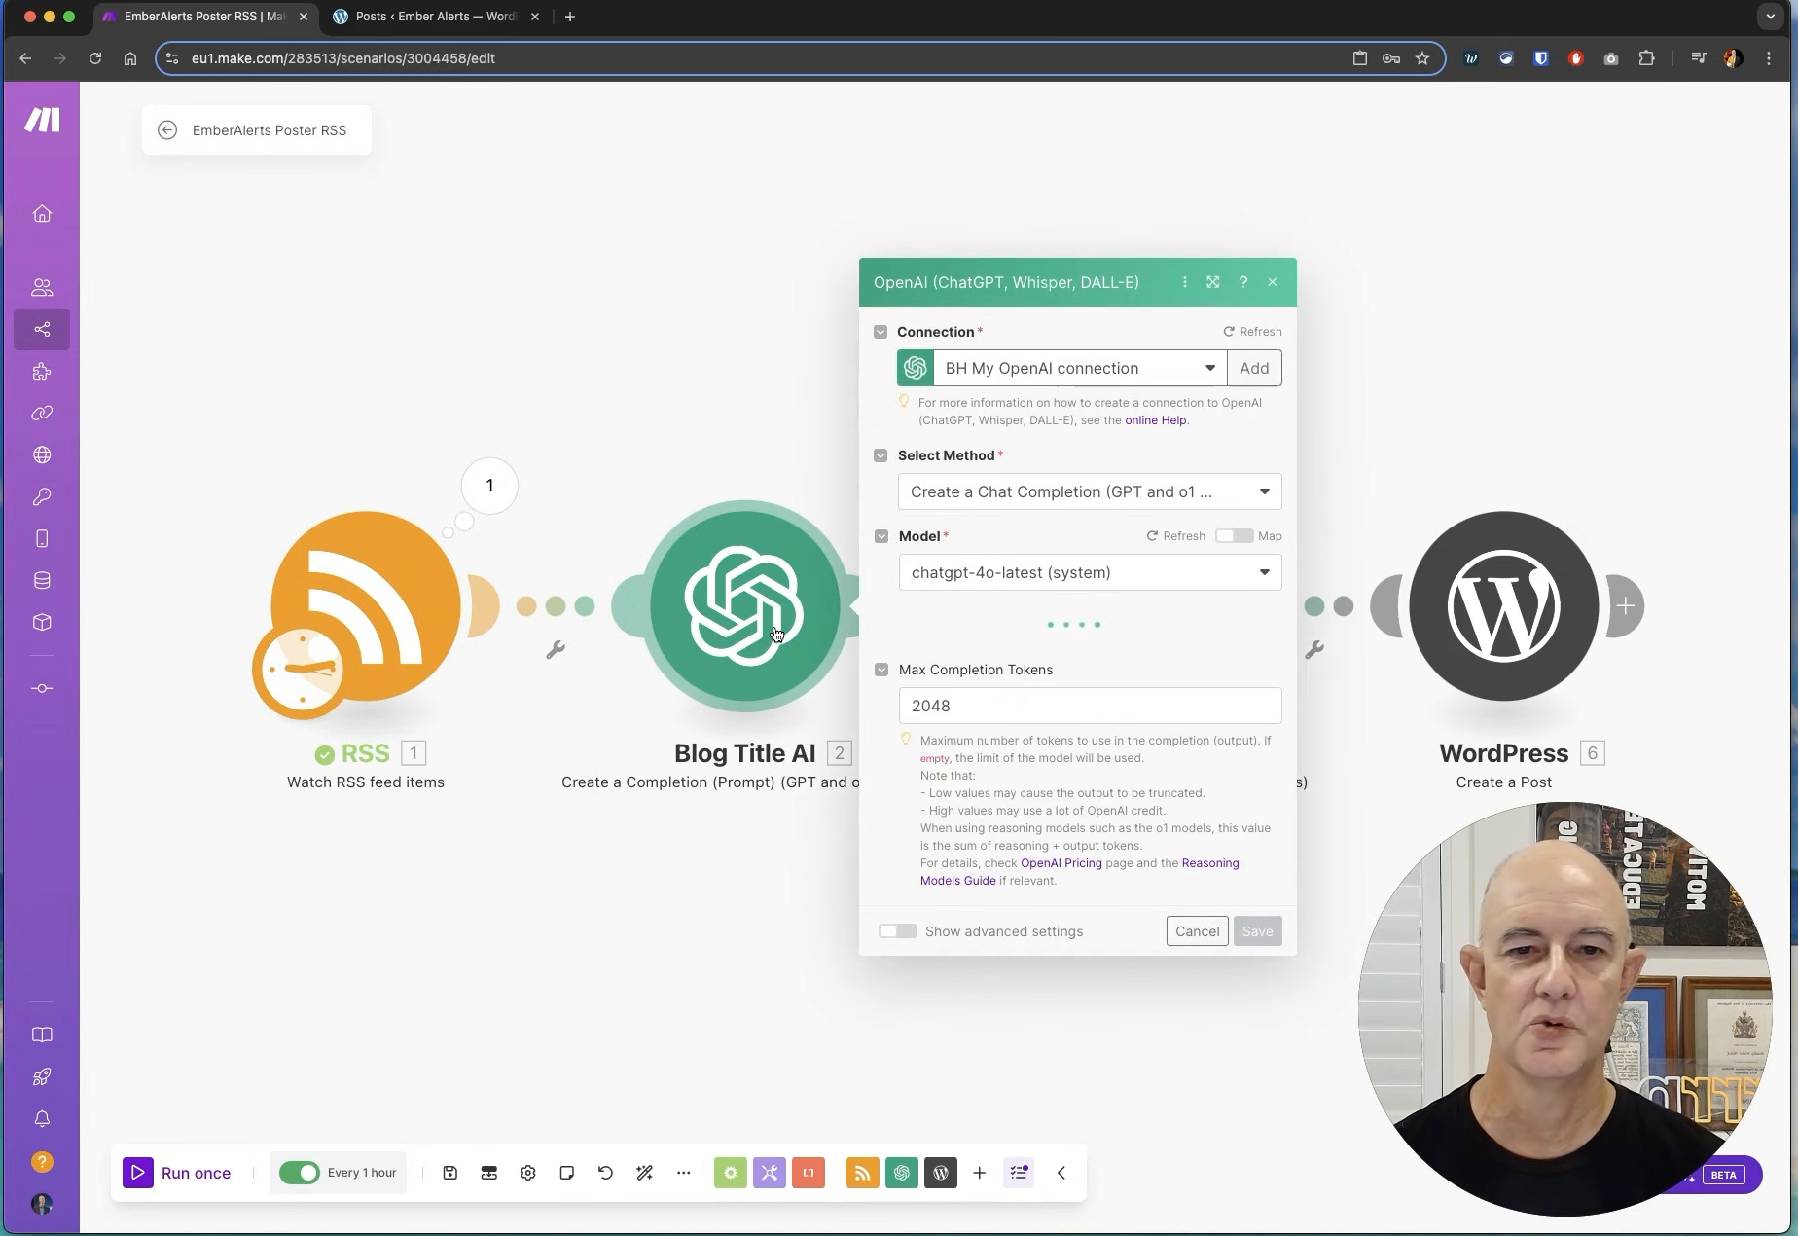
mouse_move(1116, 708)
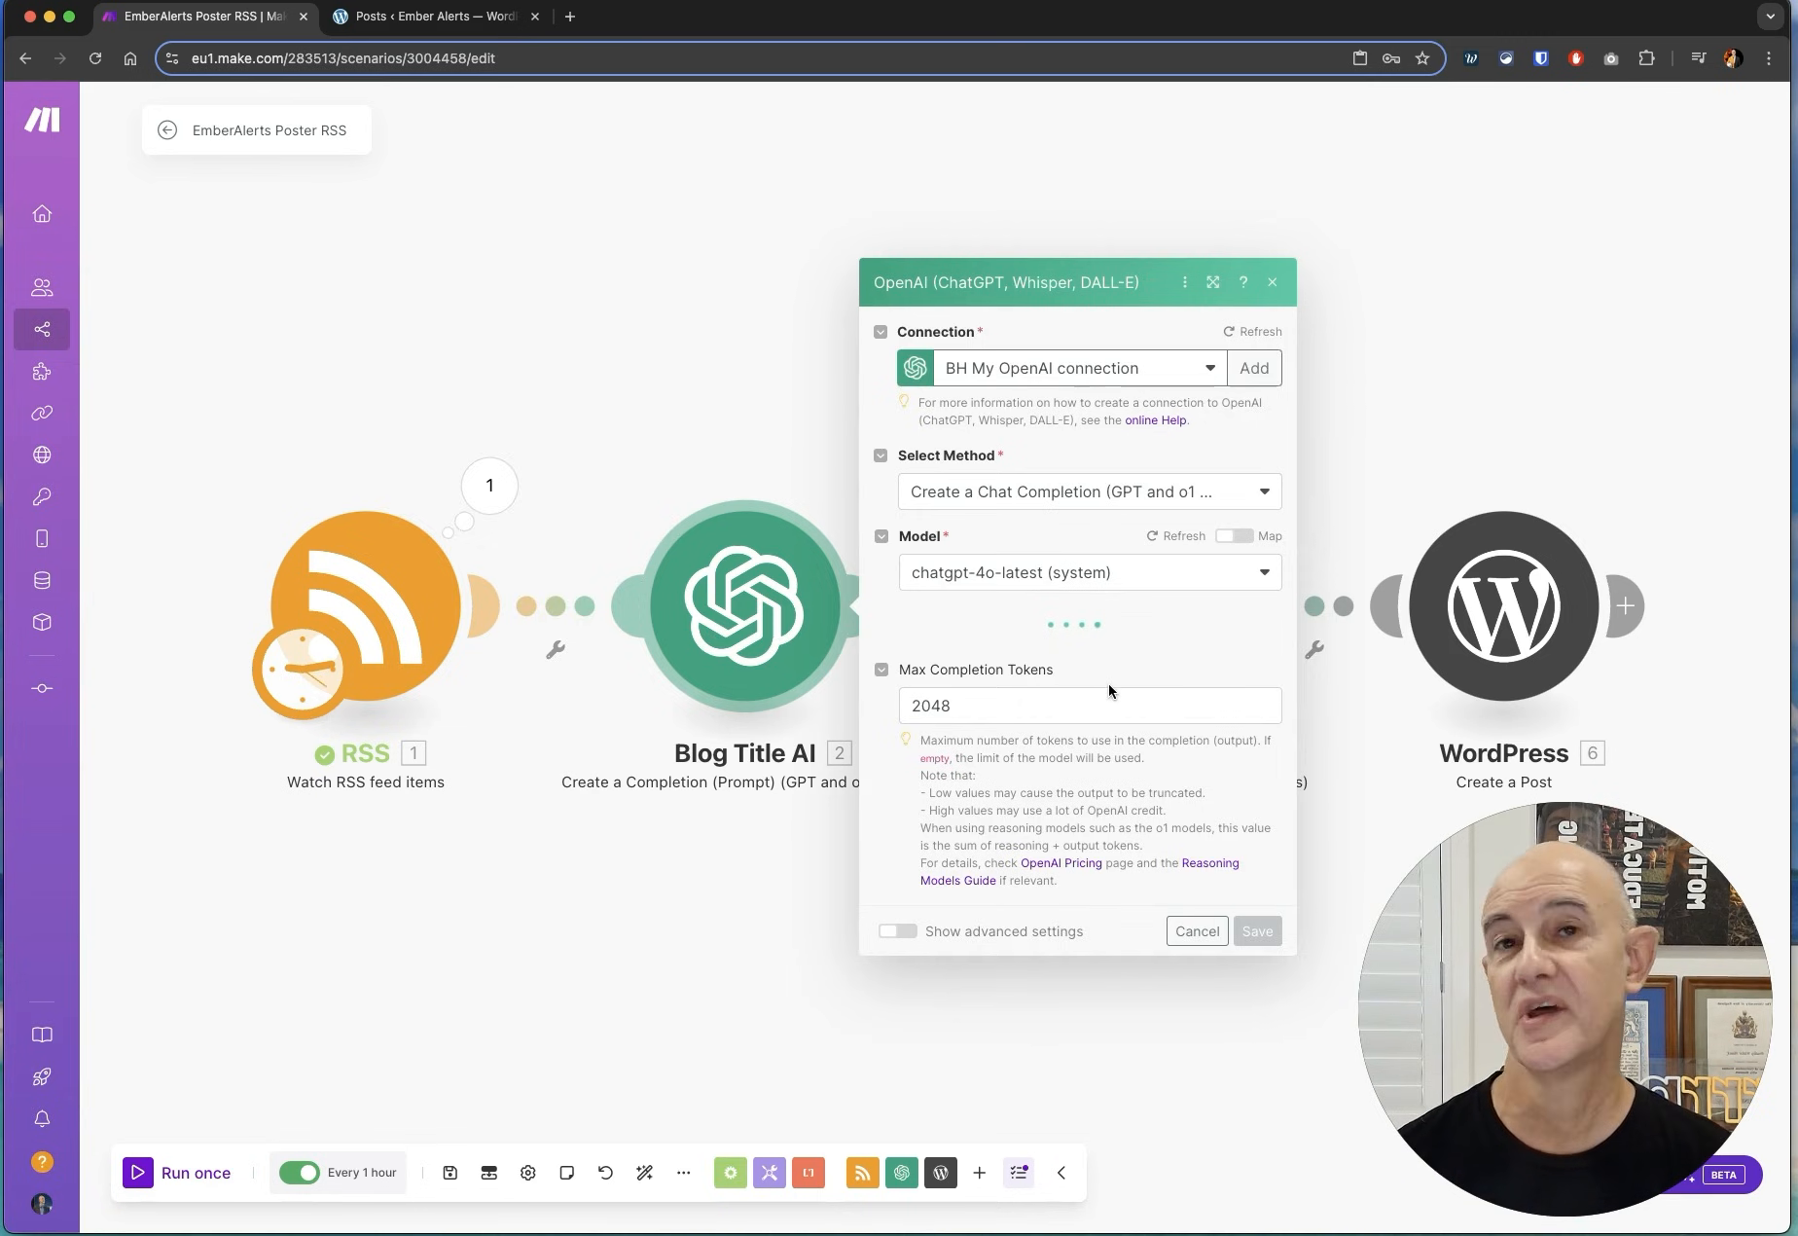
mouse_move(1109, 658)
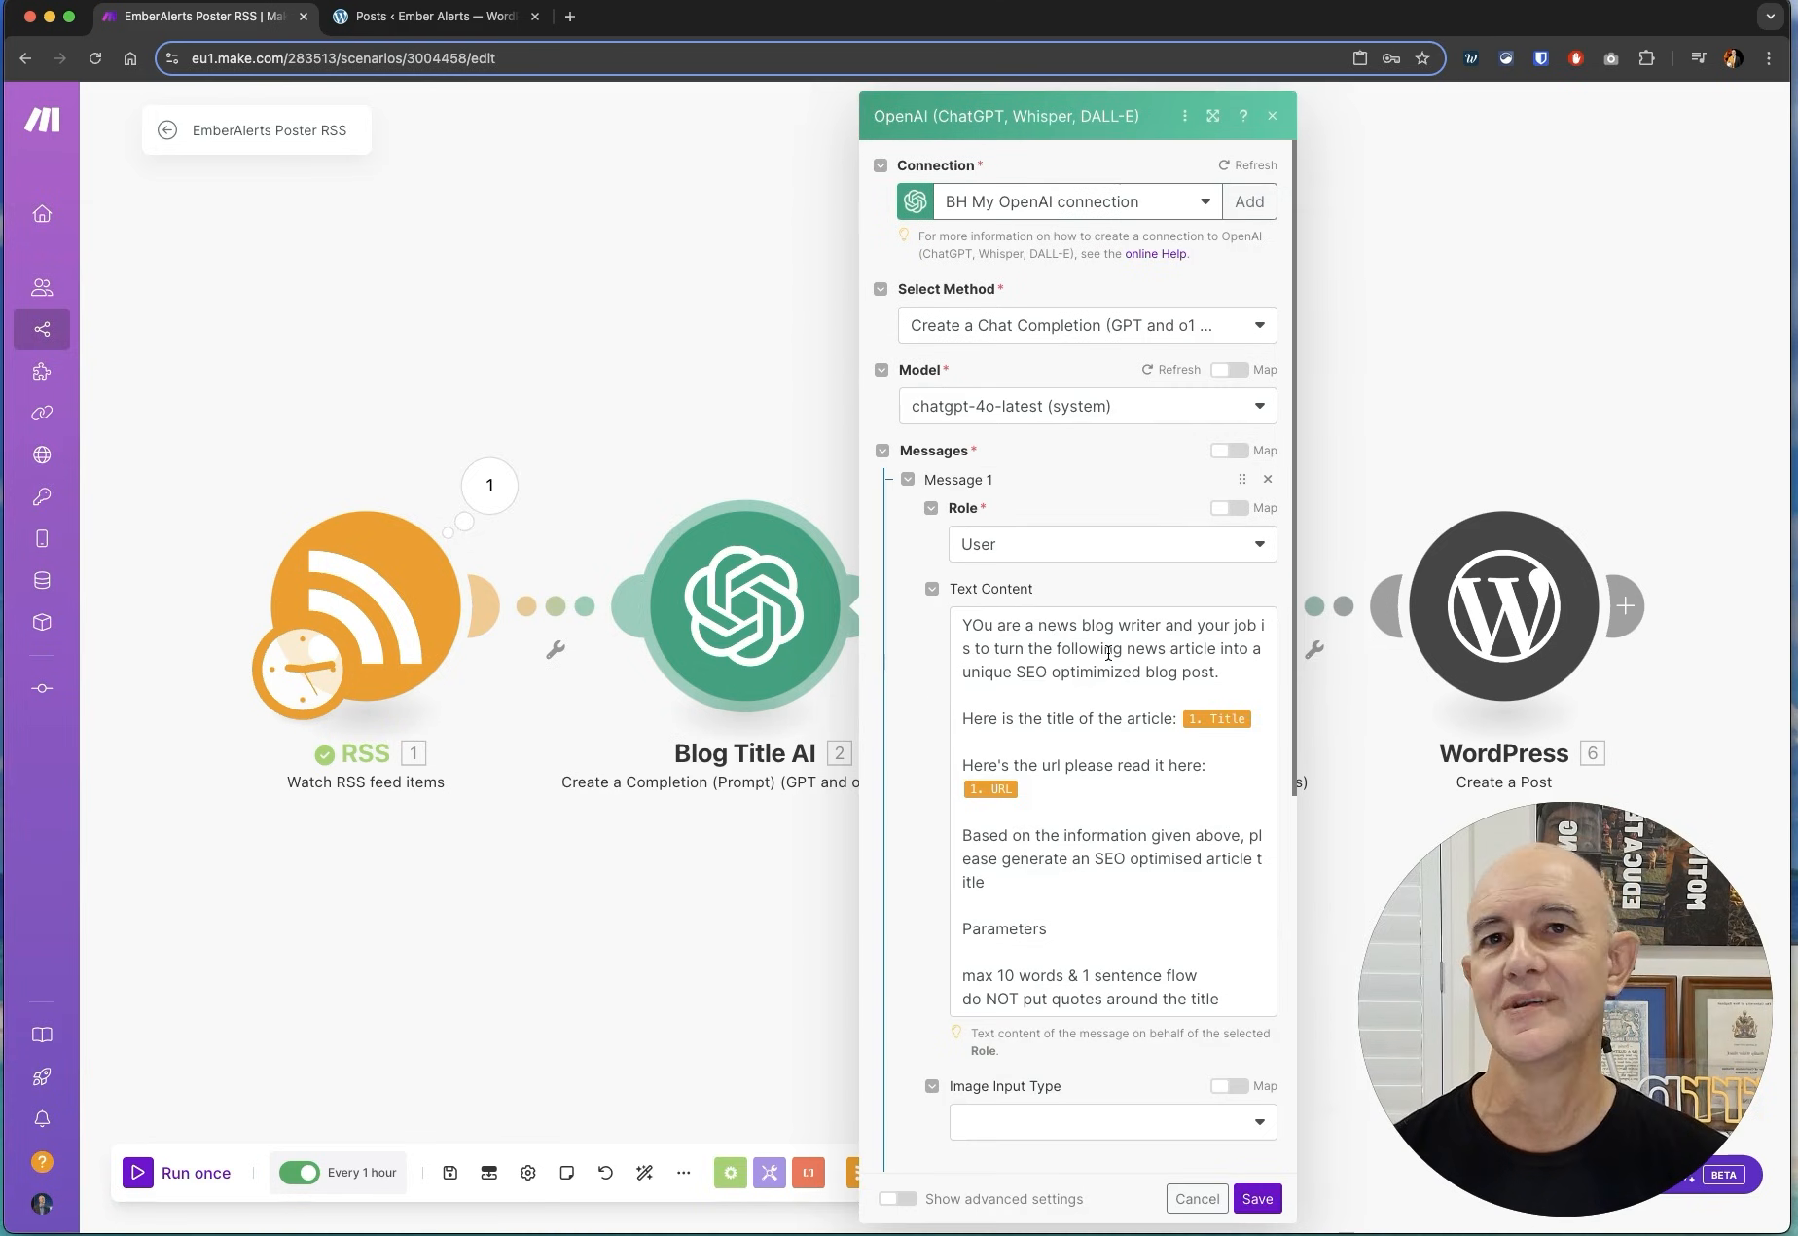
- Reword the Text Content prompt to end with 'blog post title.' and review the rest of the settings
click(1194, 1197)
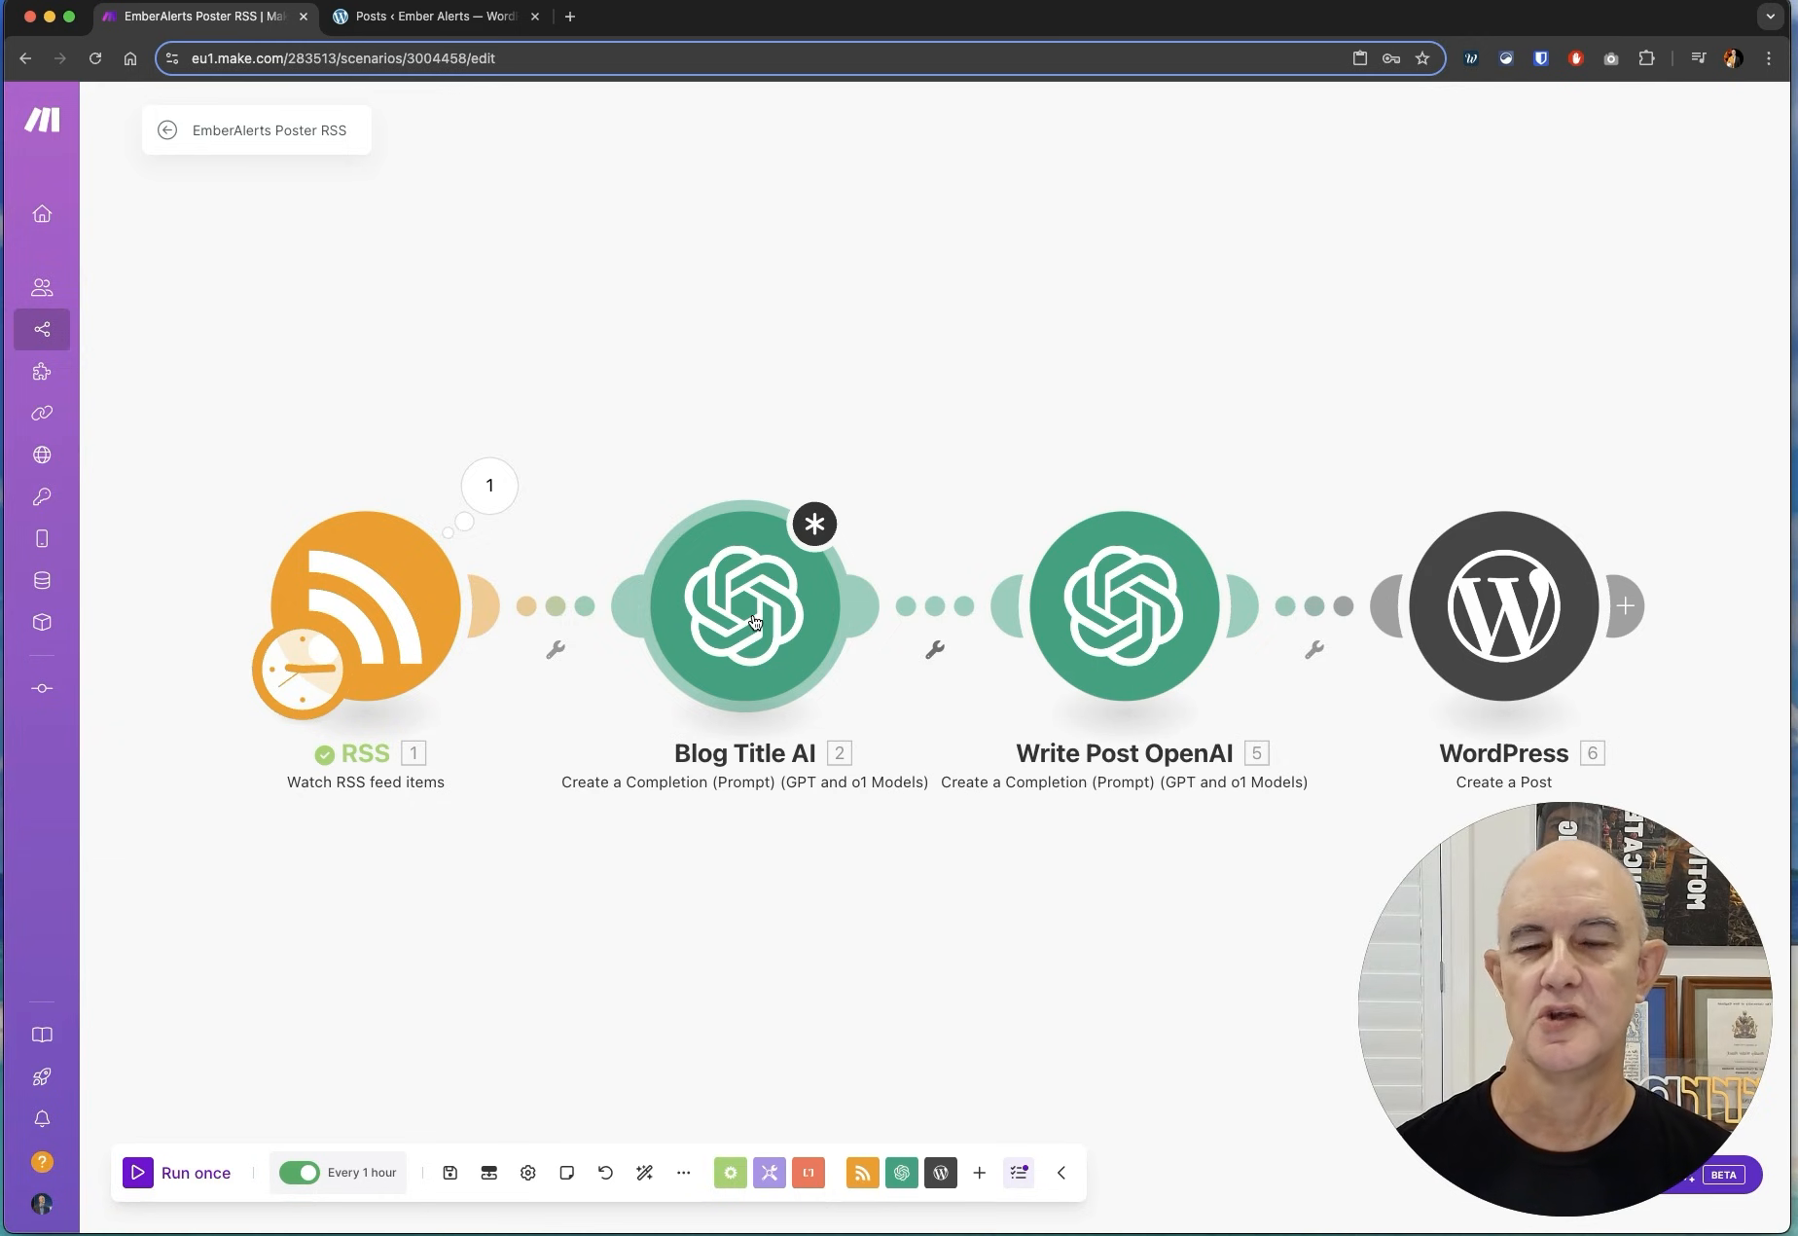
click(744, 605)
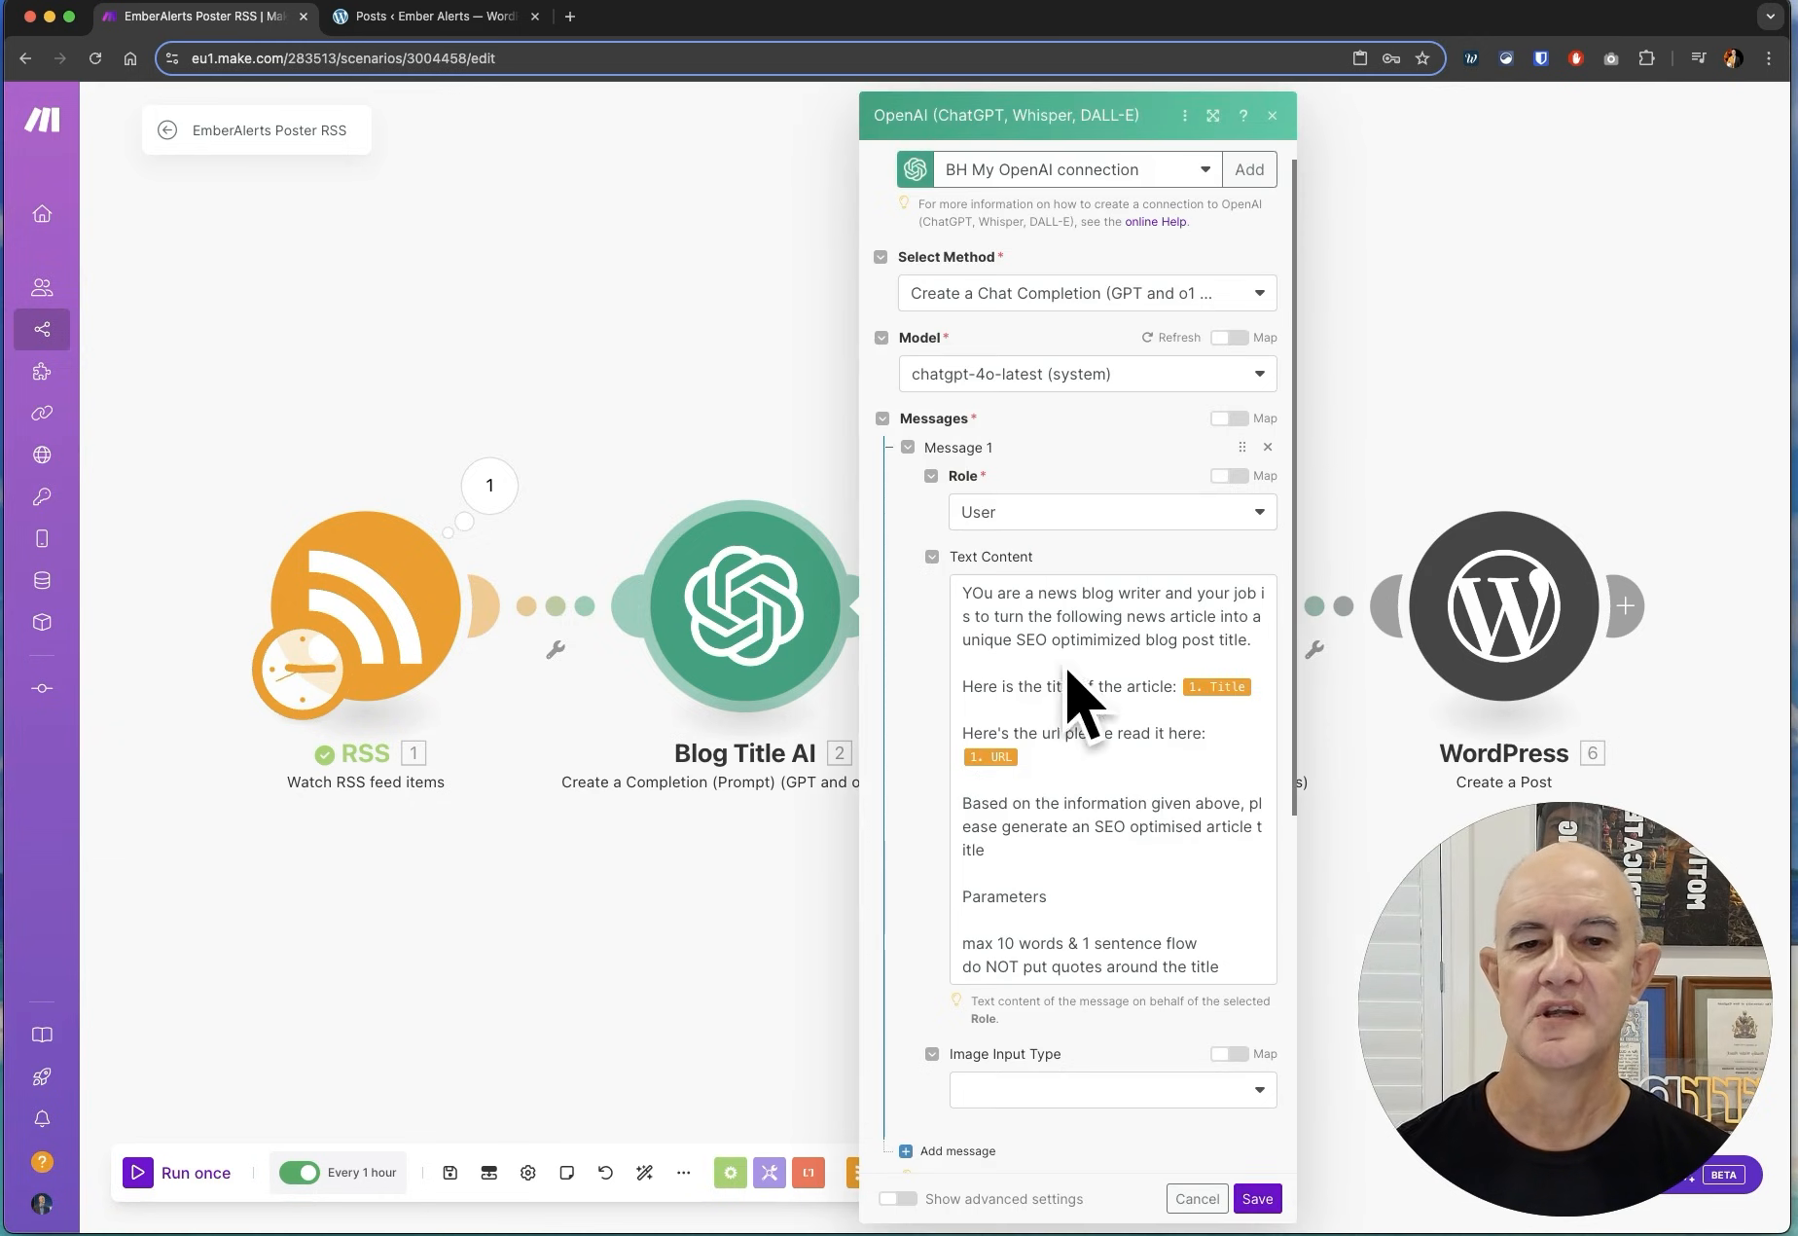
scroll(down, 3)
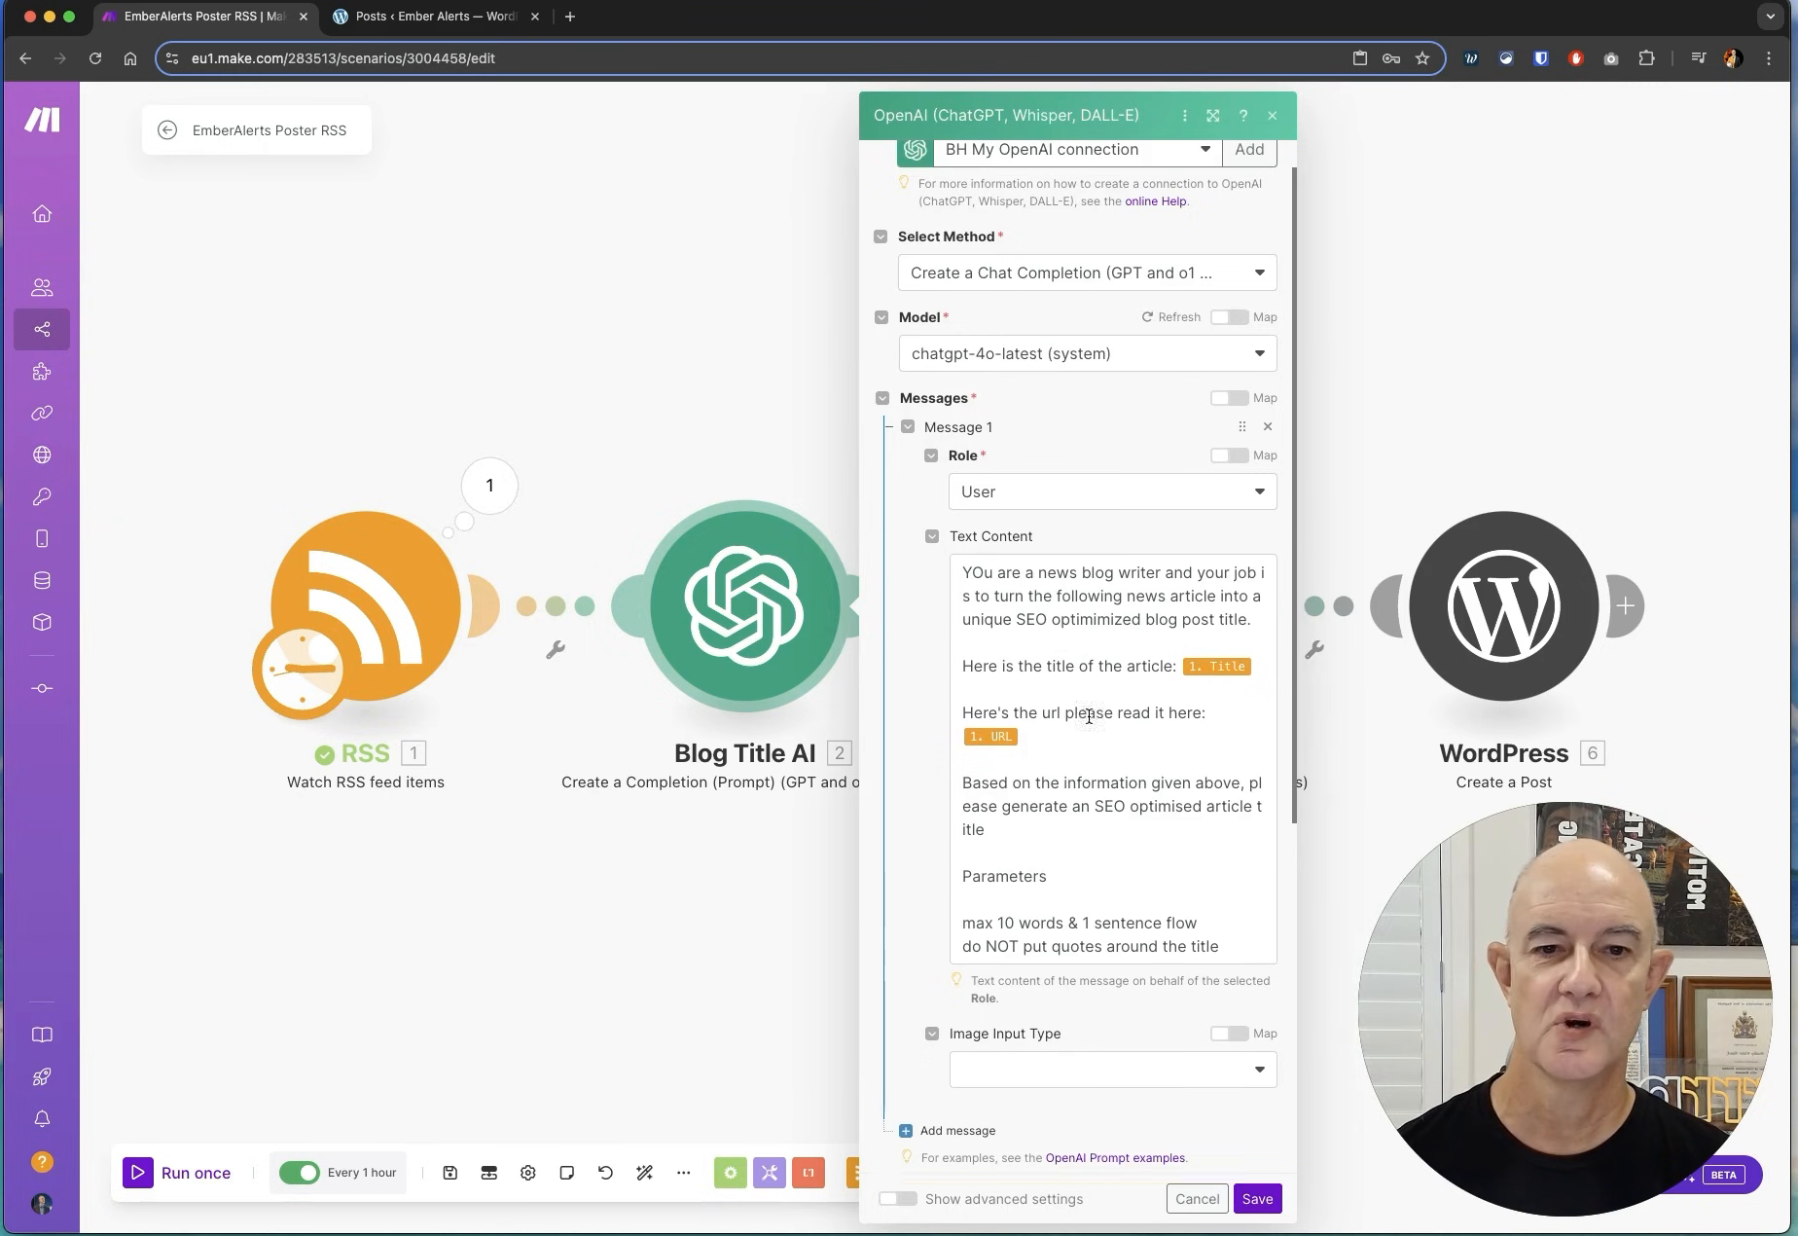
scroll(down, 3)
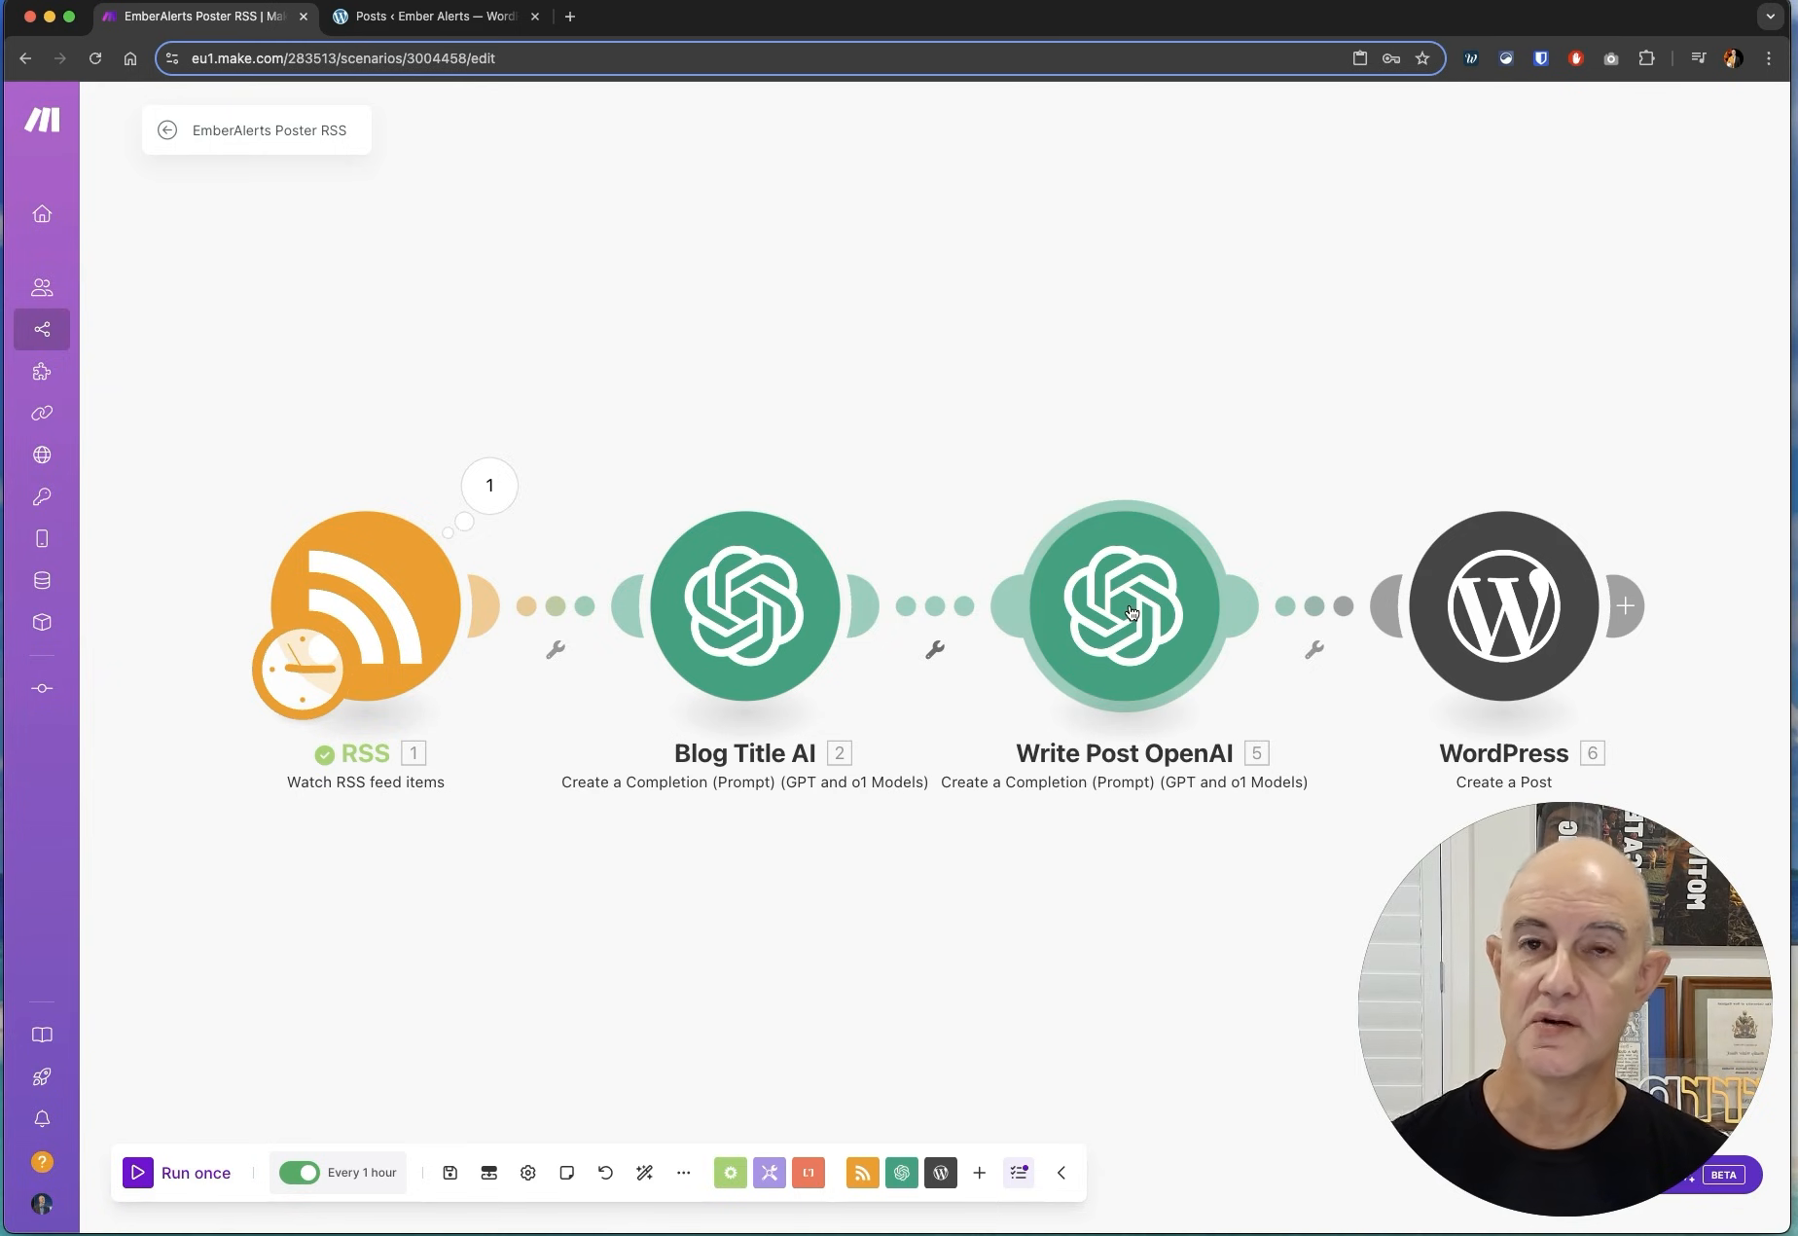
click(1123, 605)
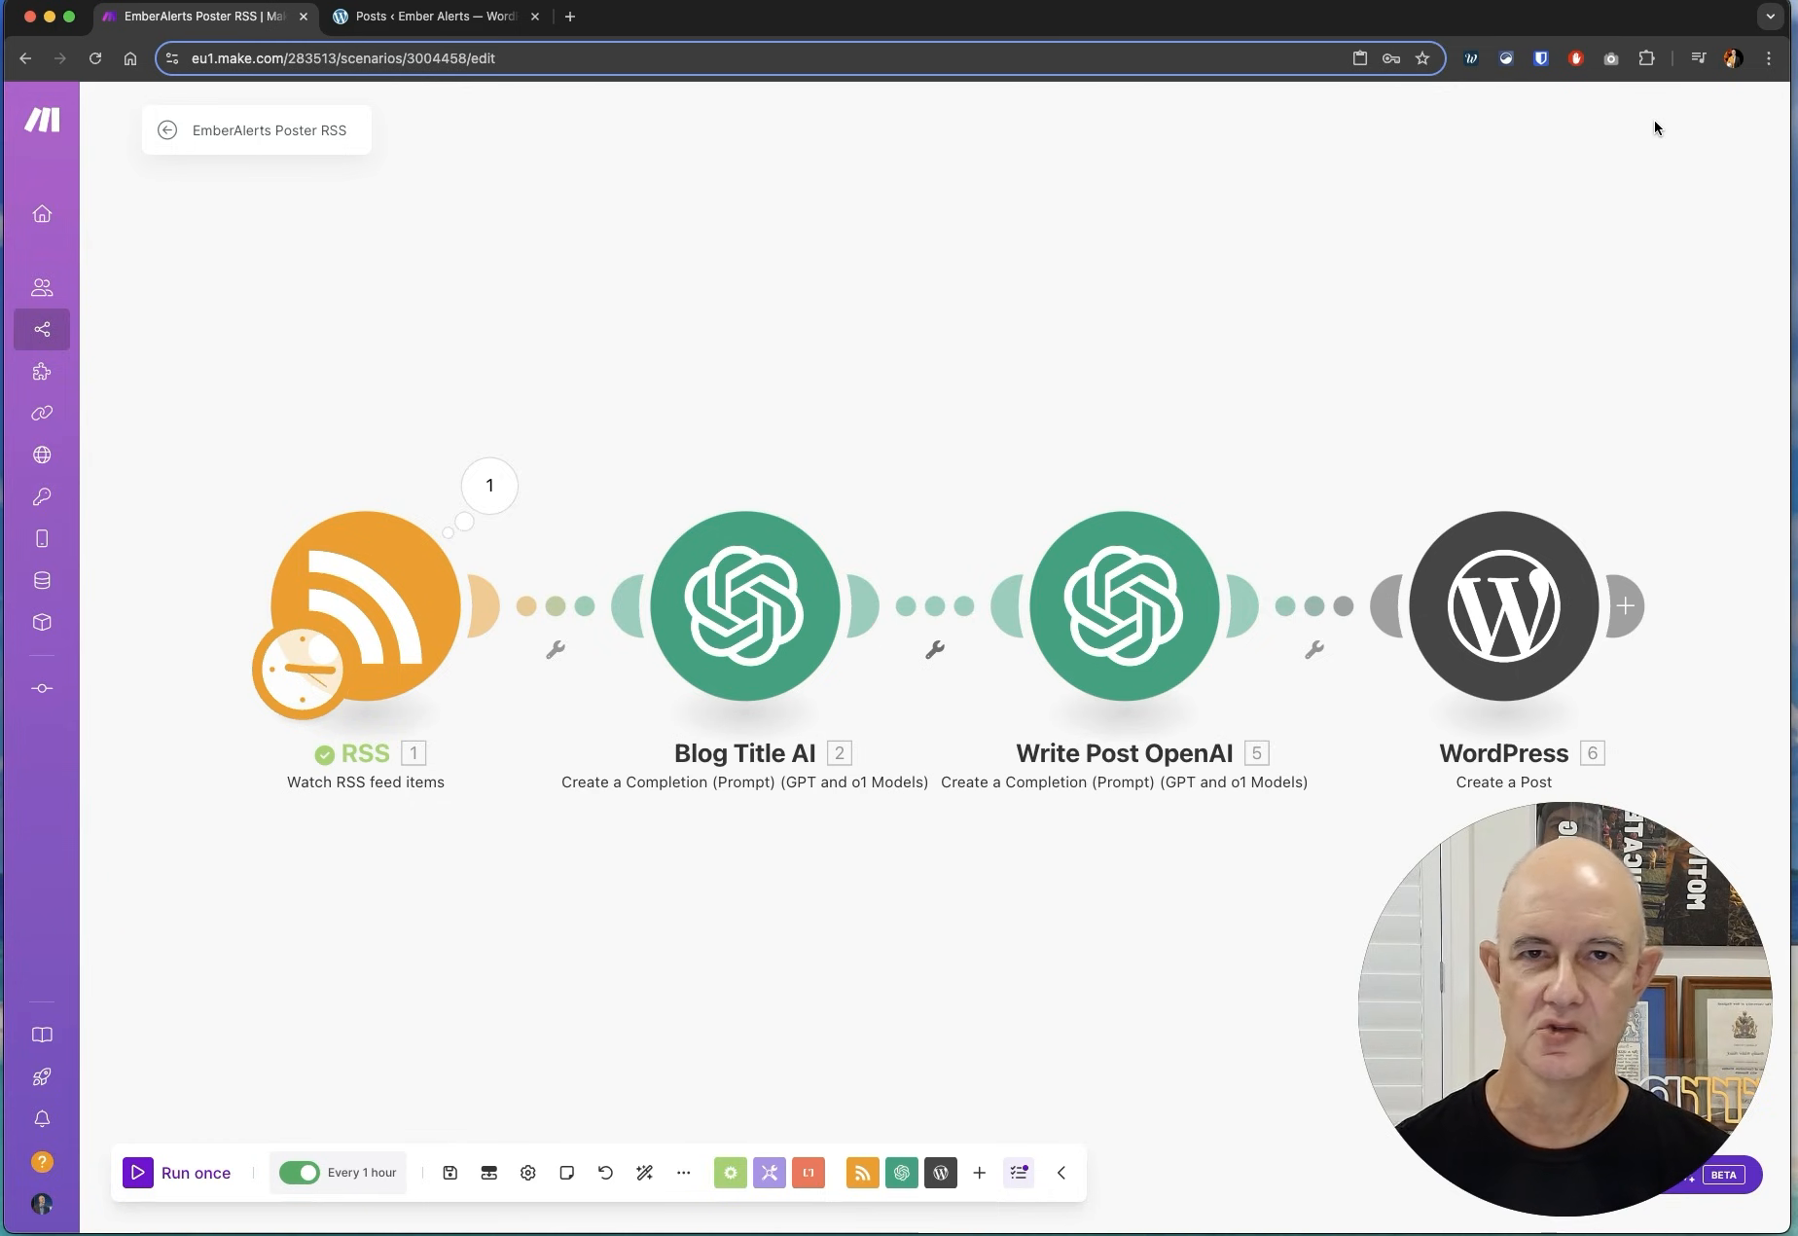
mouse_move(1501, 607)
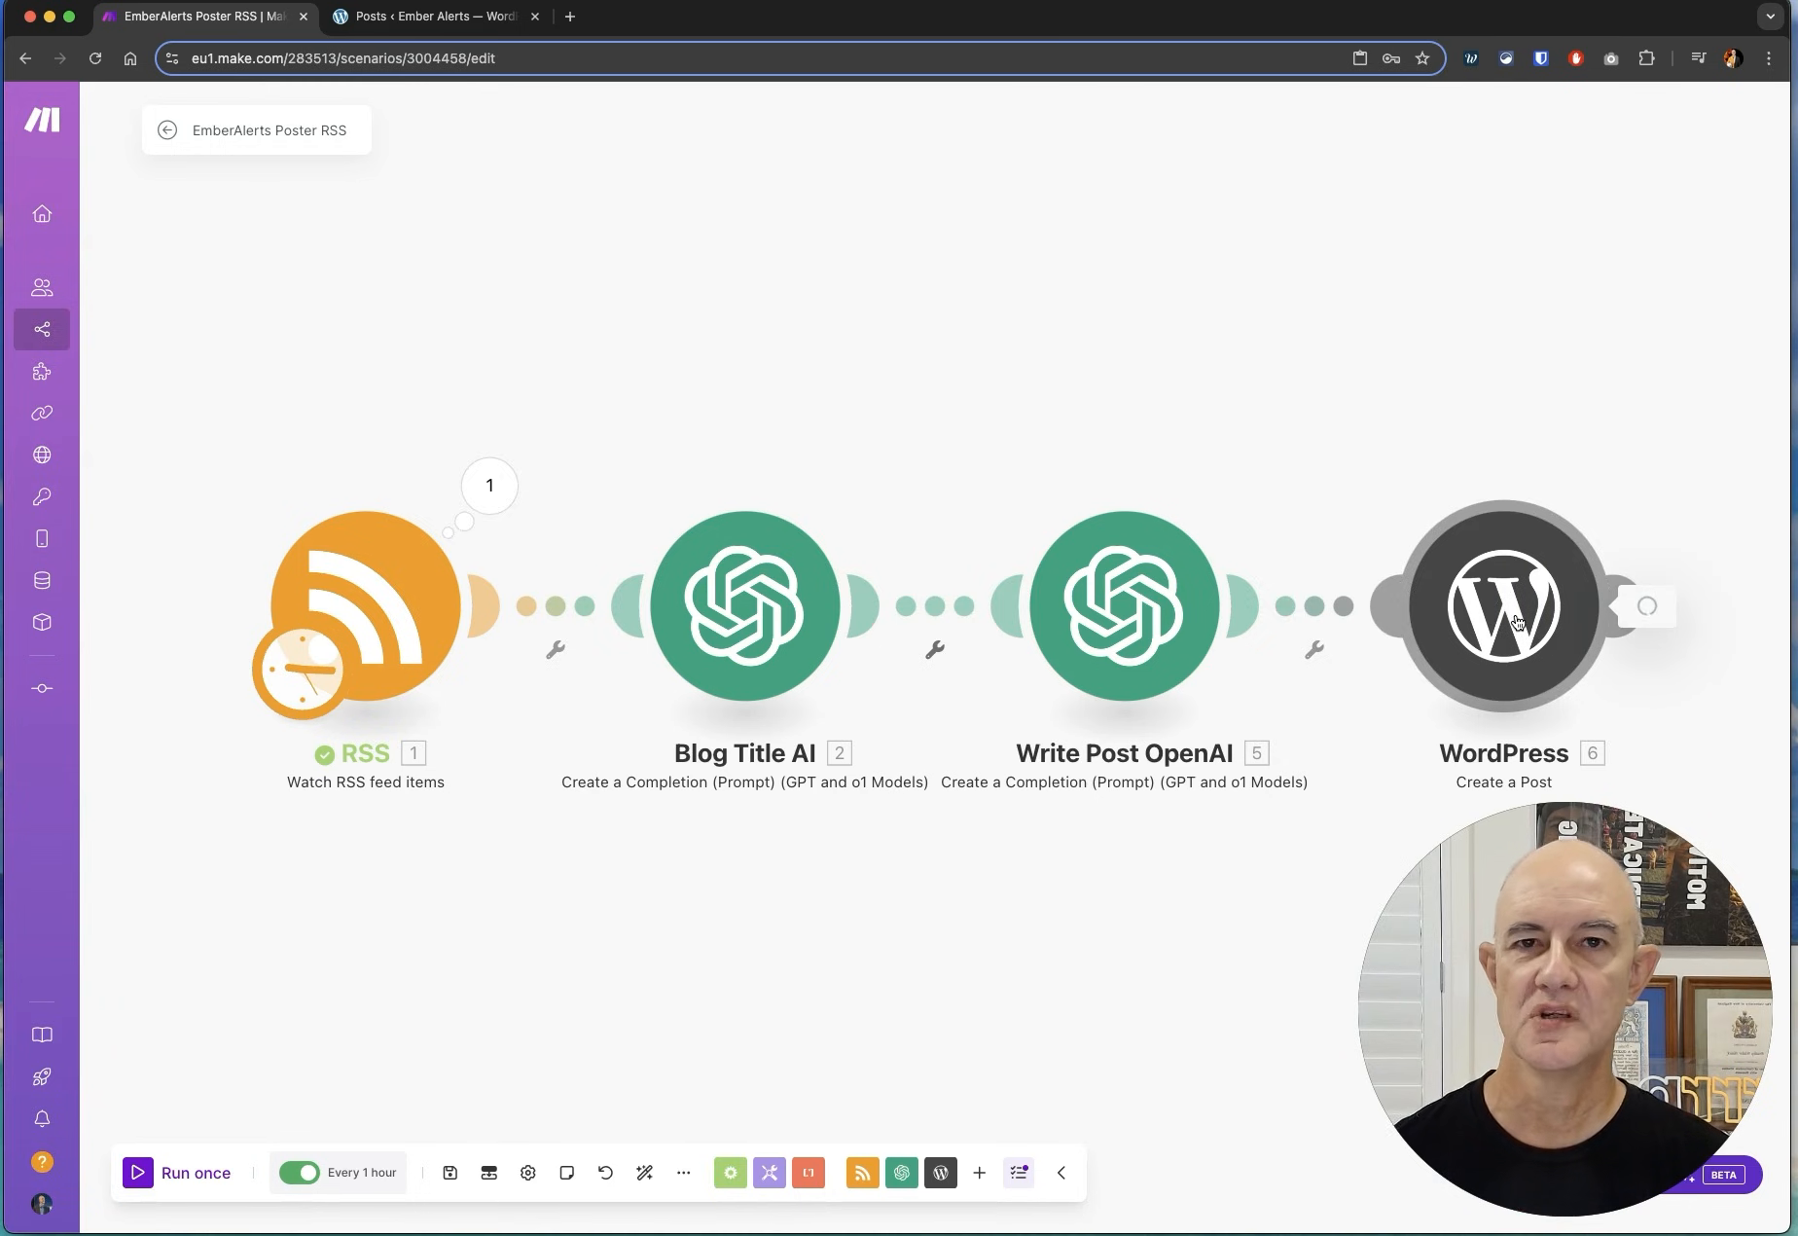
- Review the WordPress module's Title and Content mappings, keep them, and go to the blog's Posts list
click(1503, 605)
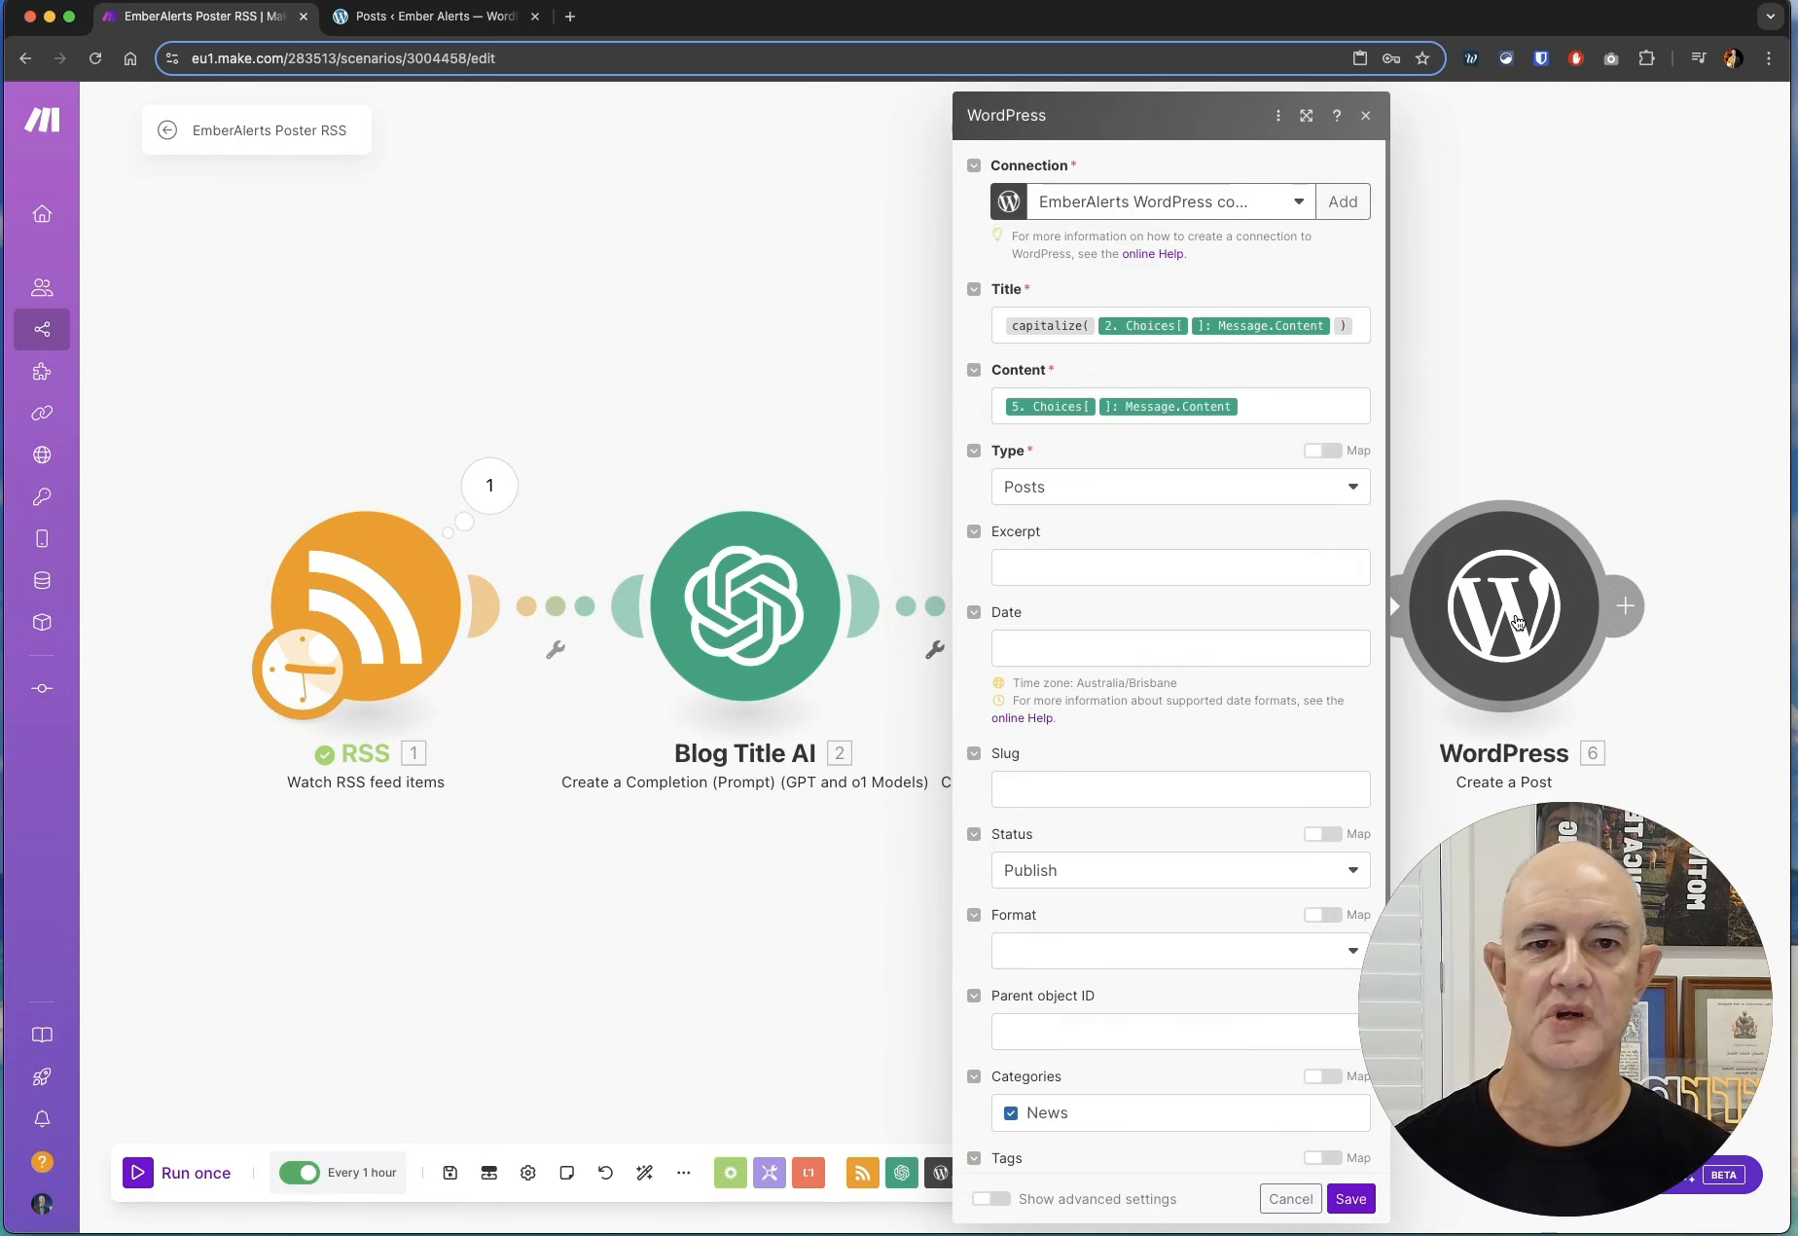
mouse_move(1100, 284)
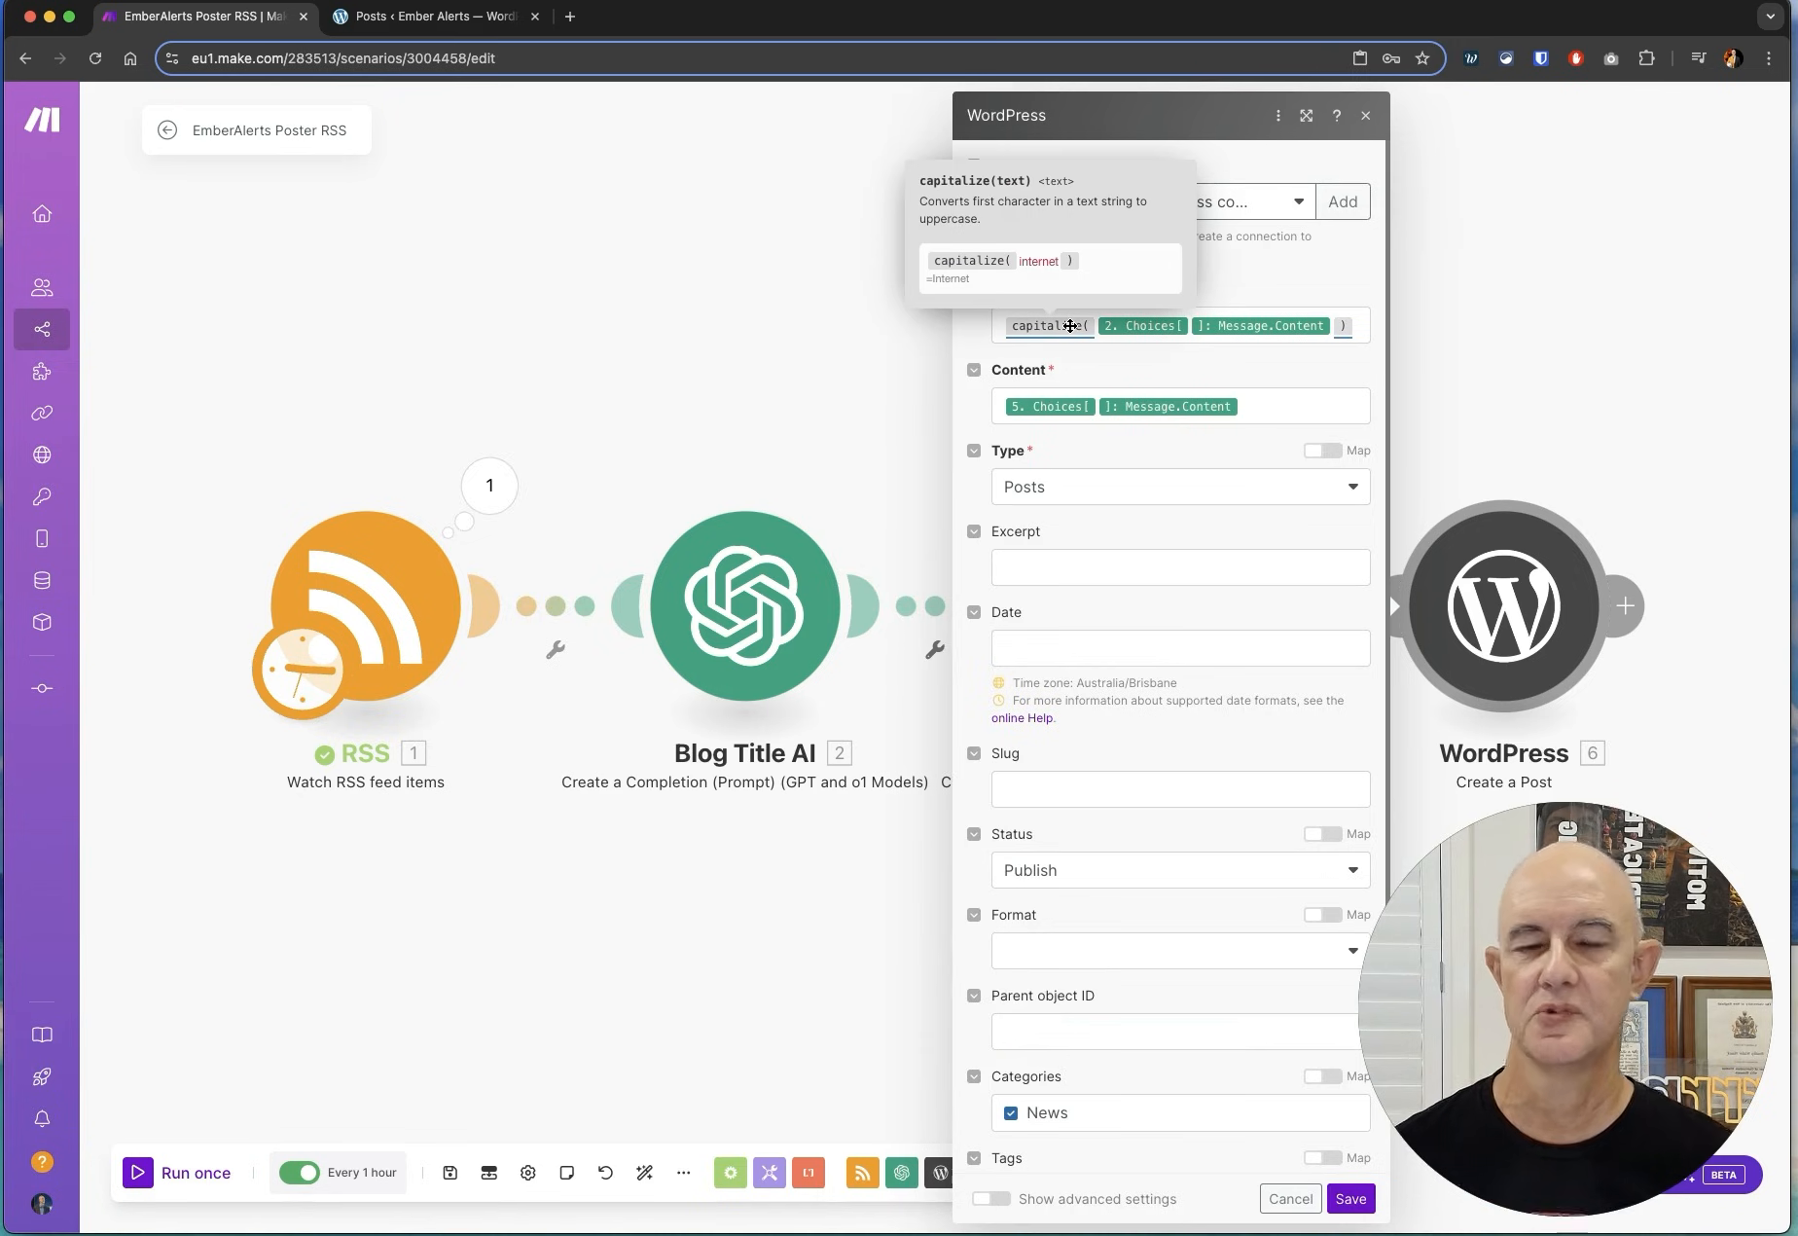
mouse_move(1132, 380)
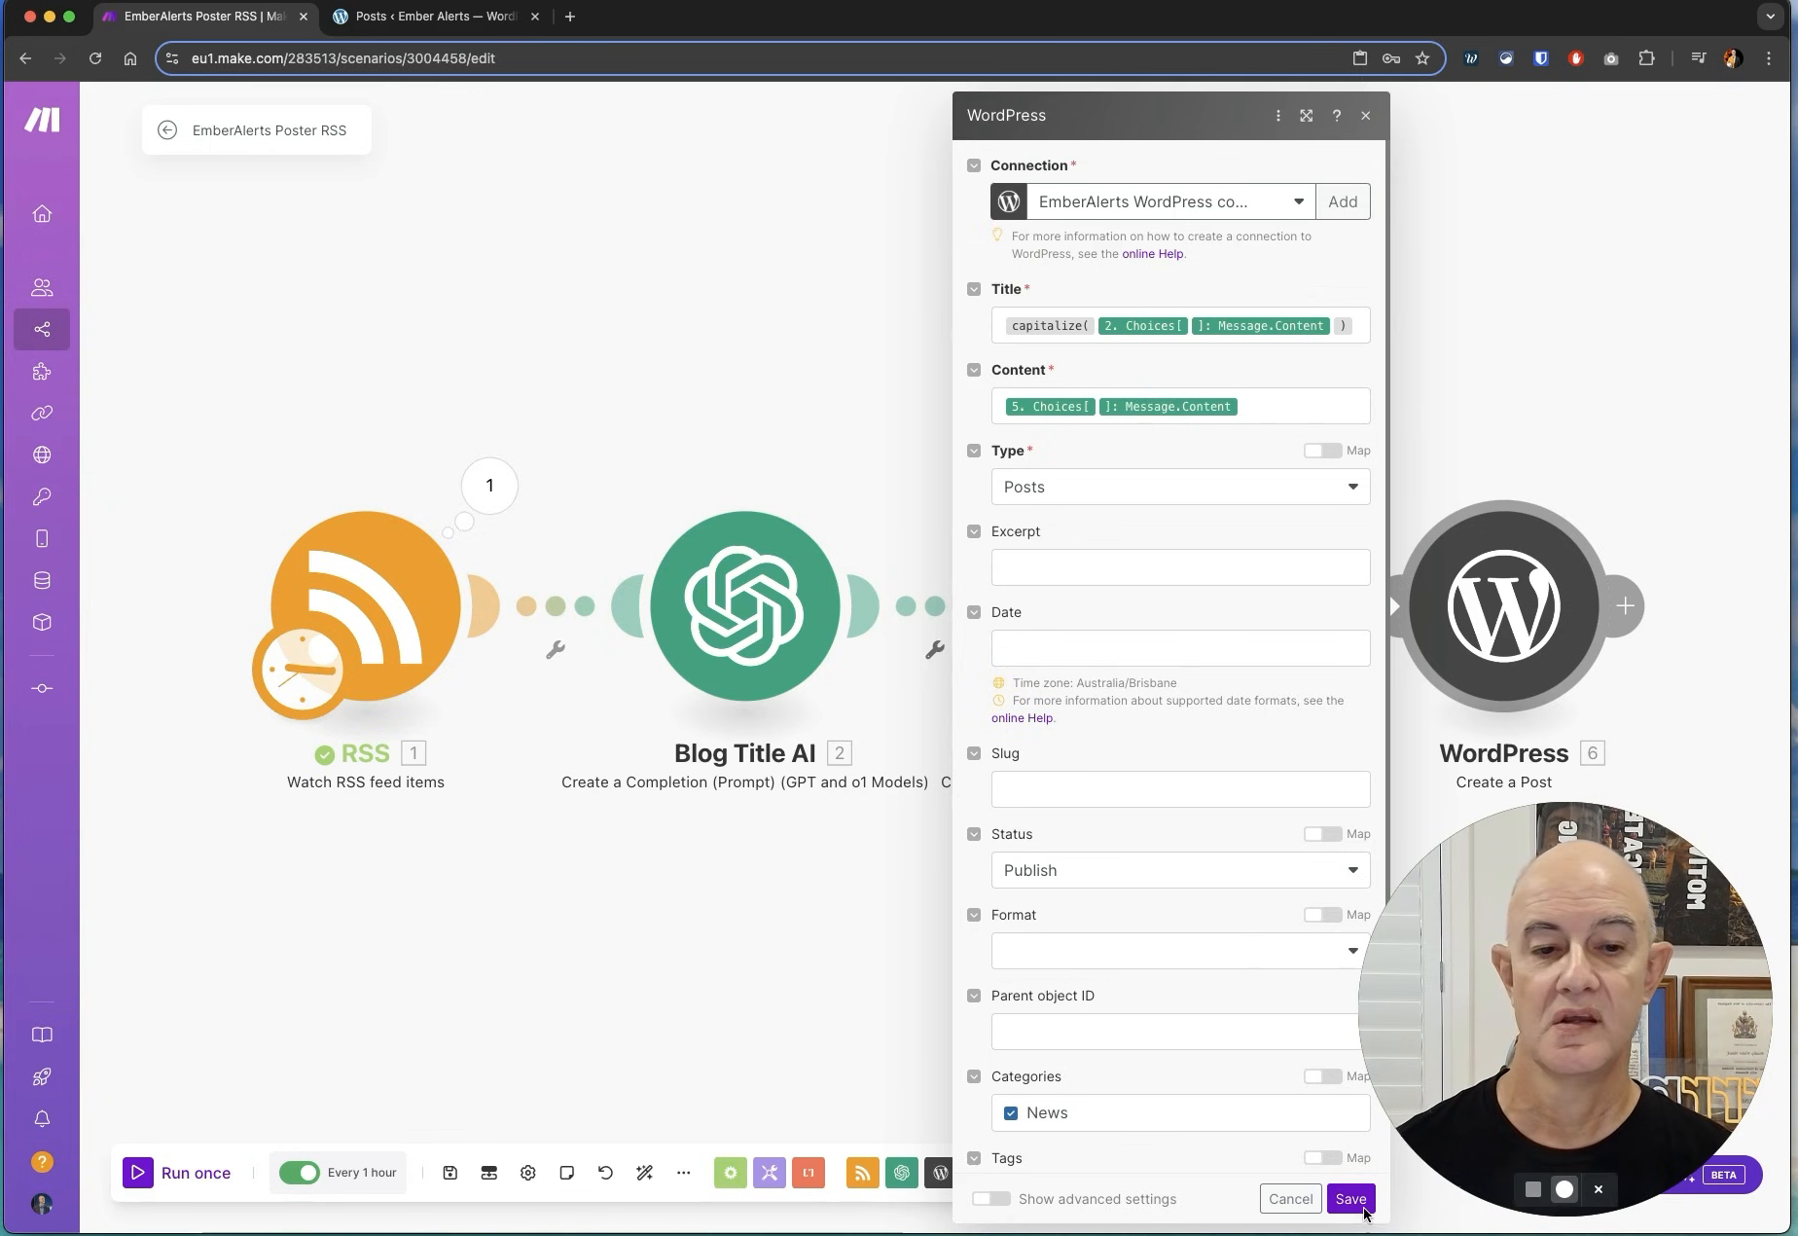
click(1350, 1197)
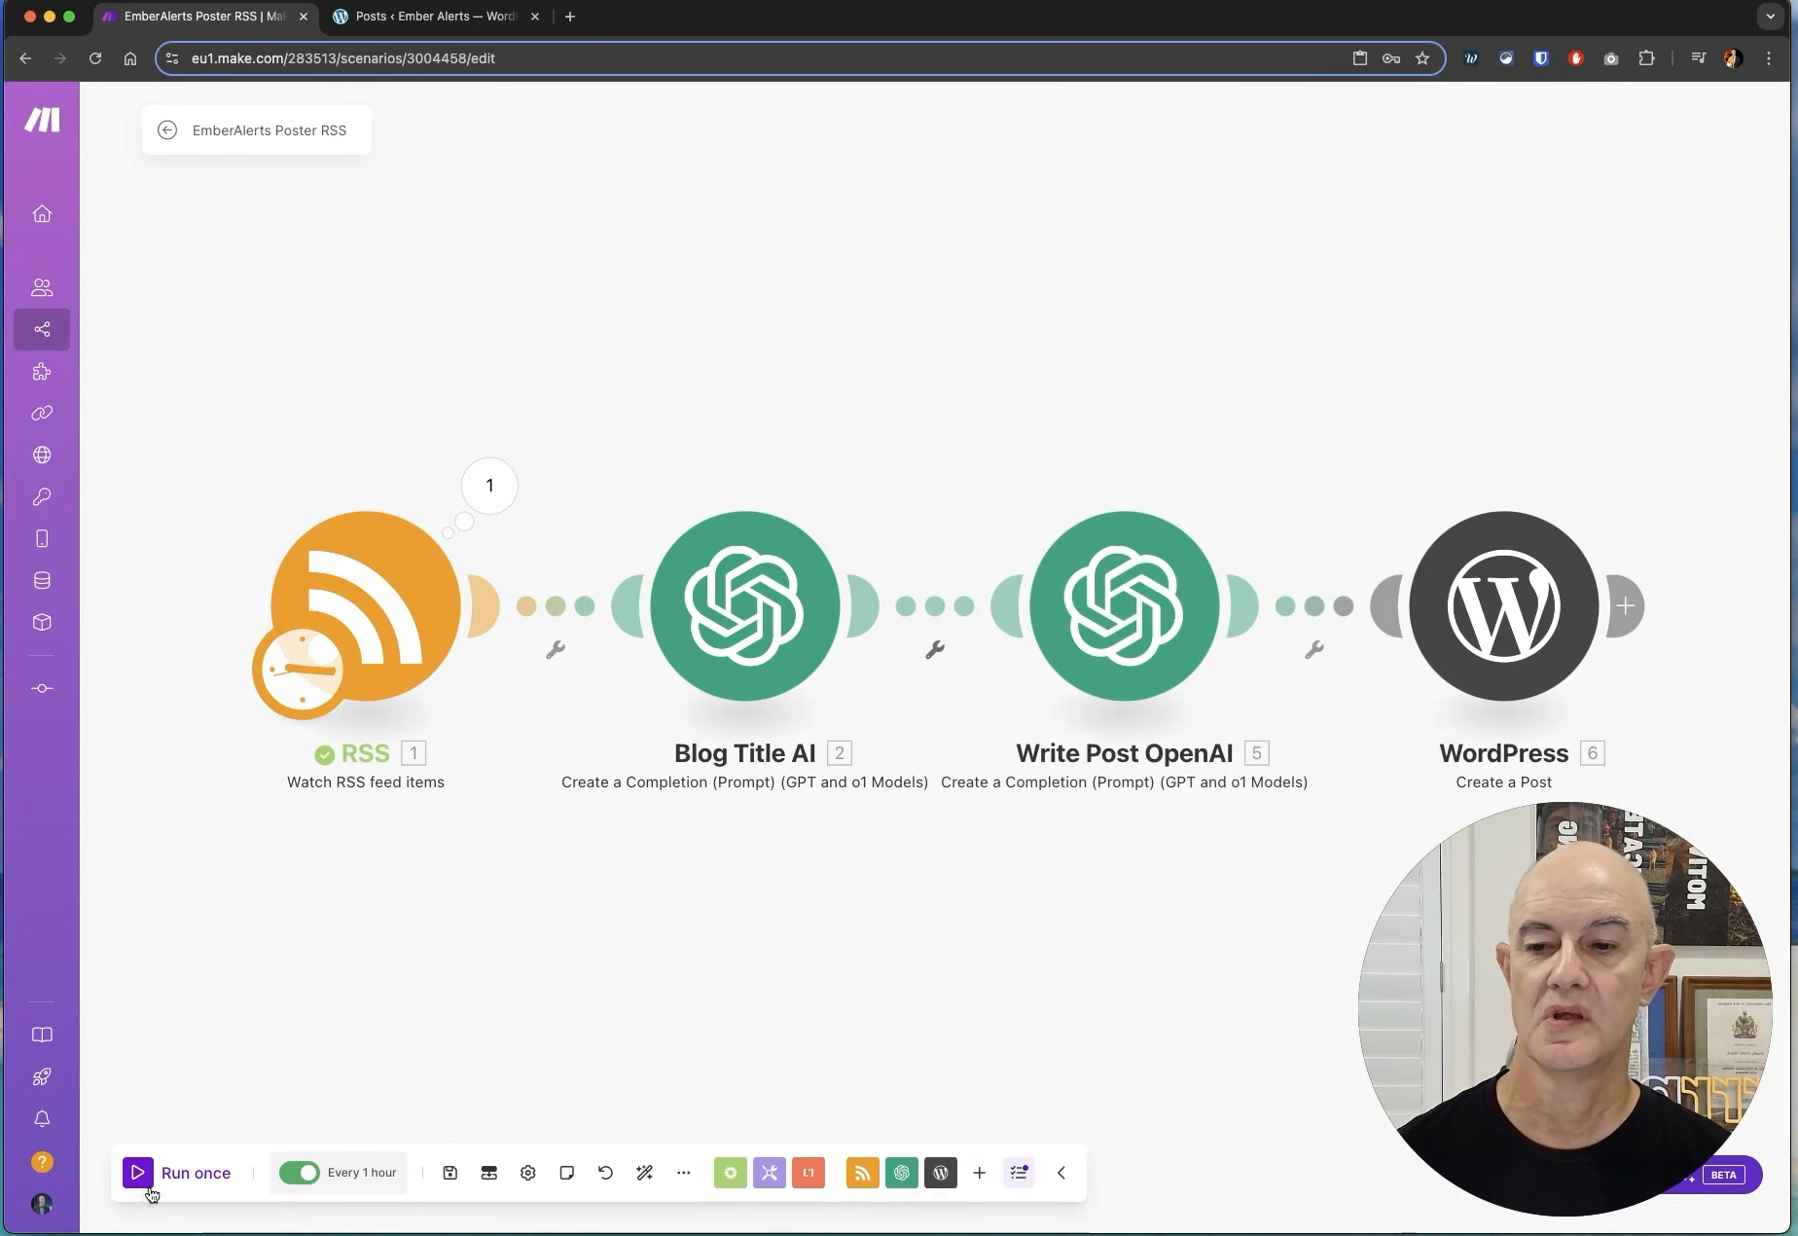
click(432, 16)
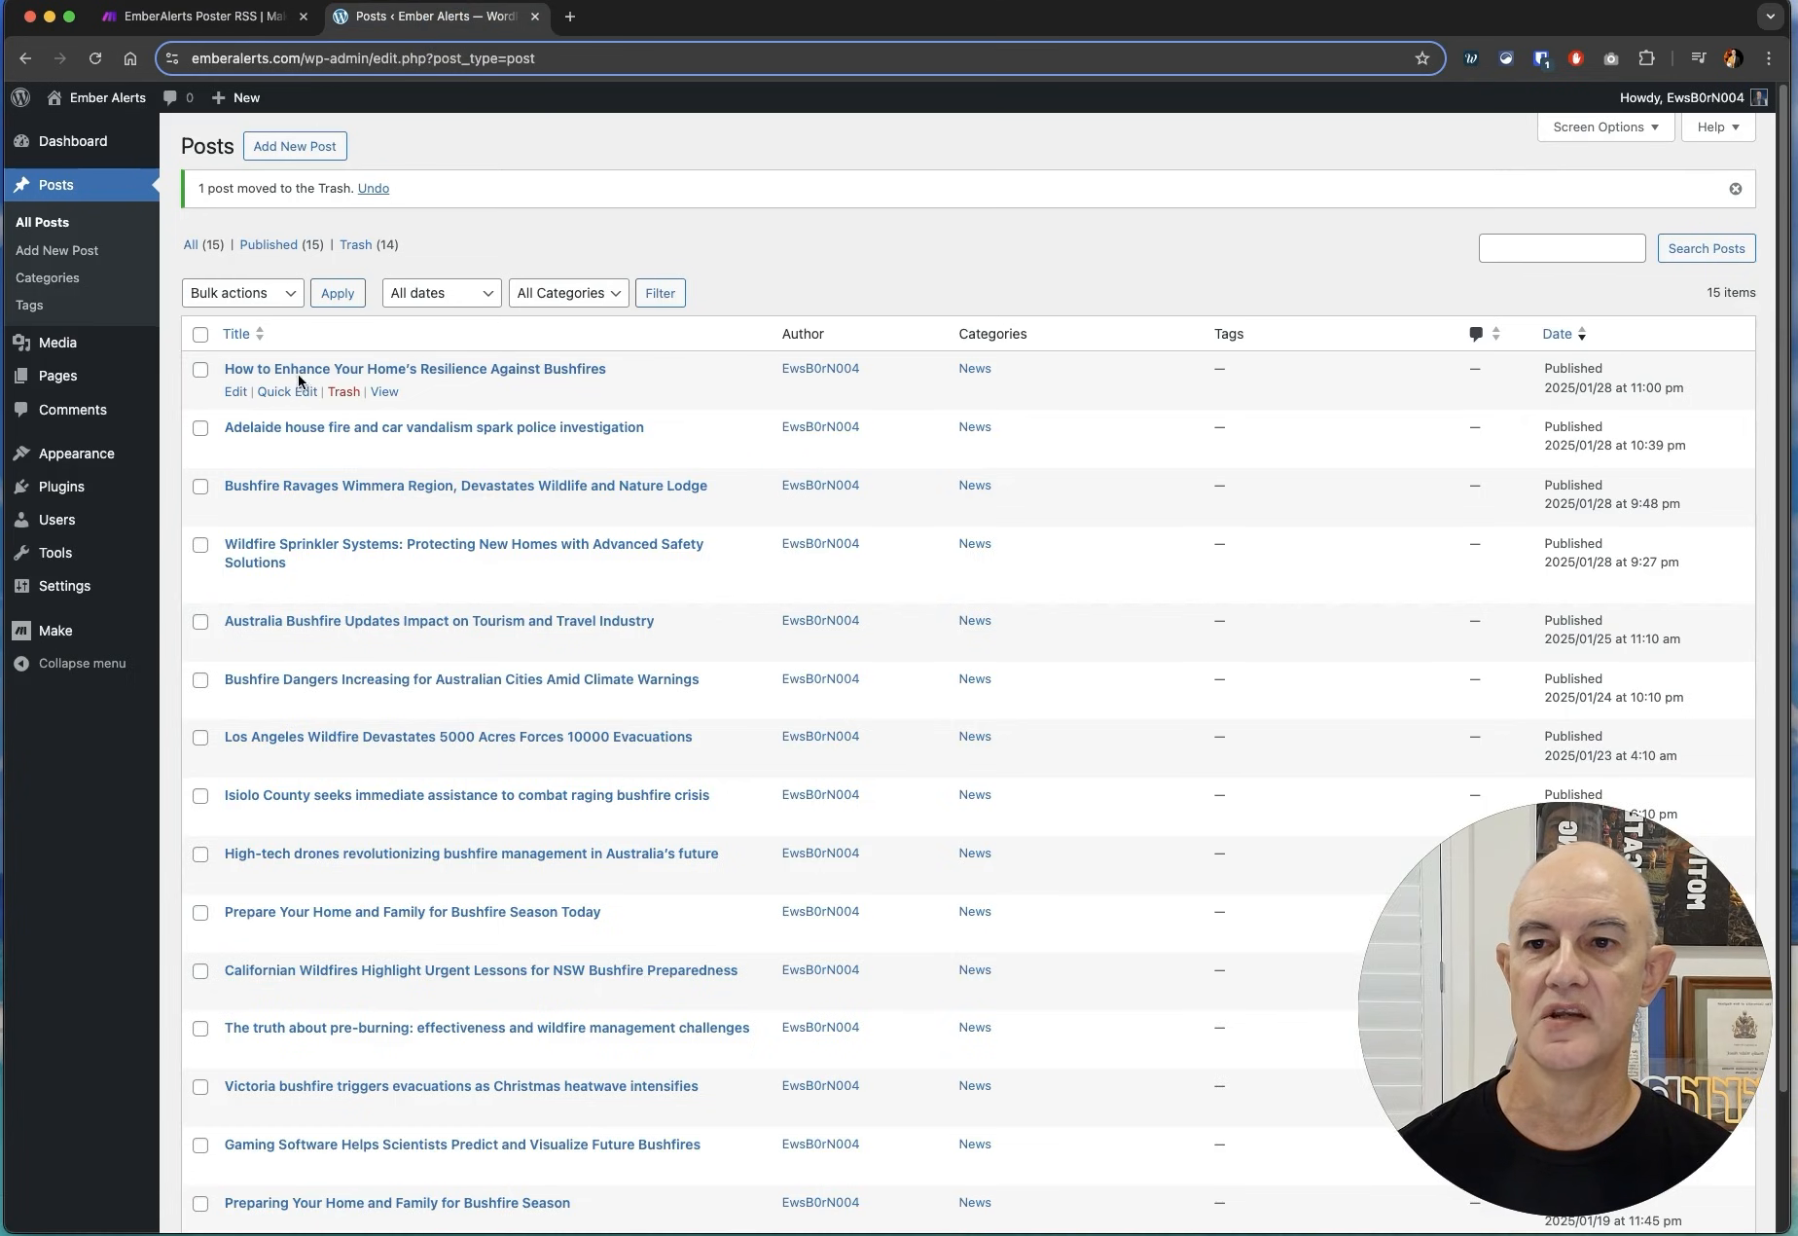
mouse_move(463, 388)
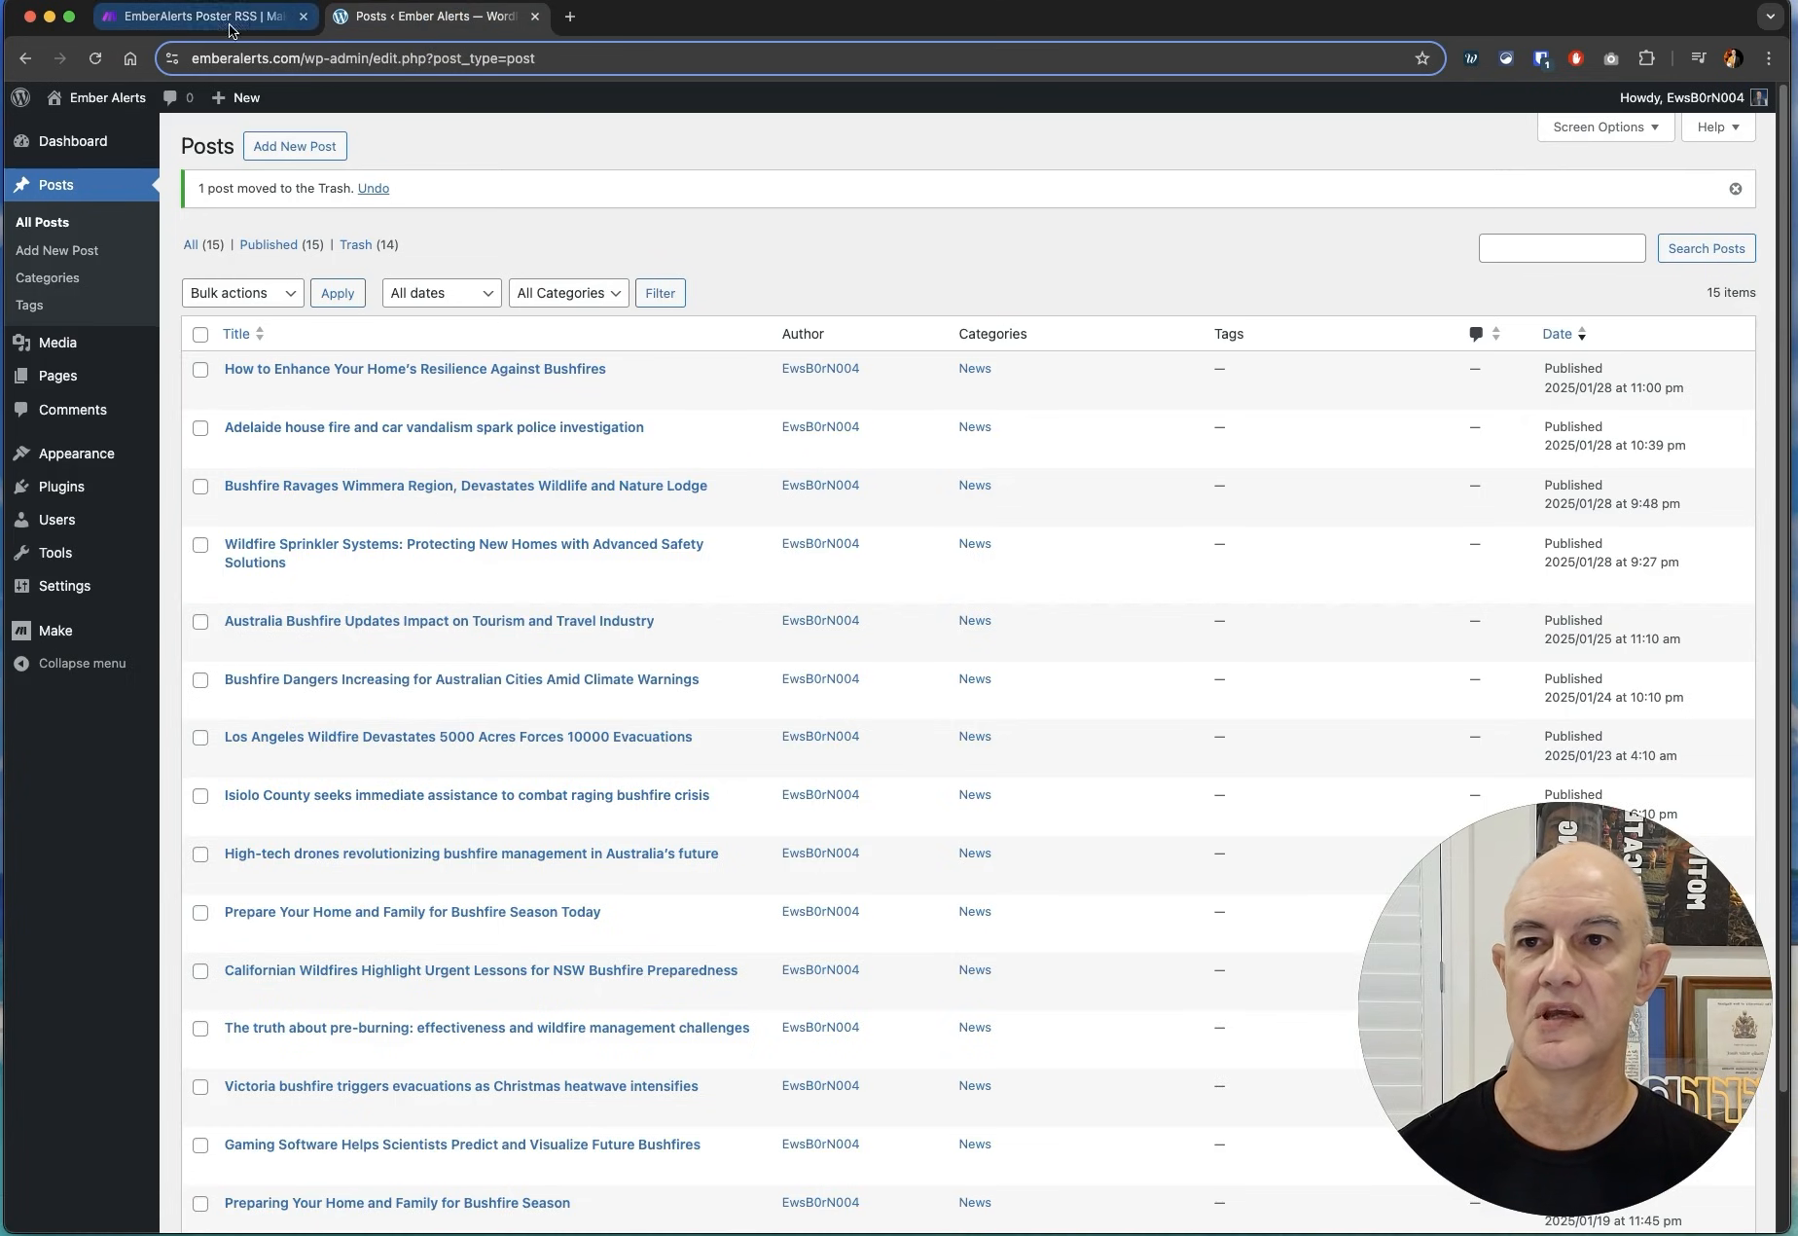
- Set the RSS trigger to start from the Snug bushfire feed item via 'Select the first RSS feed item'
click(200, 16)
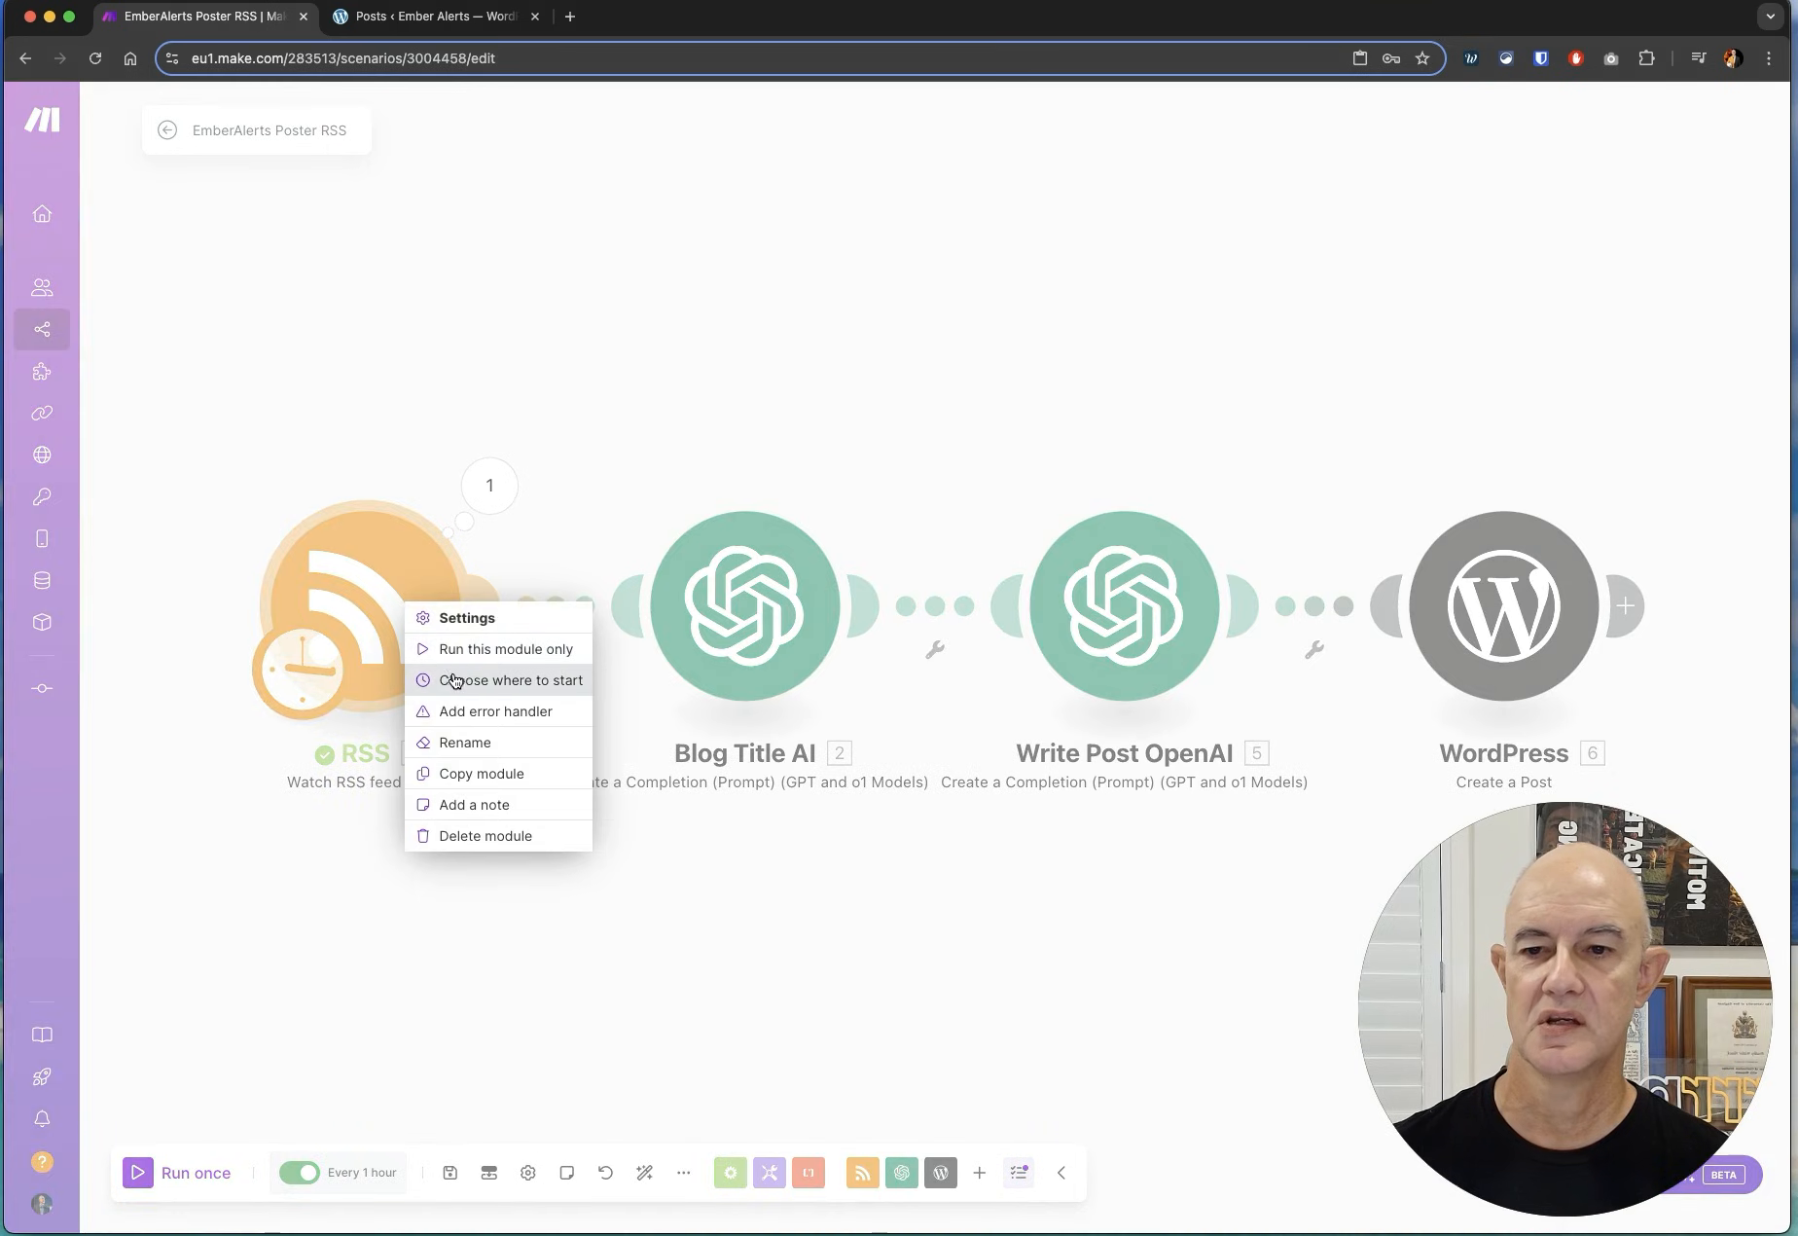
click(512, 680)
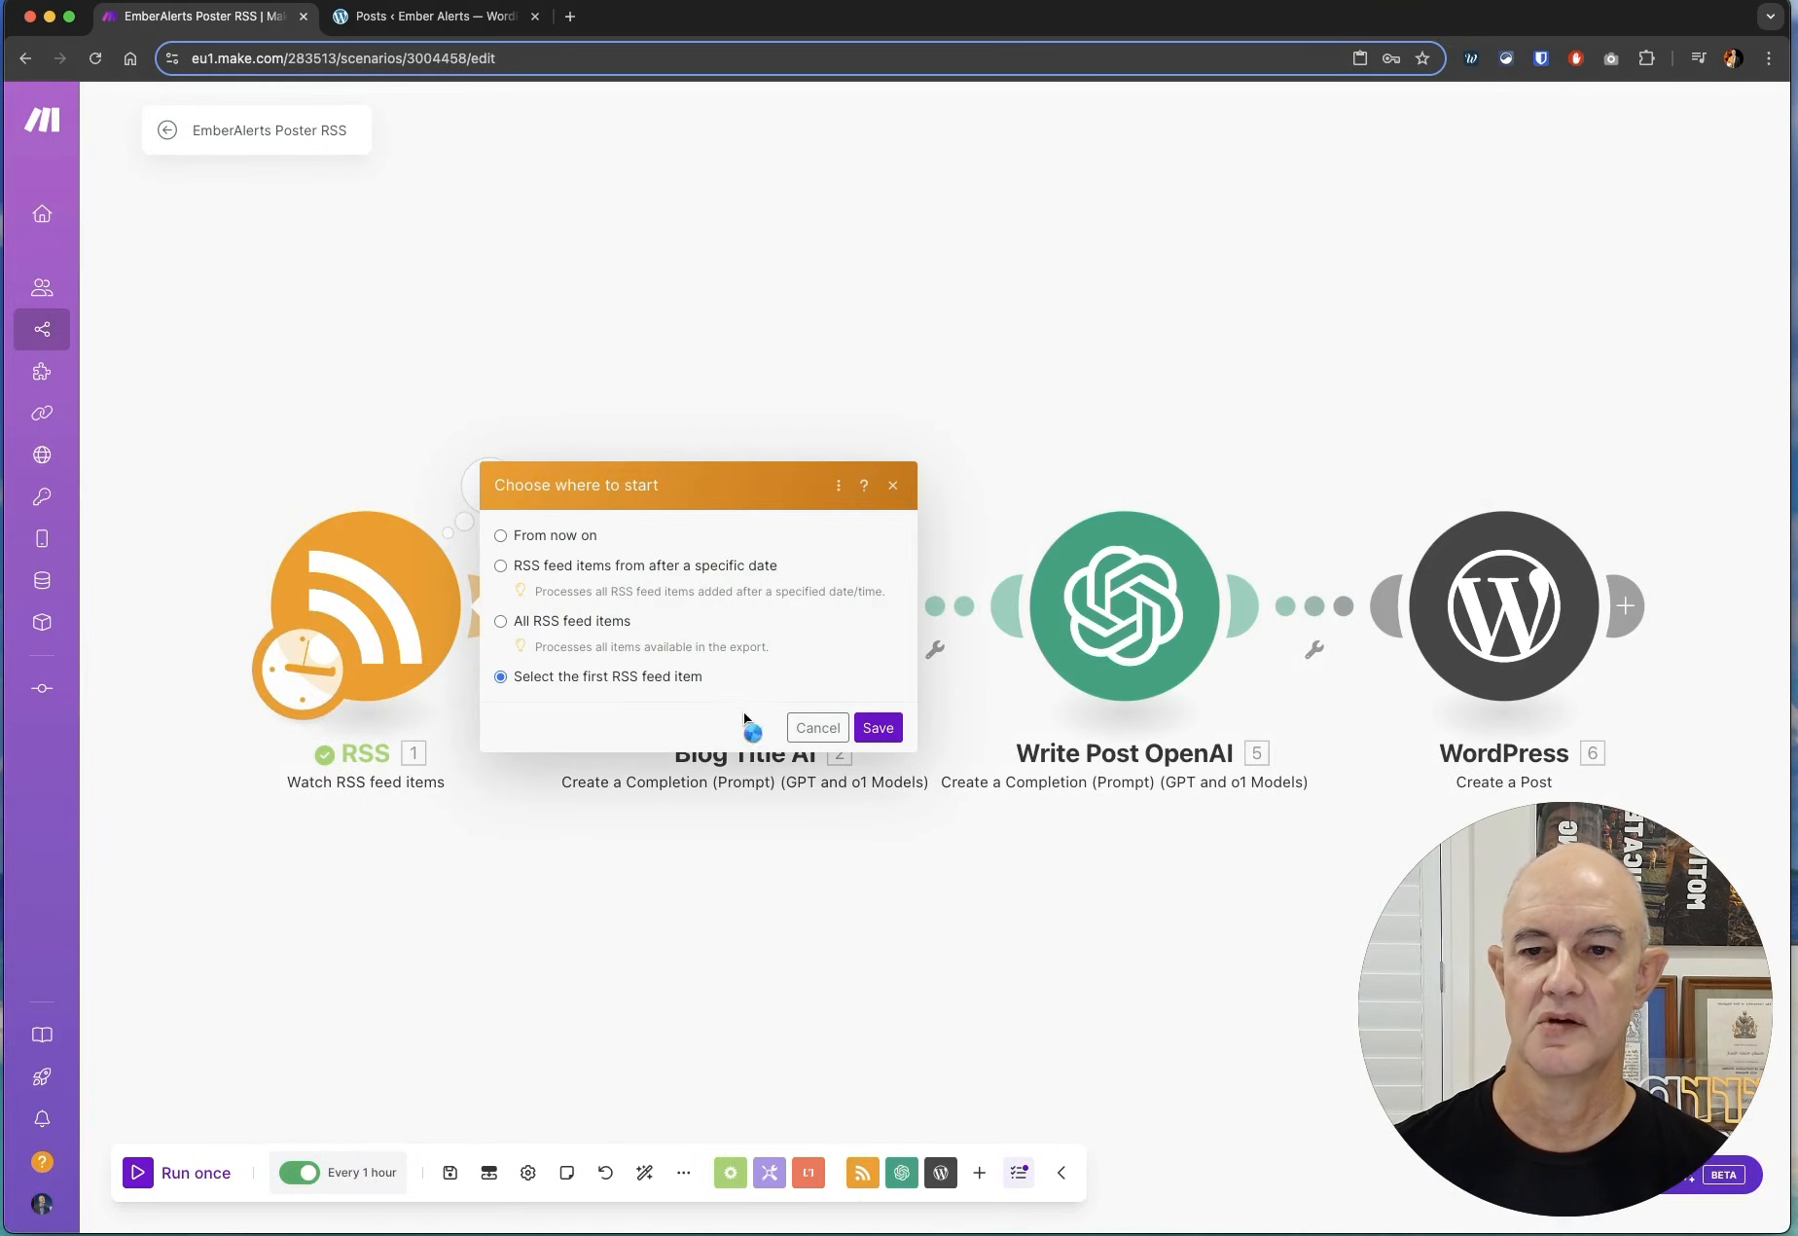
click(500, 676)
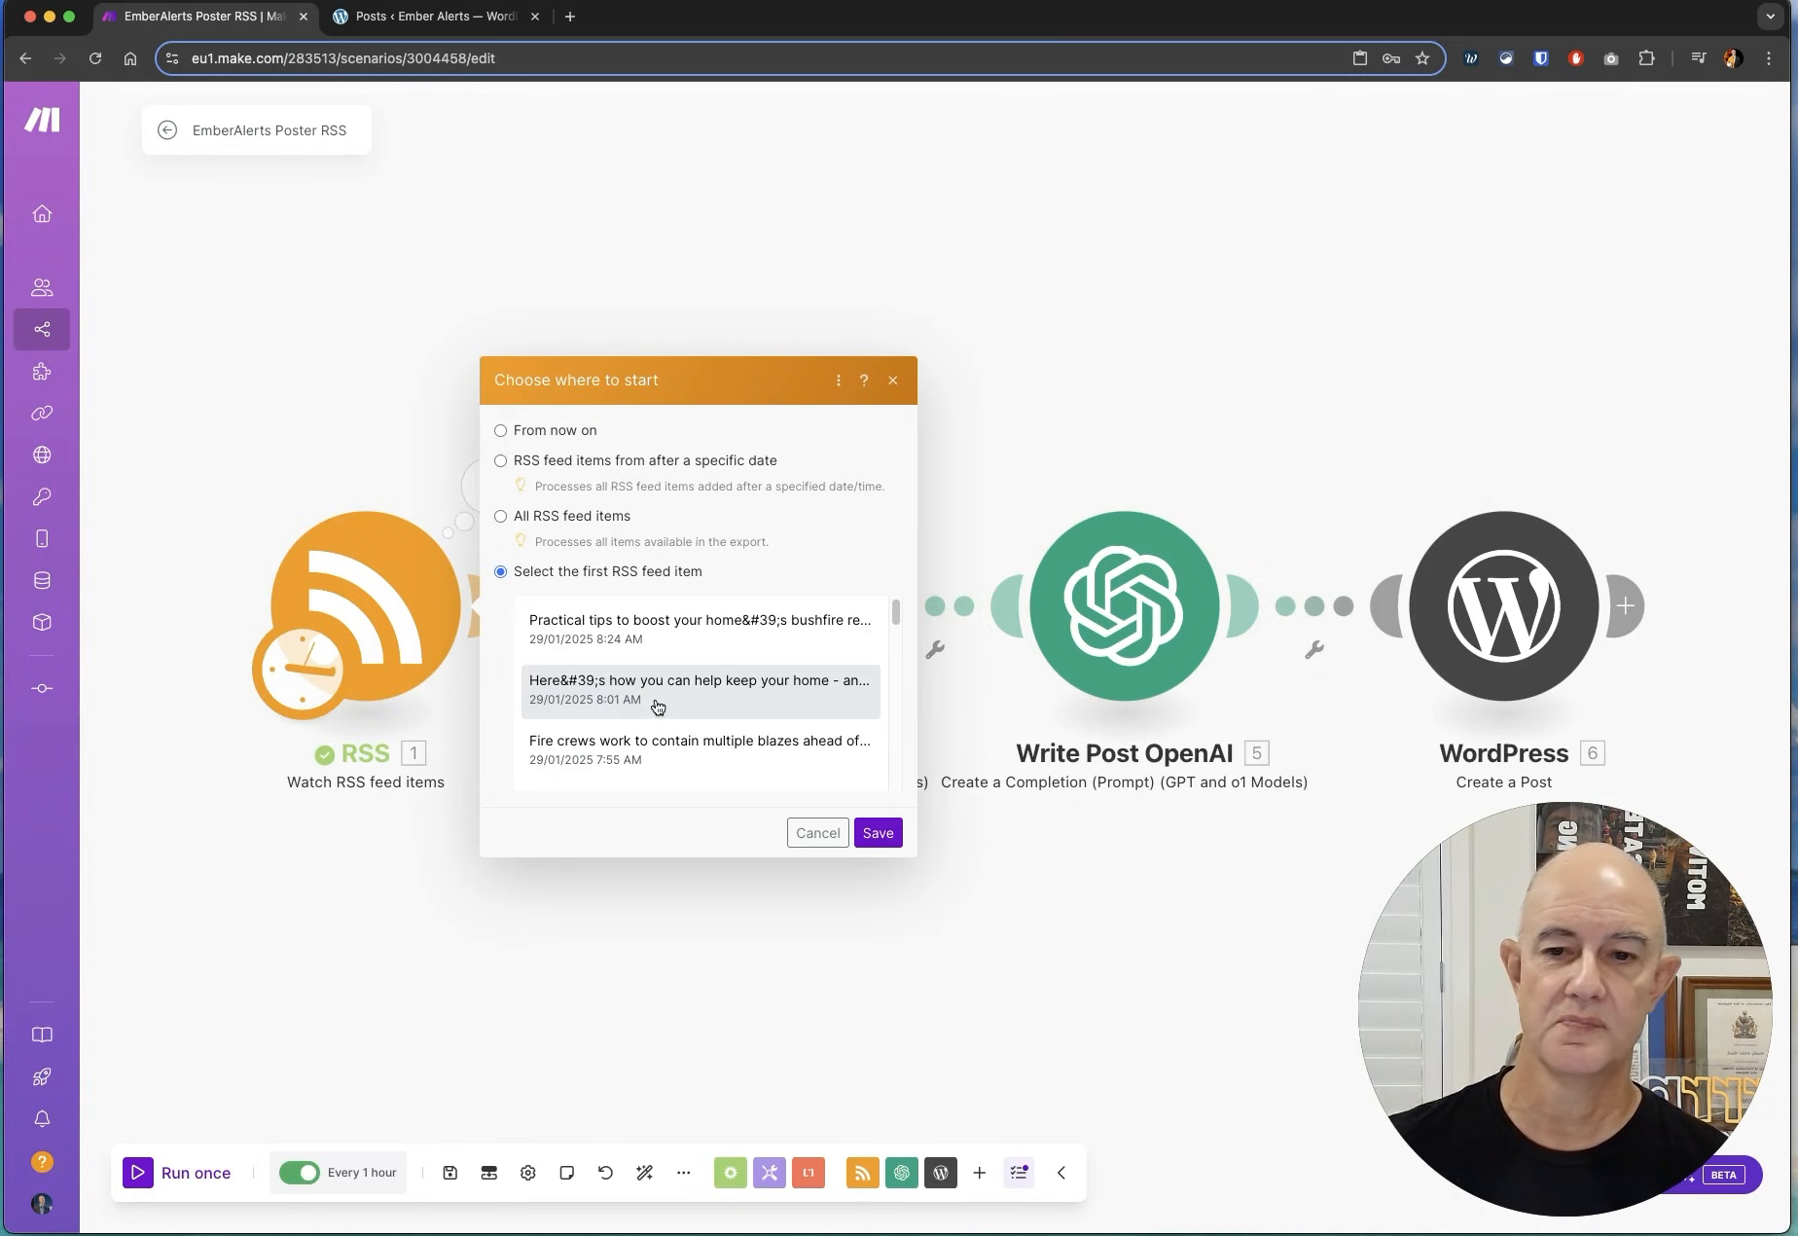
scroll(down, 3)
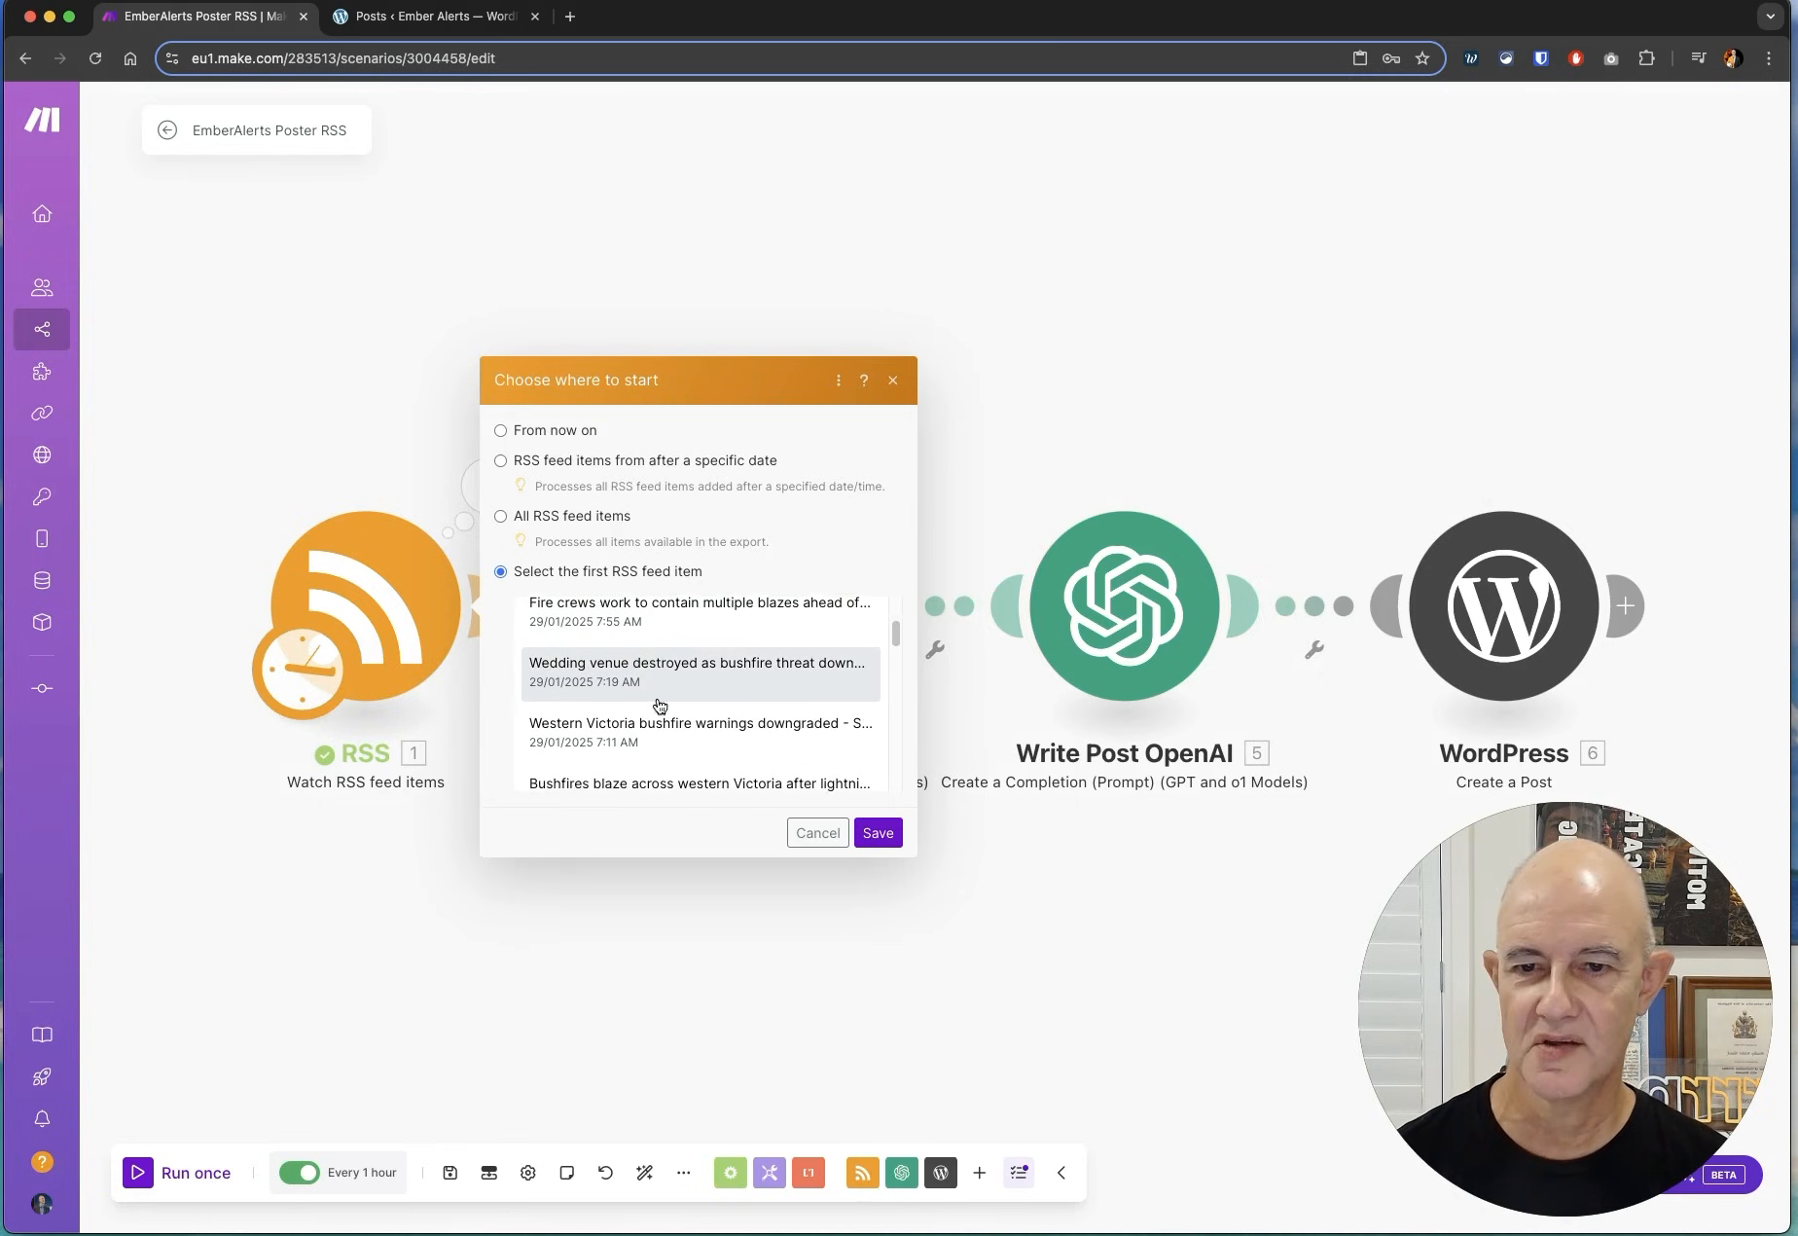
scroll(down, 3)
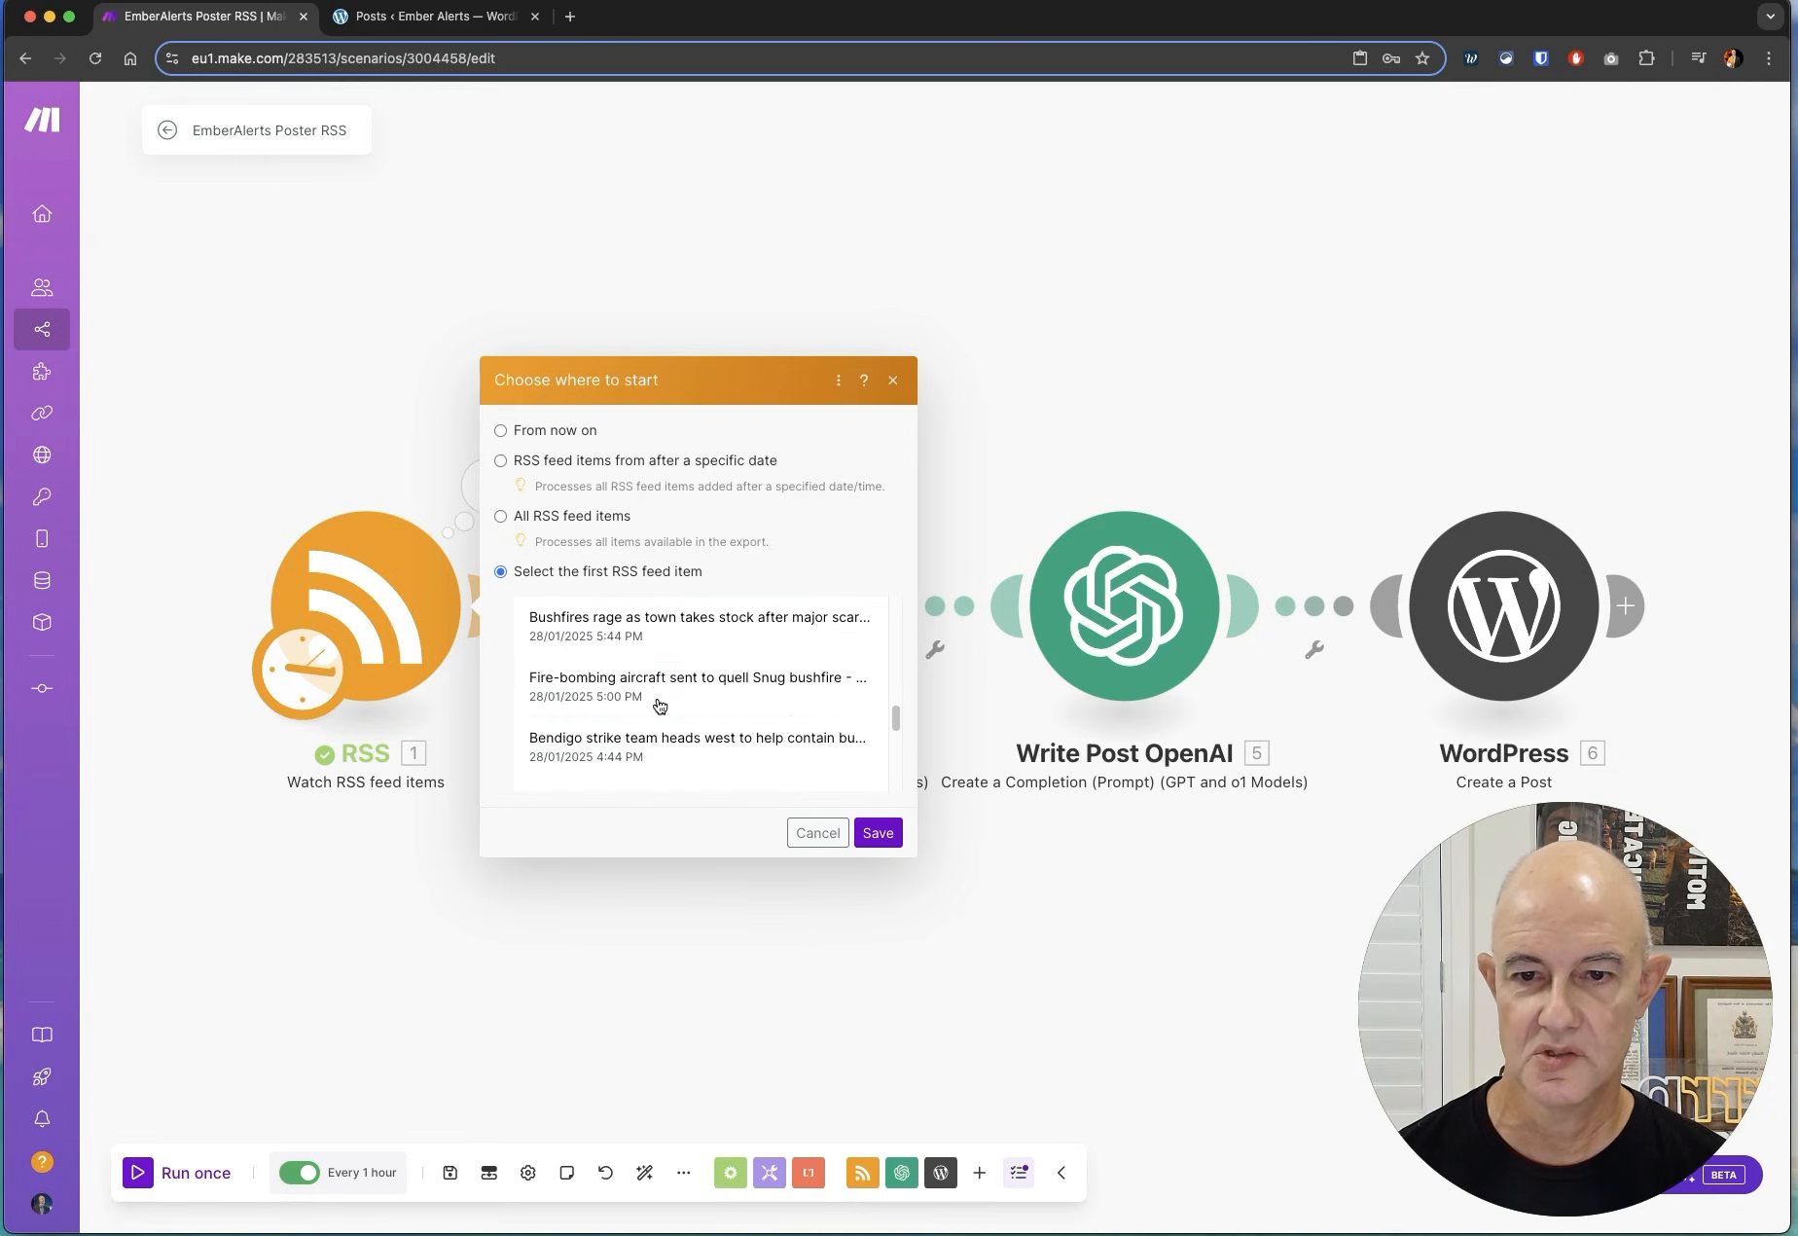
scroll(down, 3)
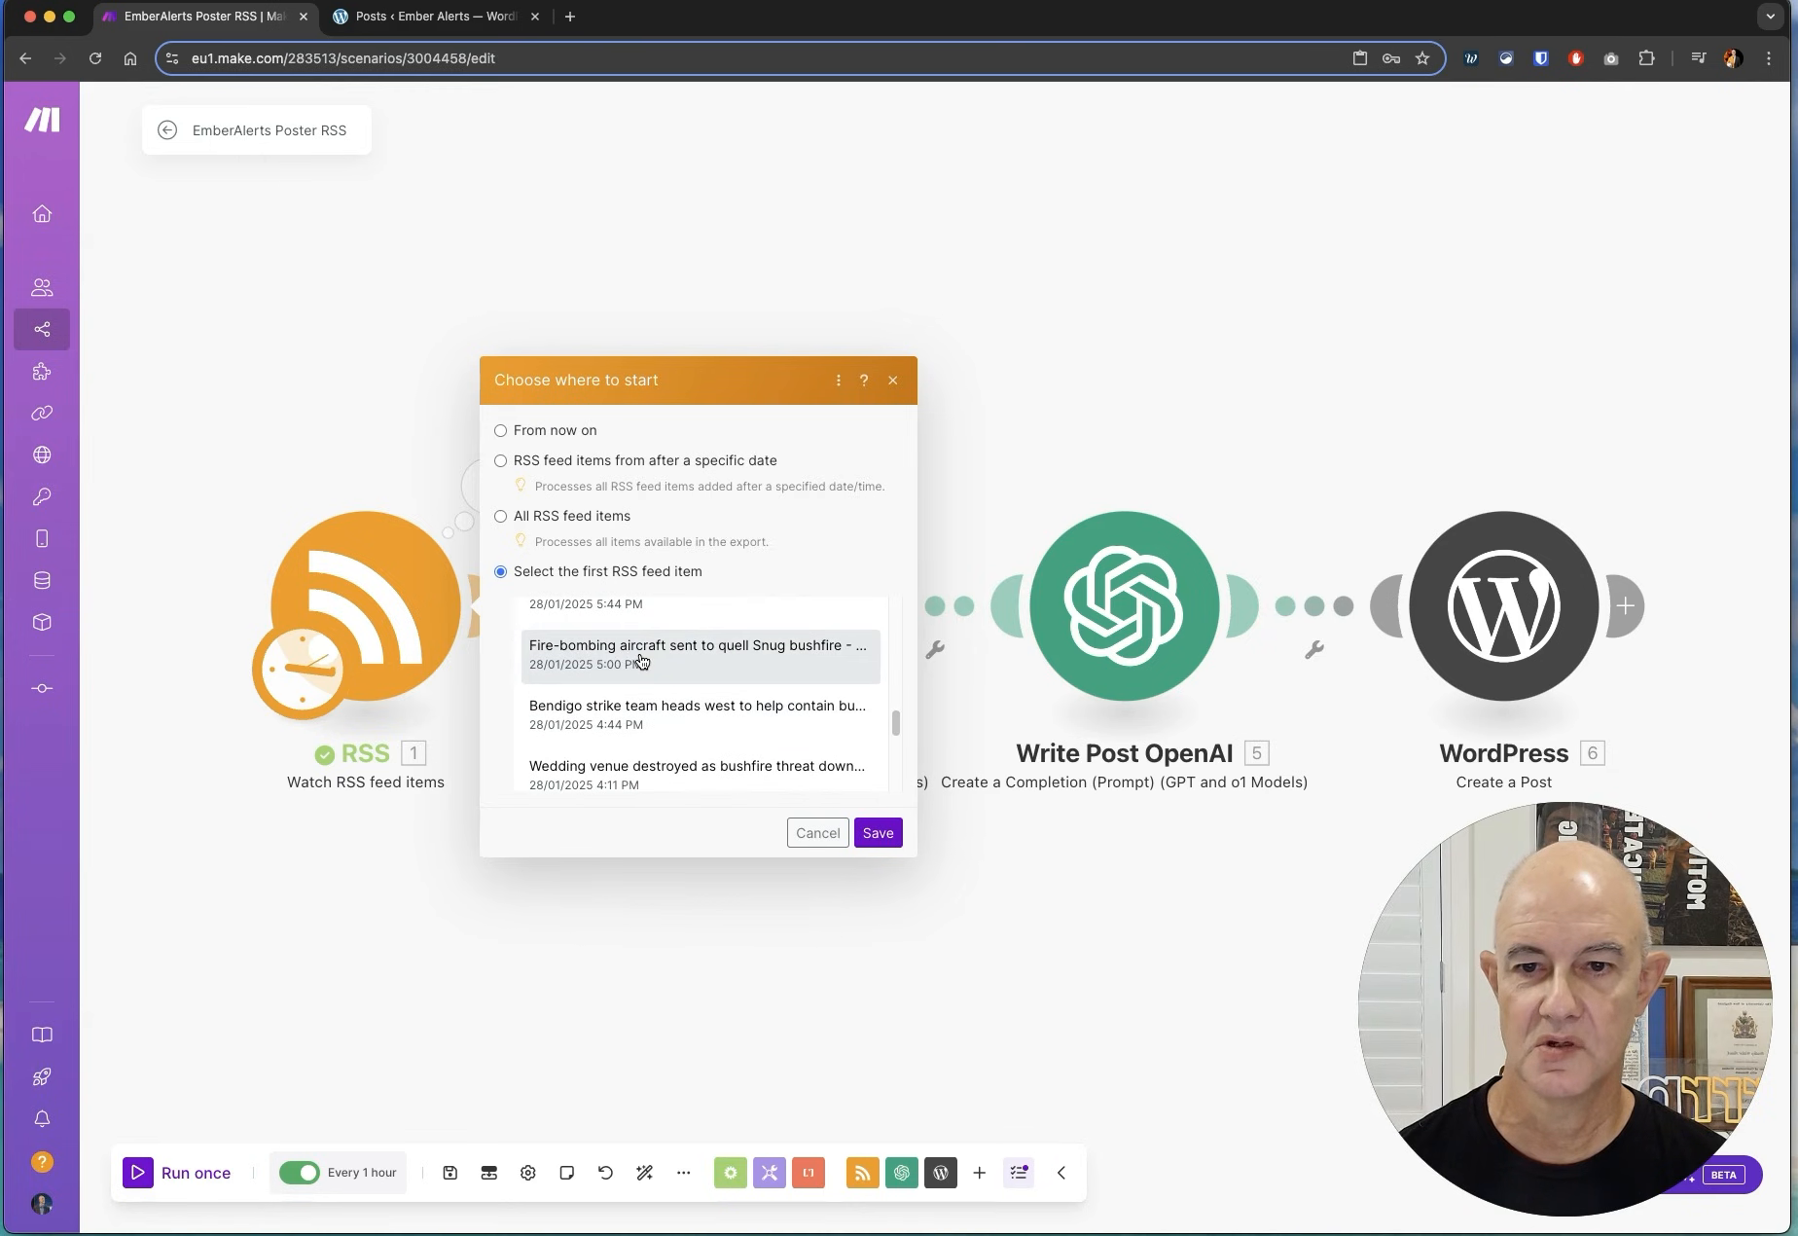
click(875, 832)
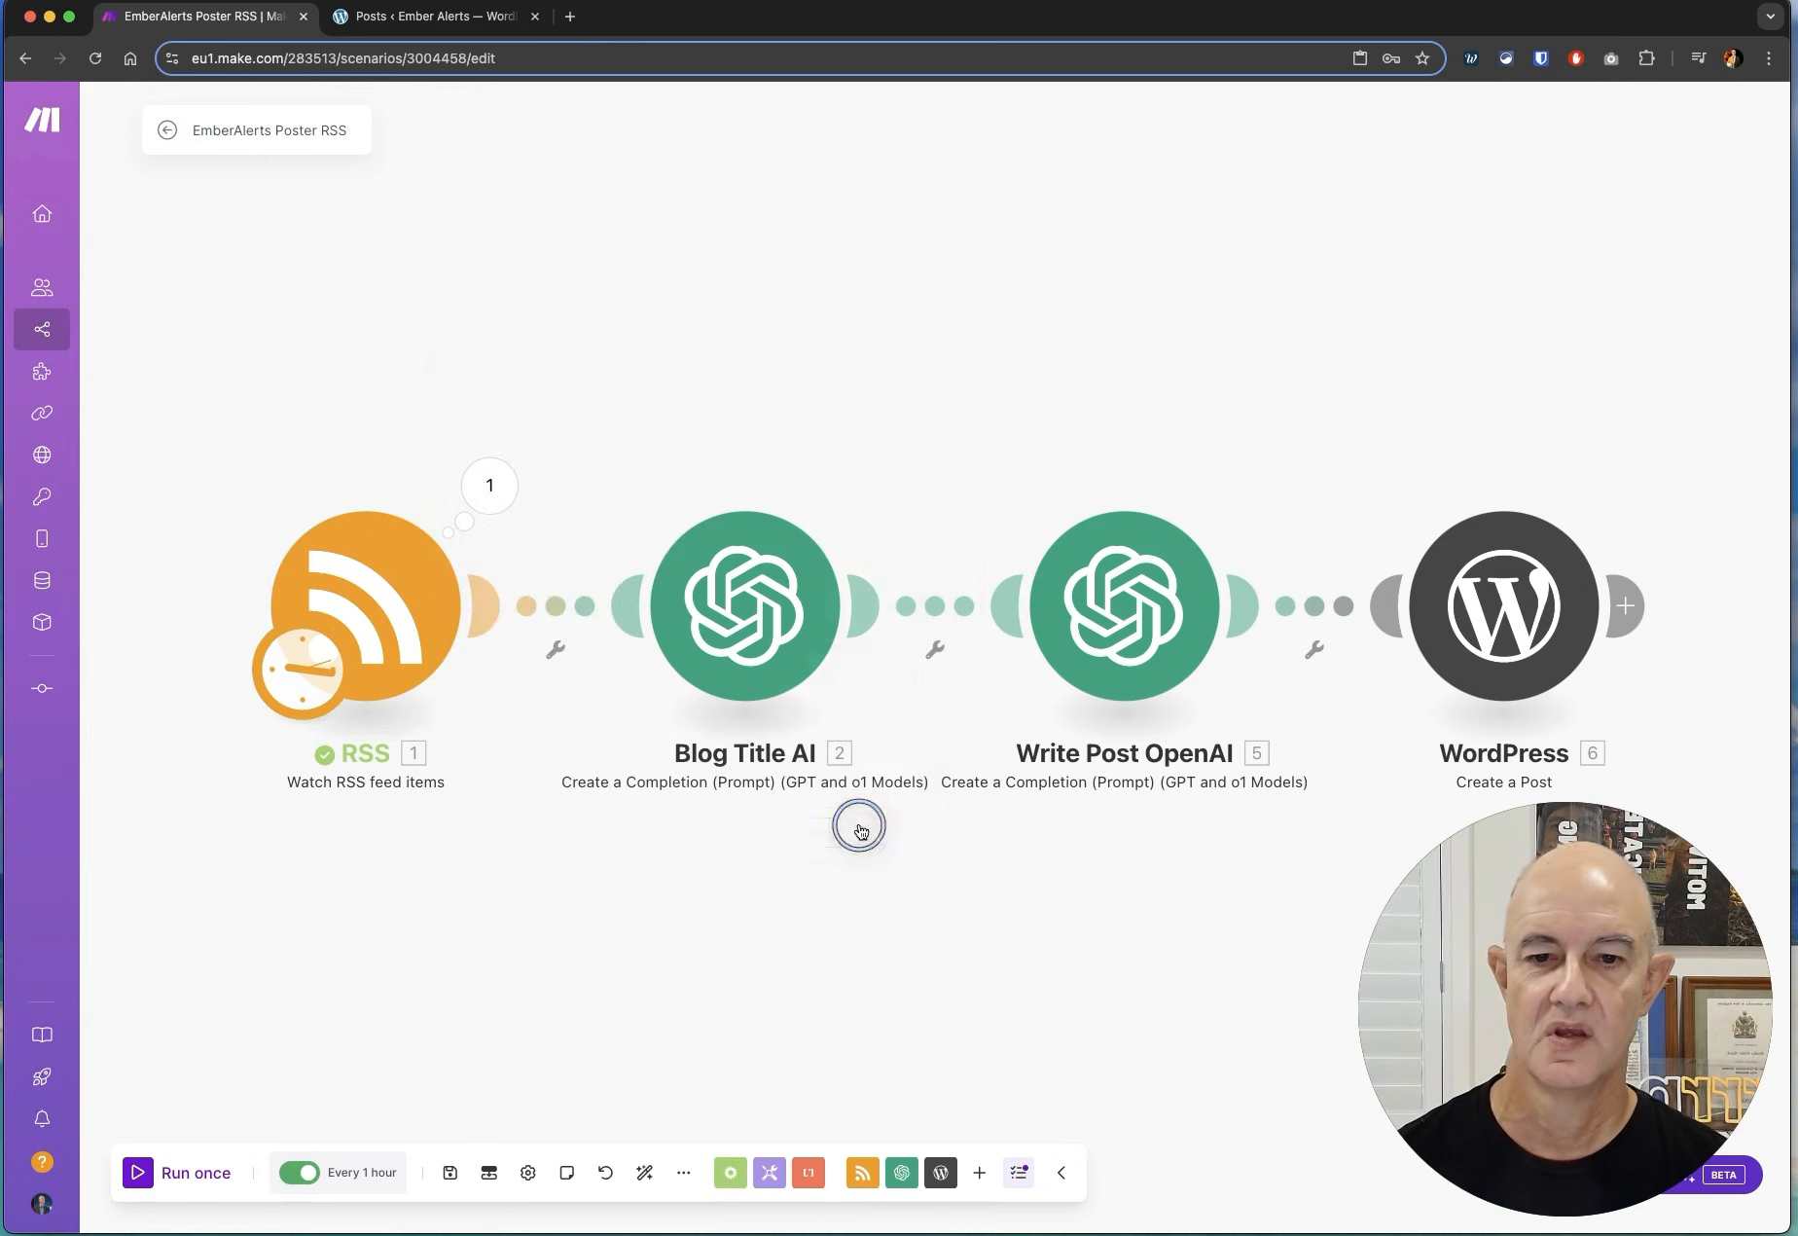
mouse_move(219, 1120)
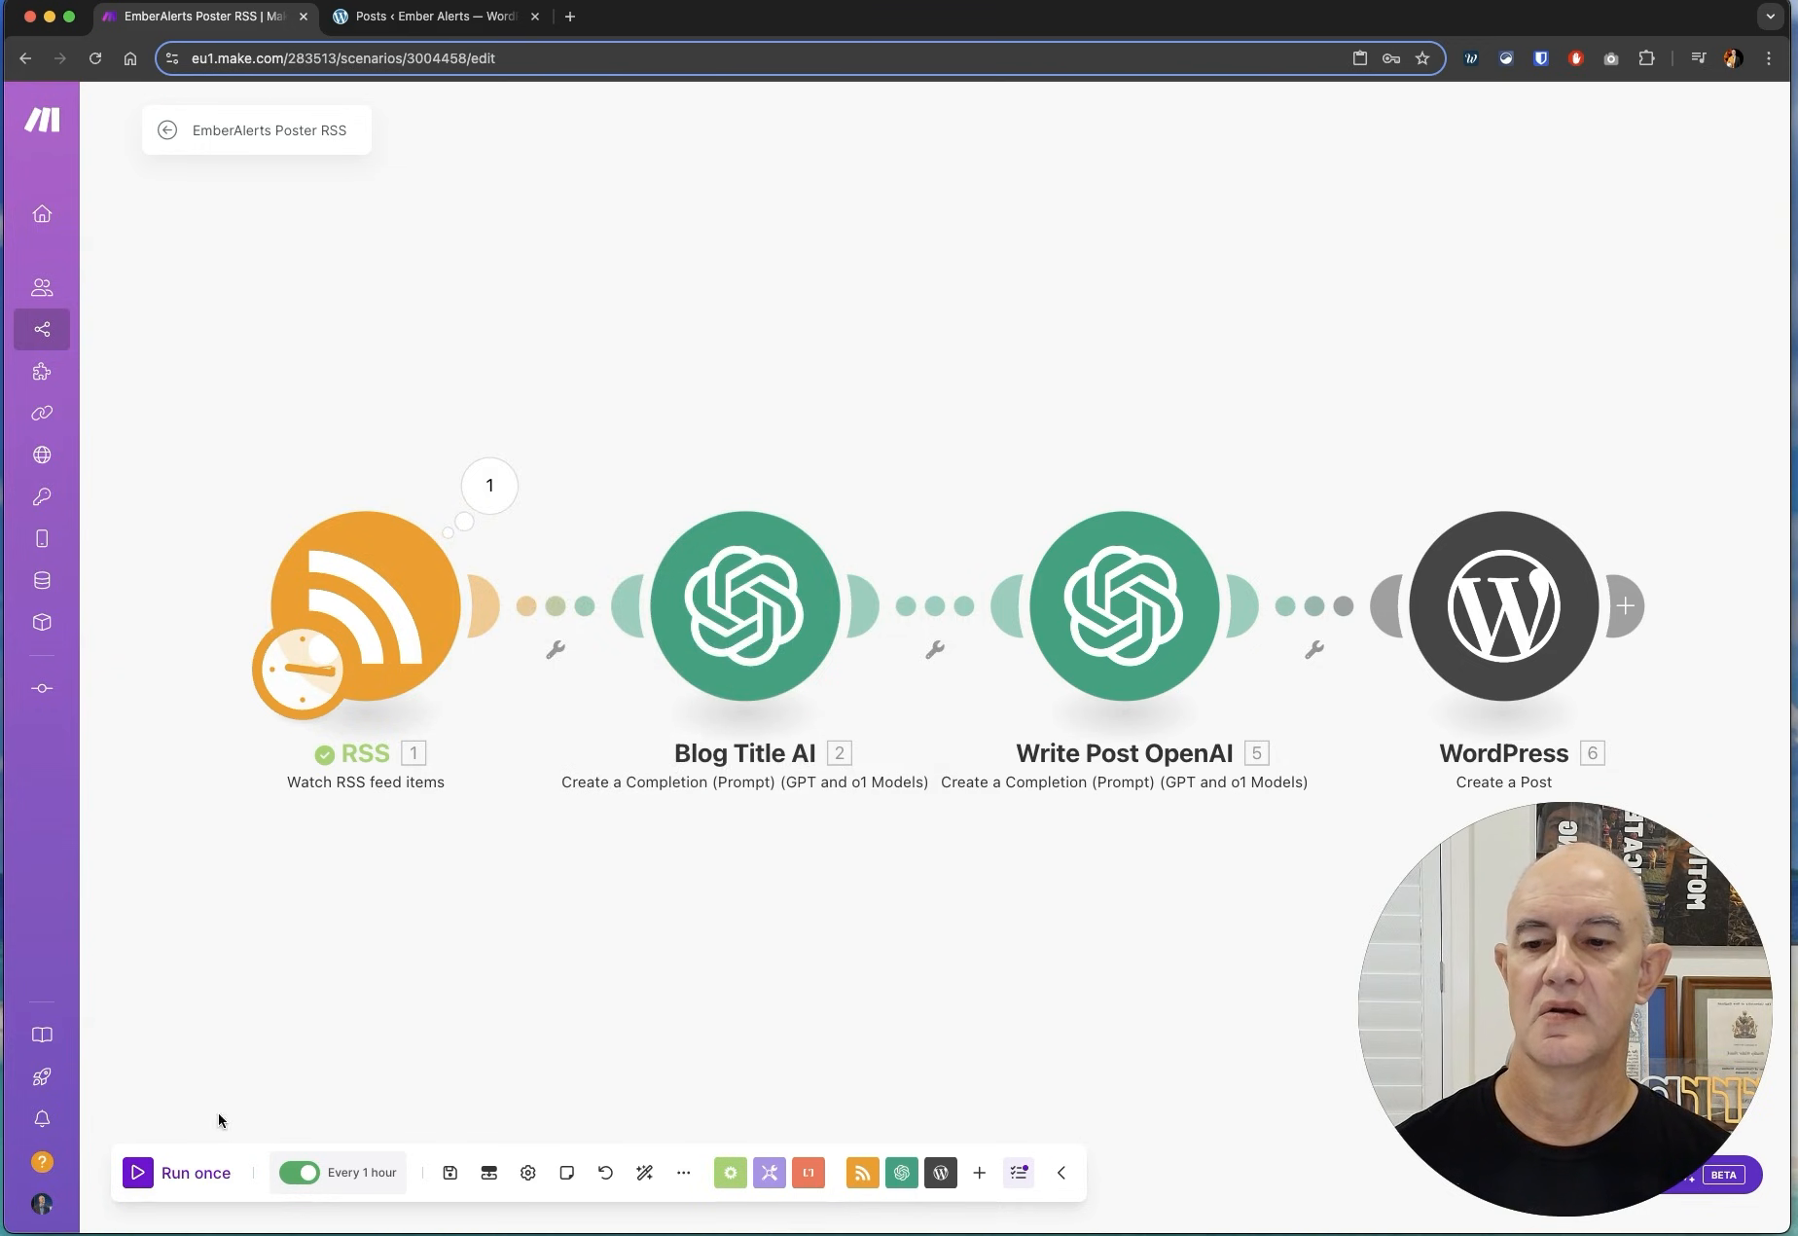
- Run the scenario once and check the RSS item it processed
click(178, 1172)
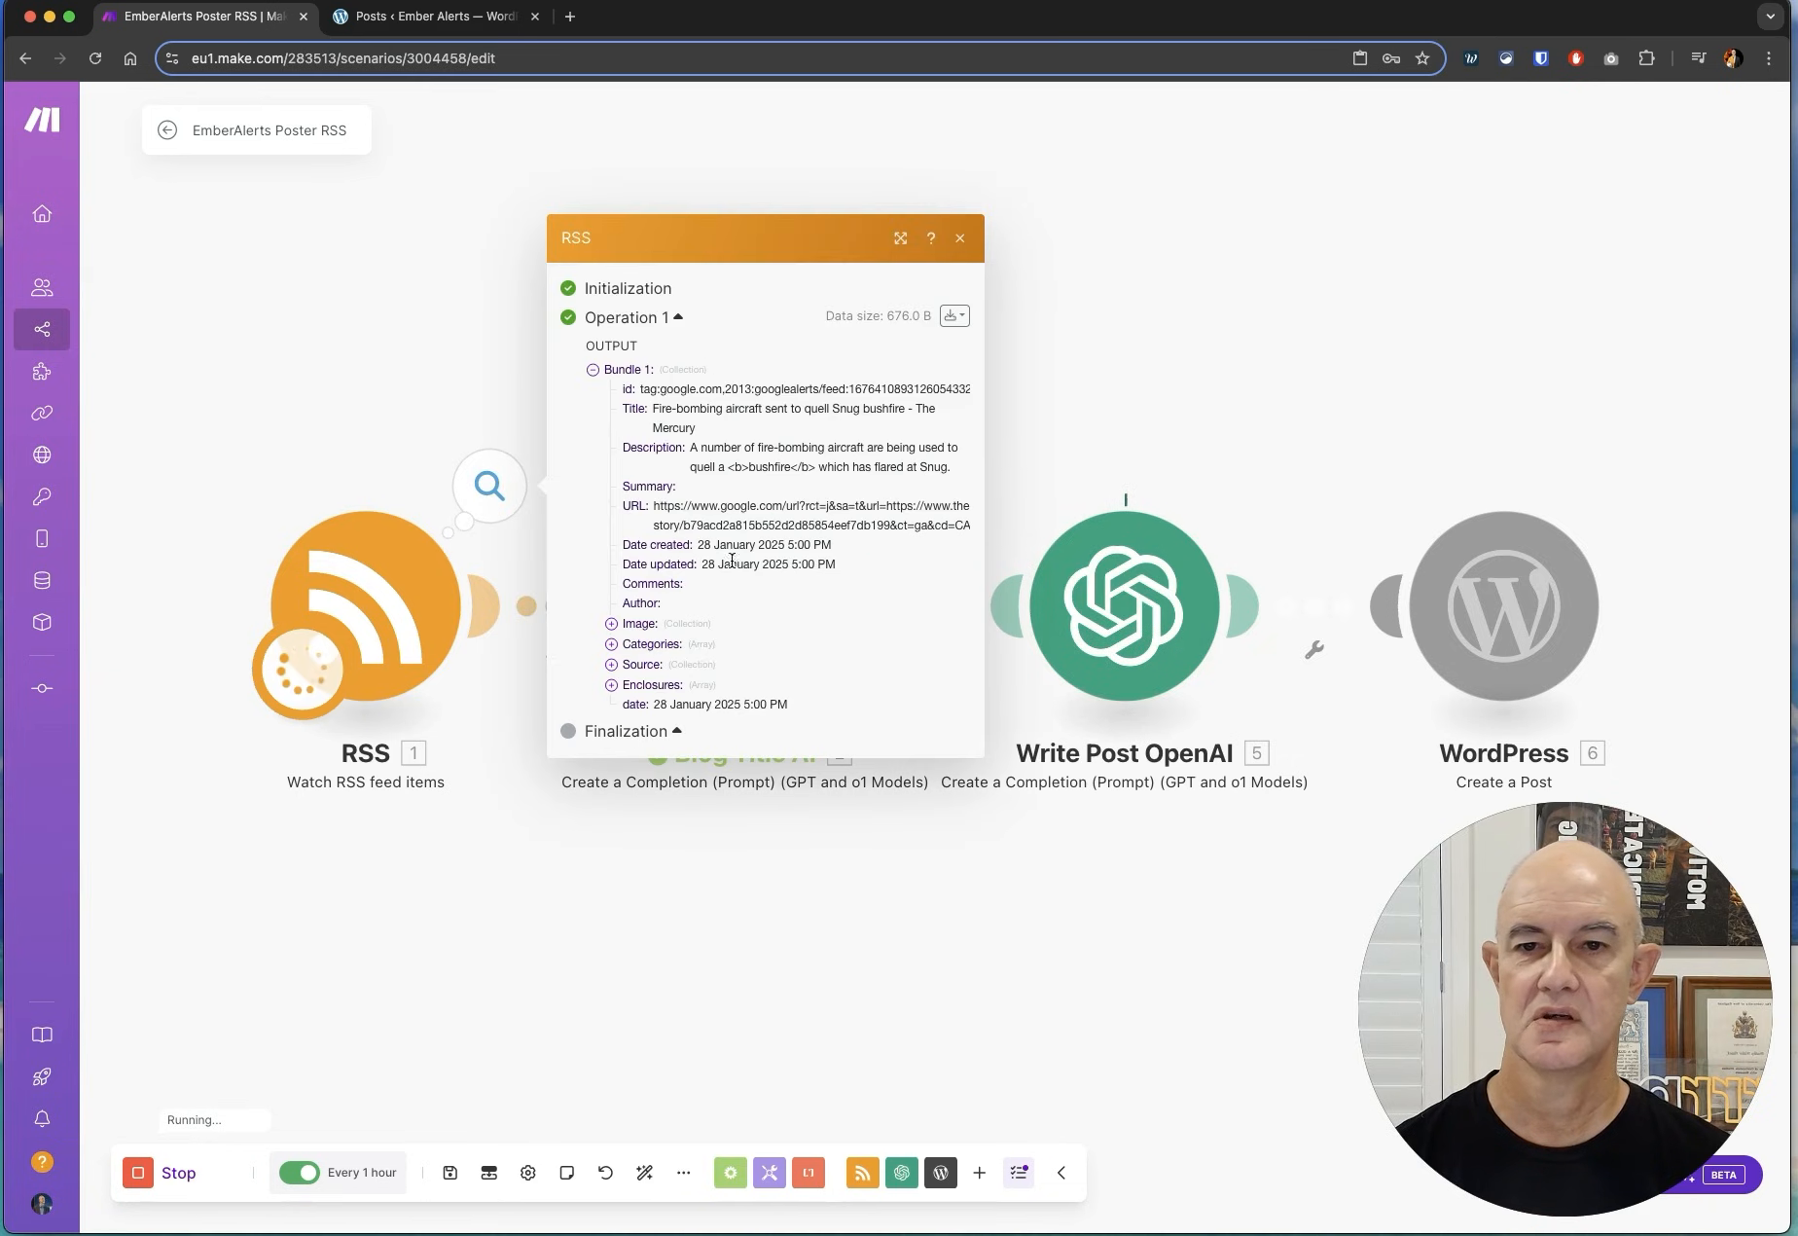
click(958, 238)
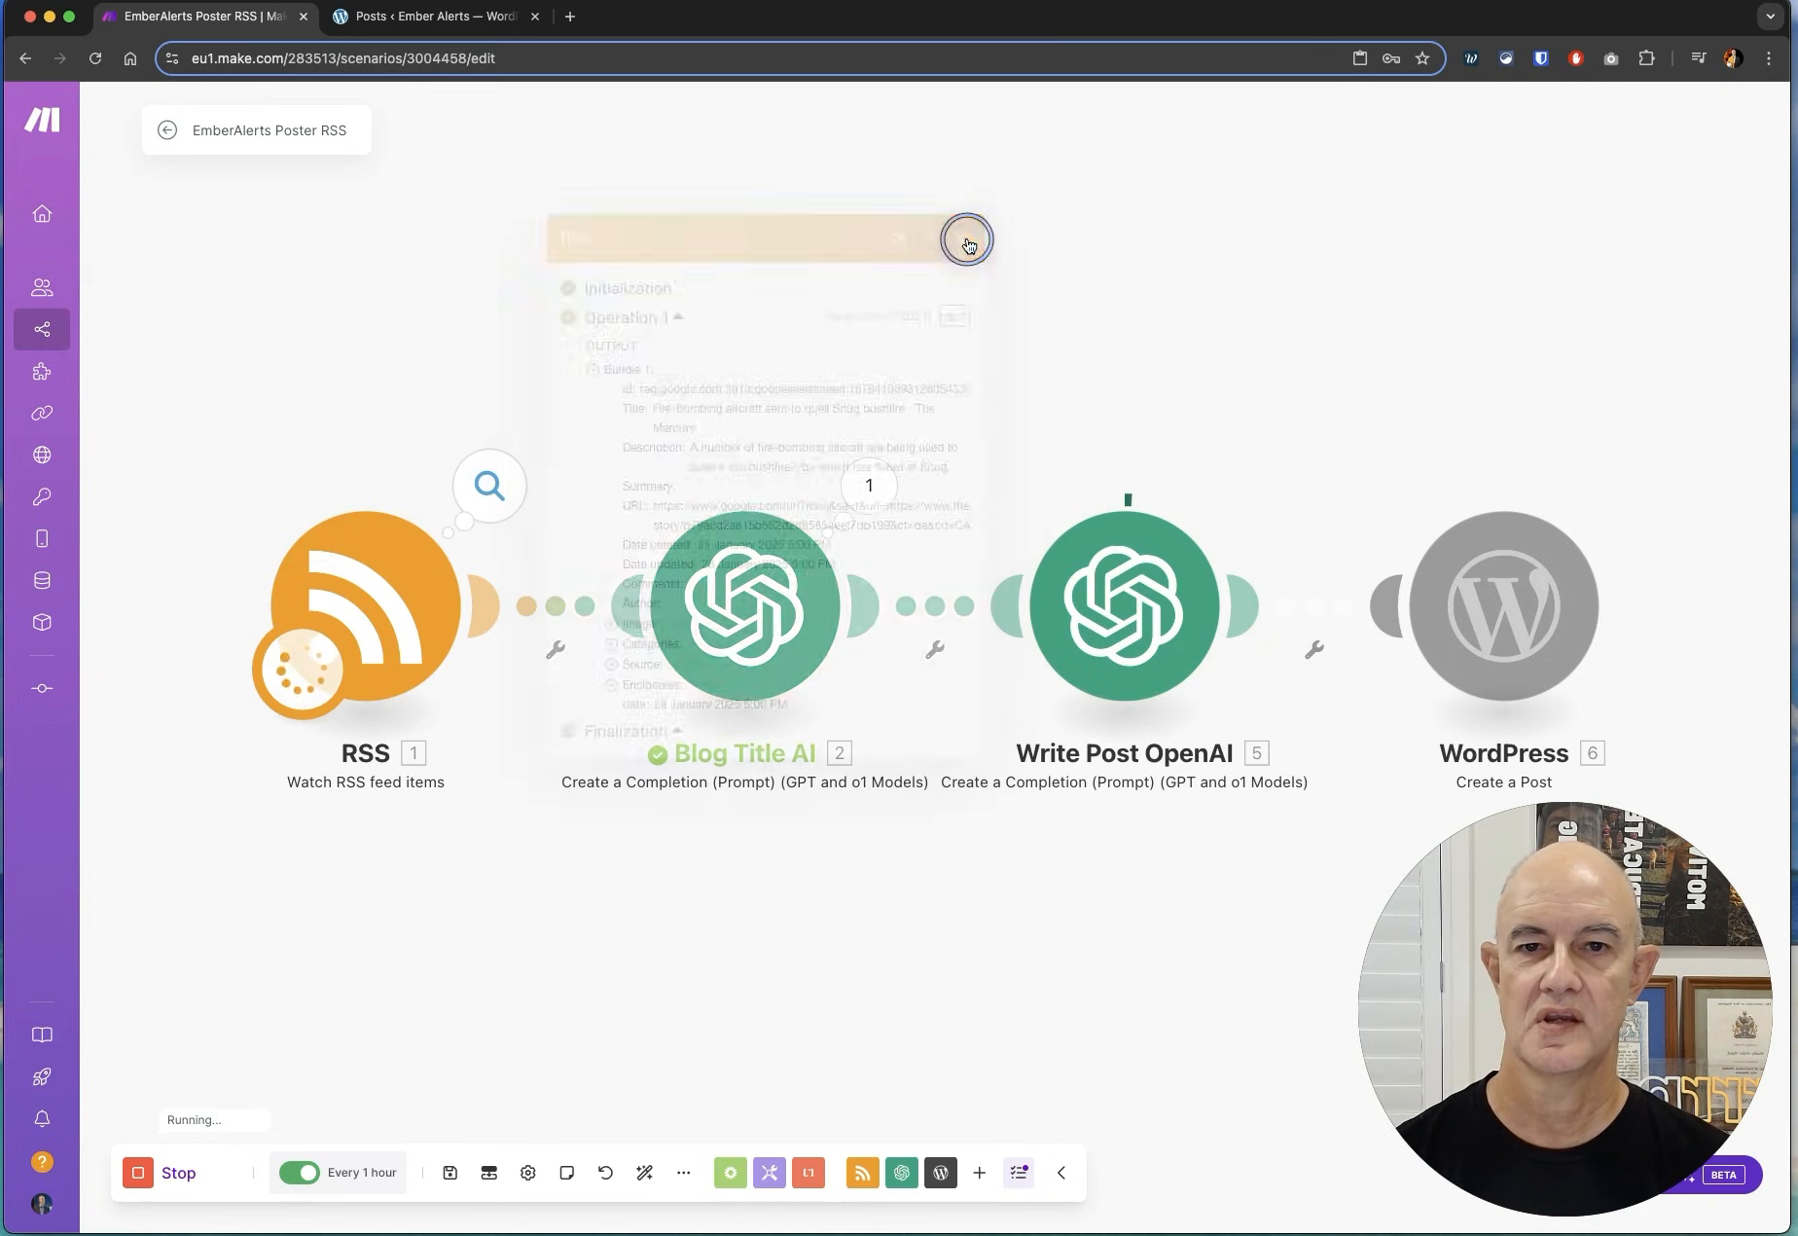
click(967, 238)
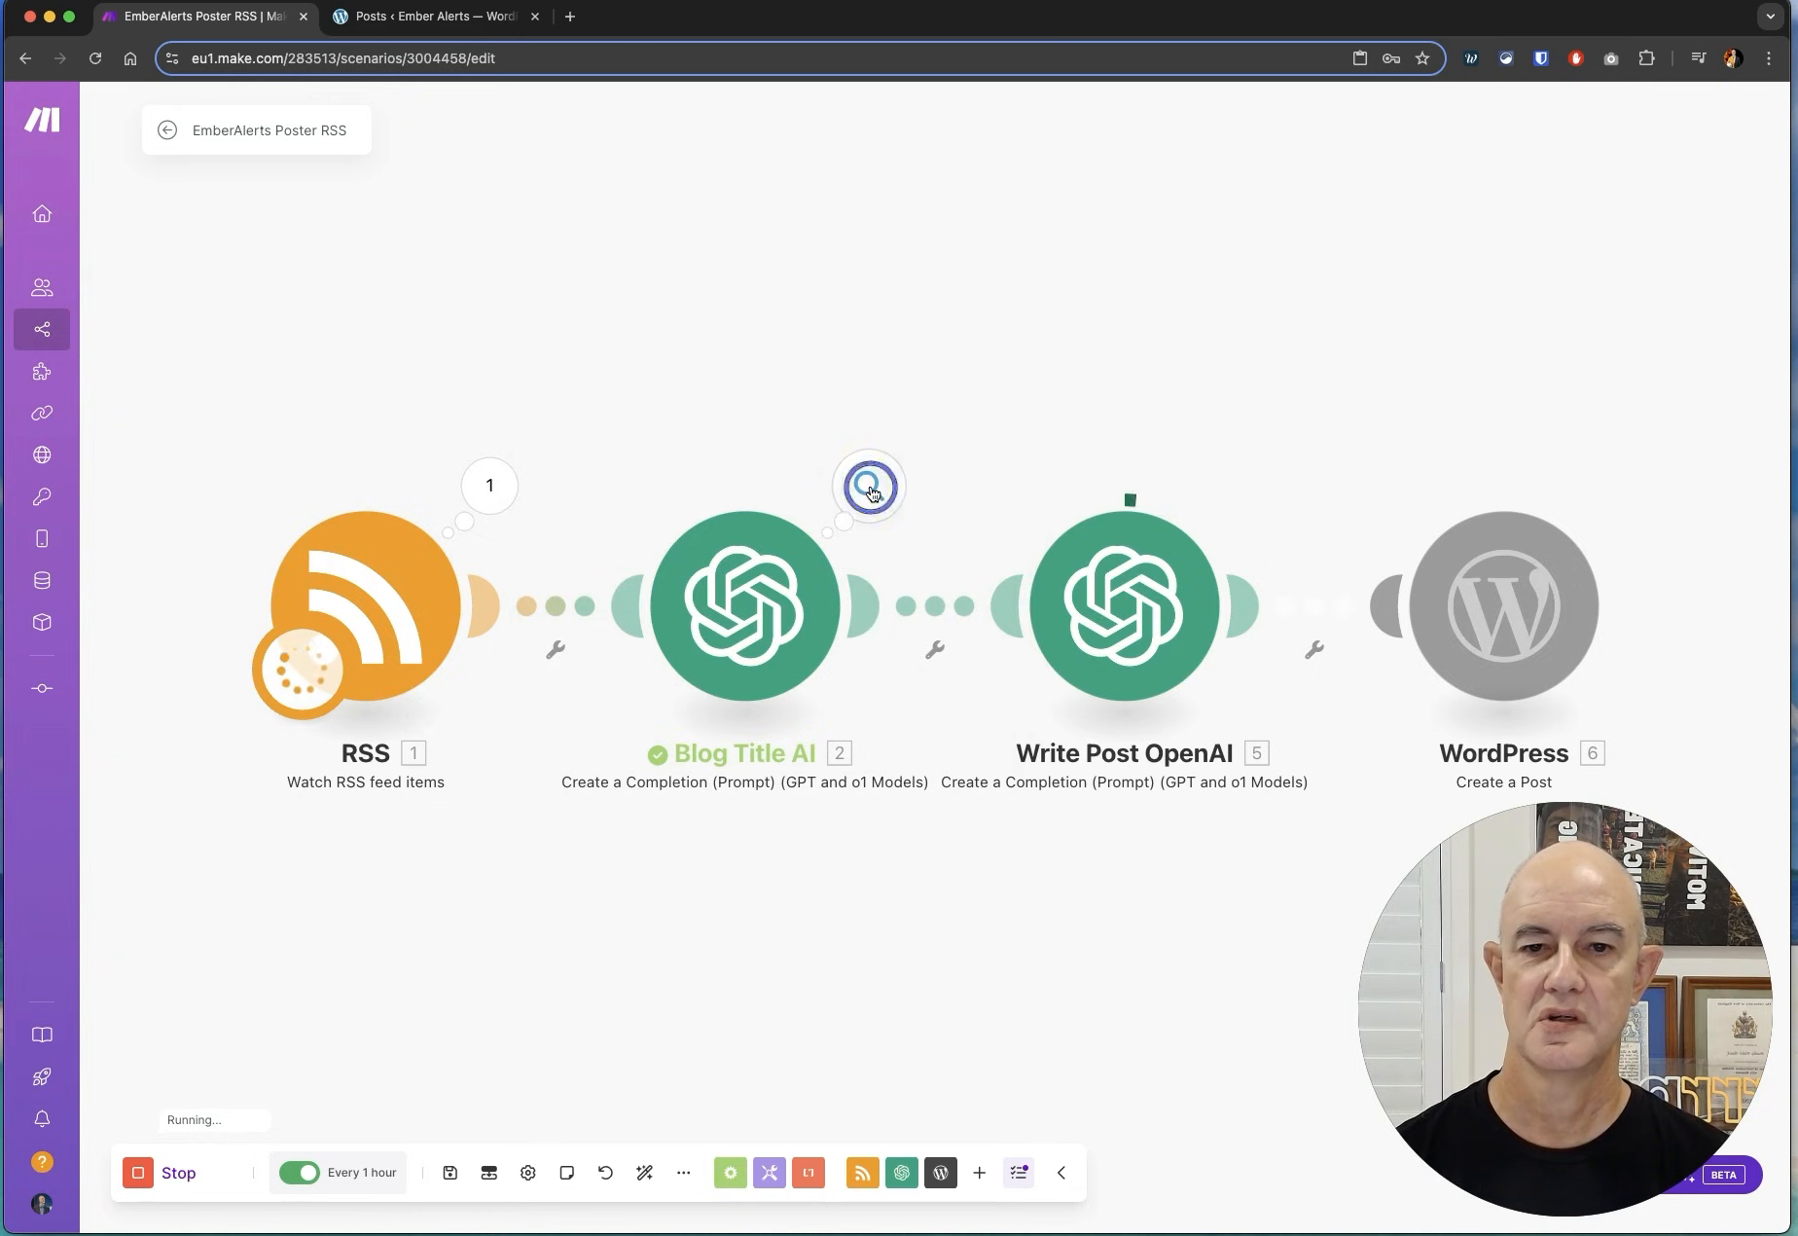
- Inspect the Blog Title AI output's generated title, then go to the WordPress Posts list
click(867, 485)
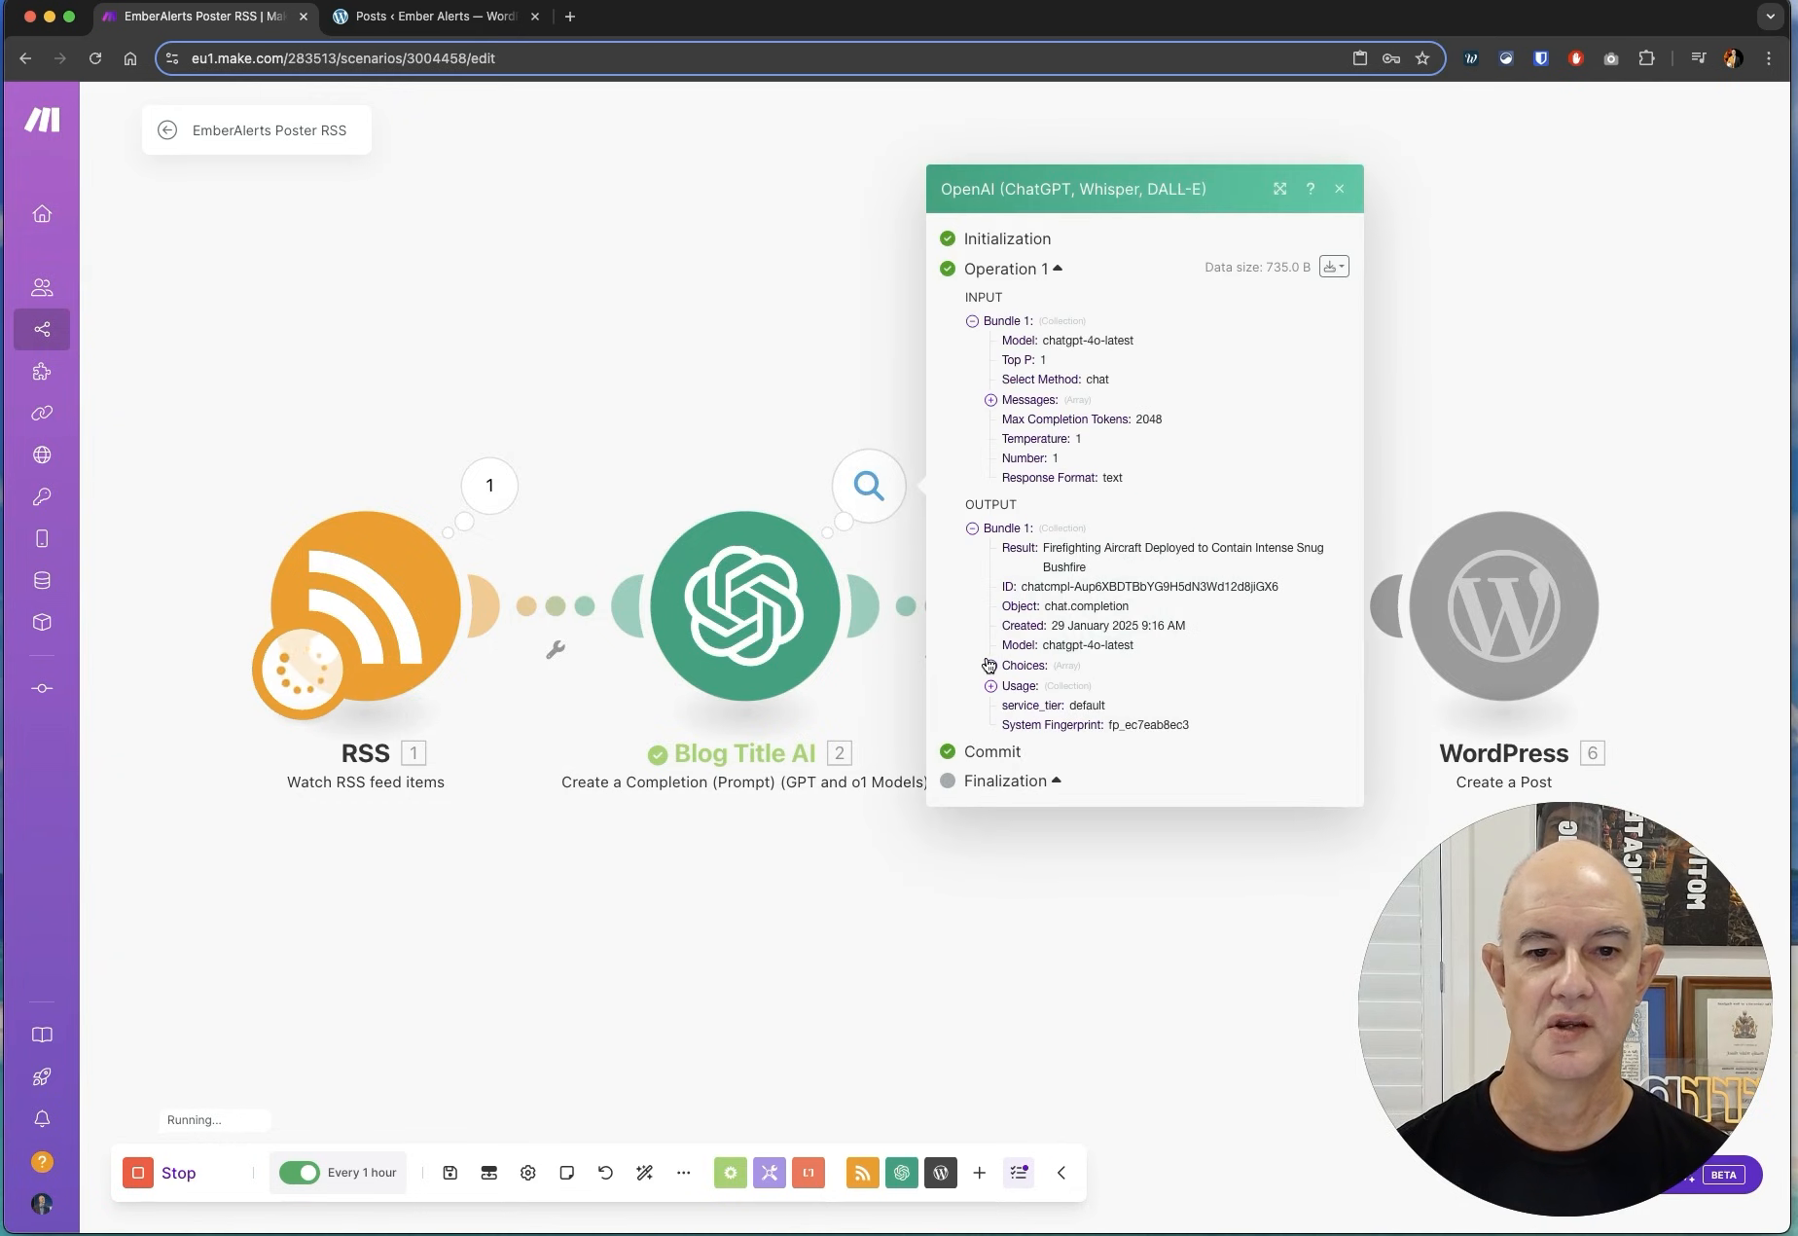
click(971, 665)
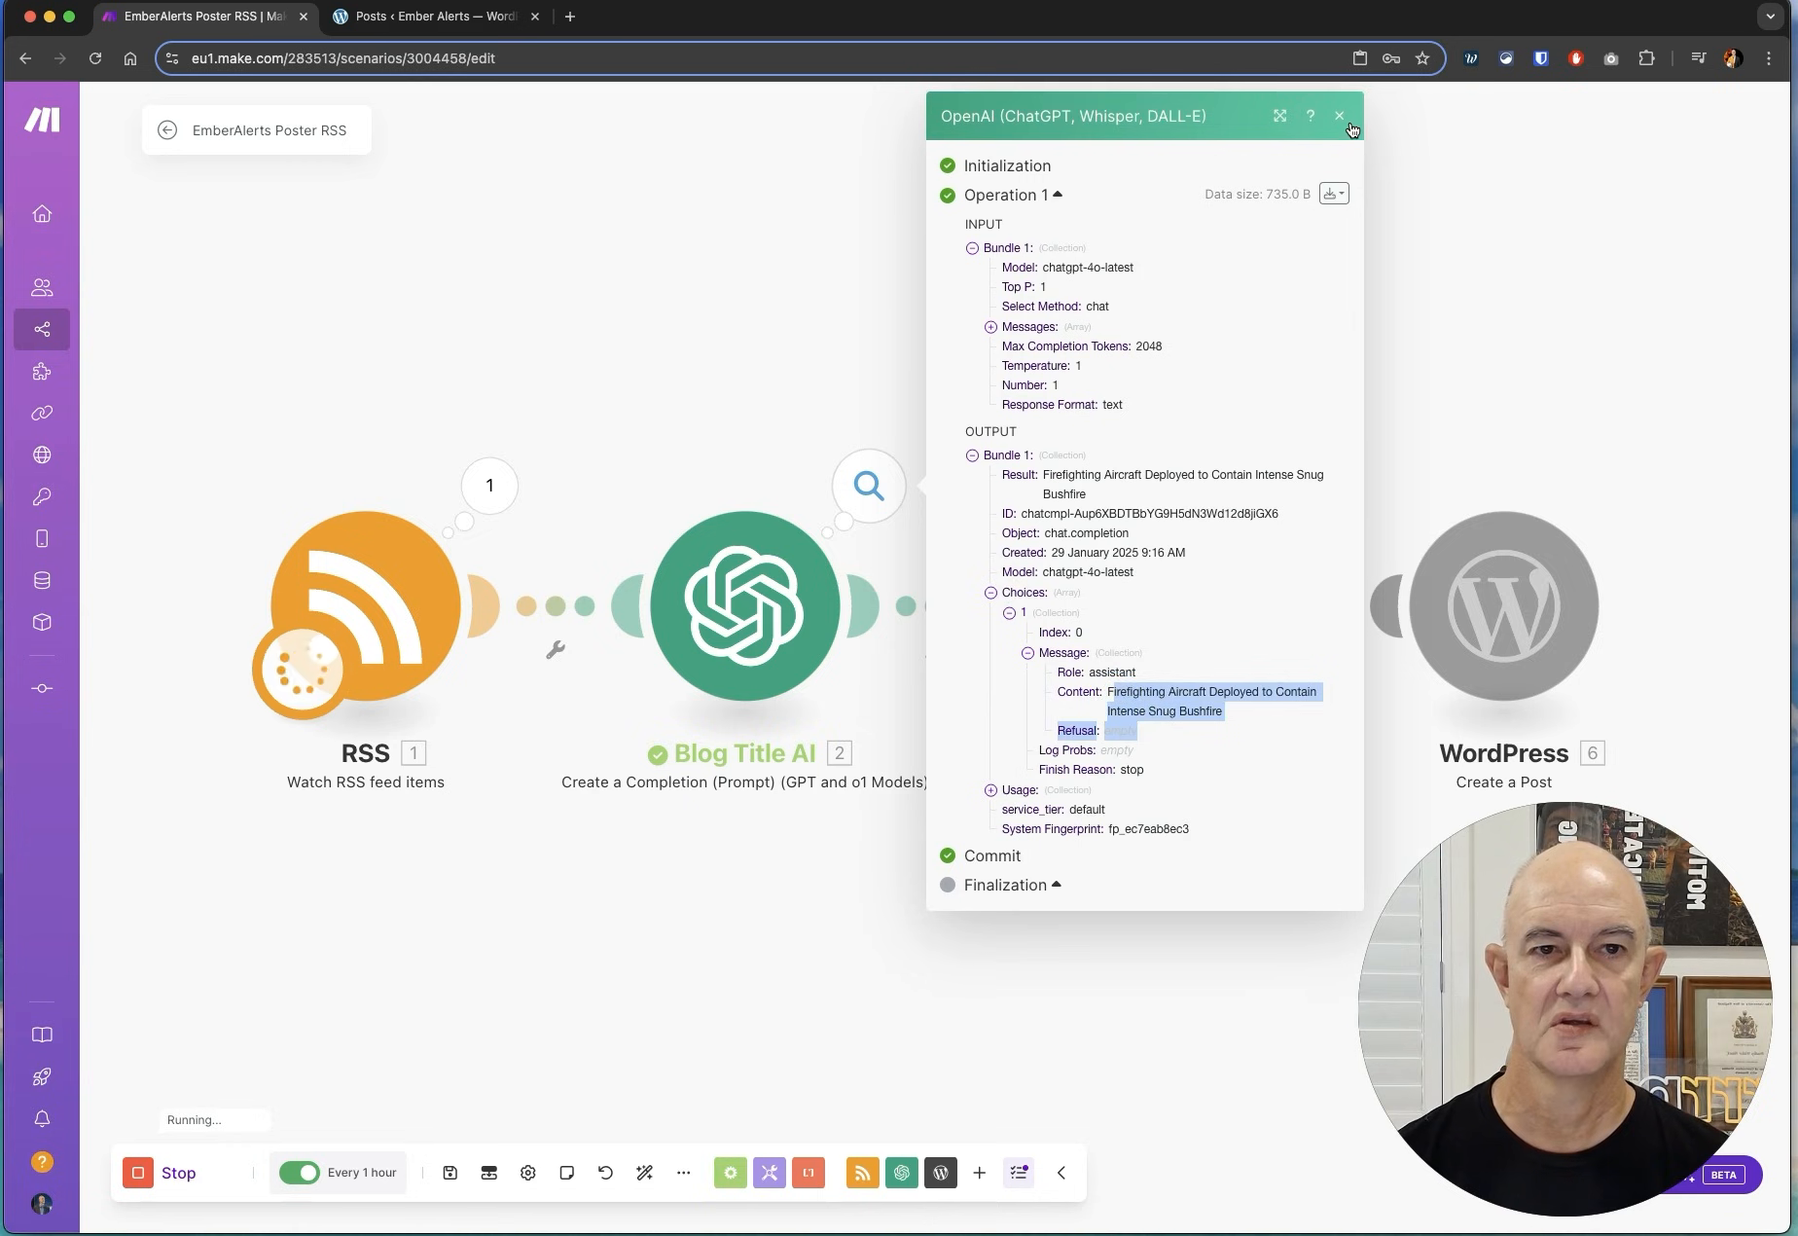
click(1339, 116)
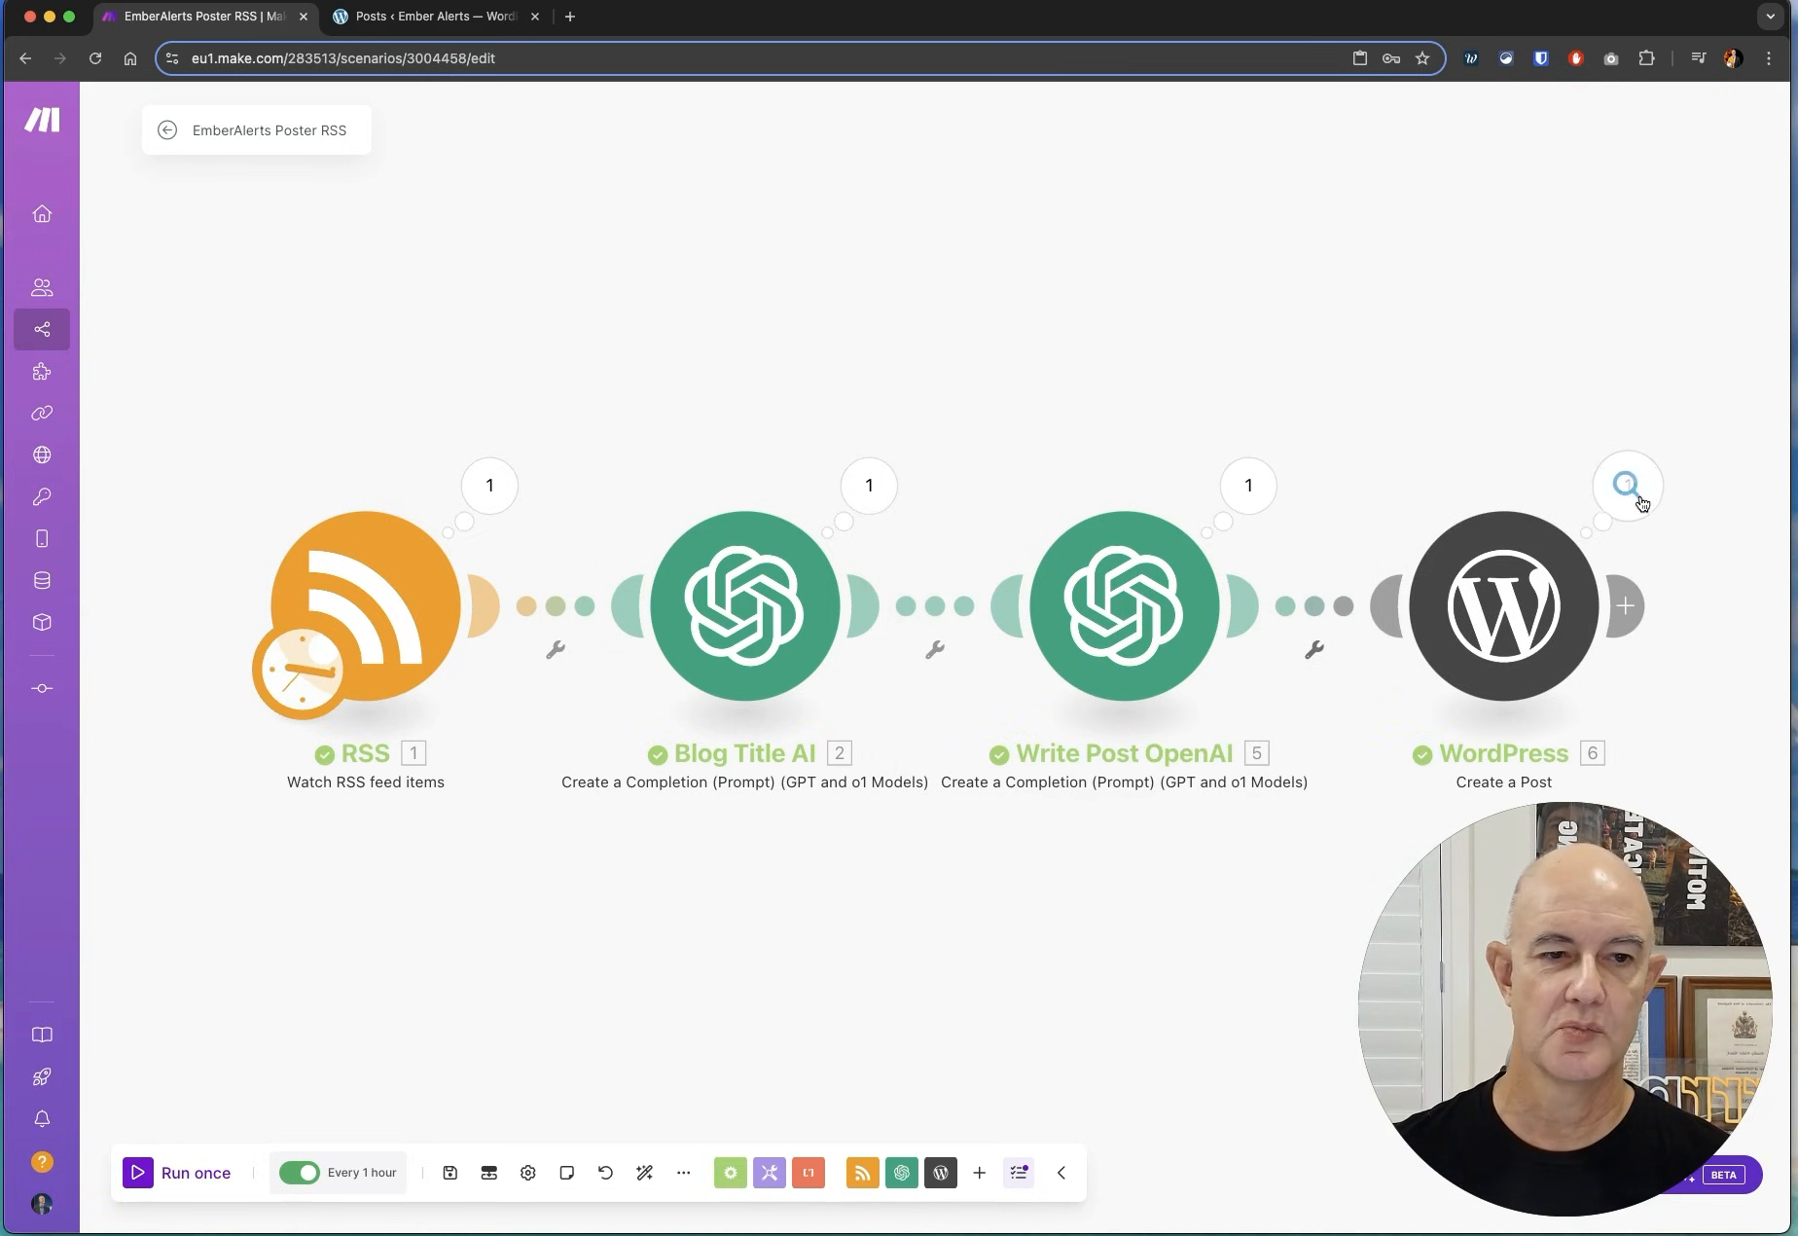
click(430, 15)
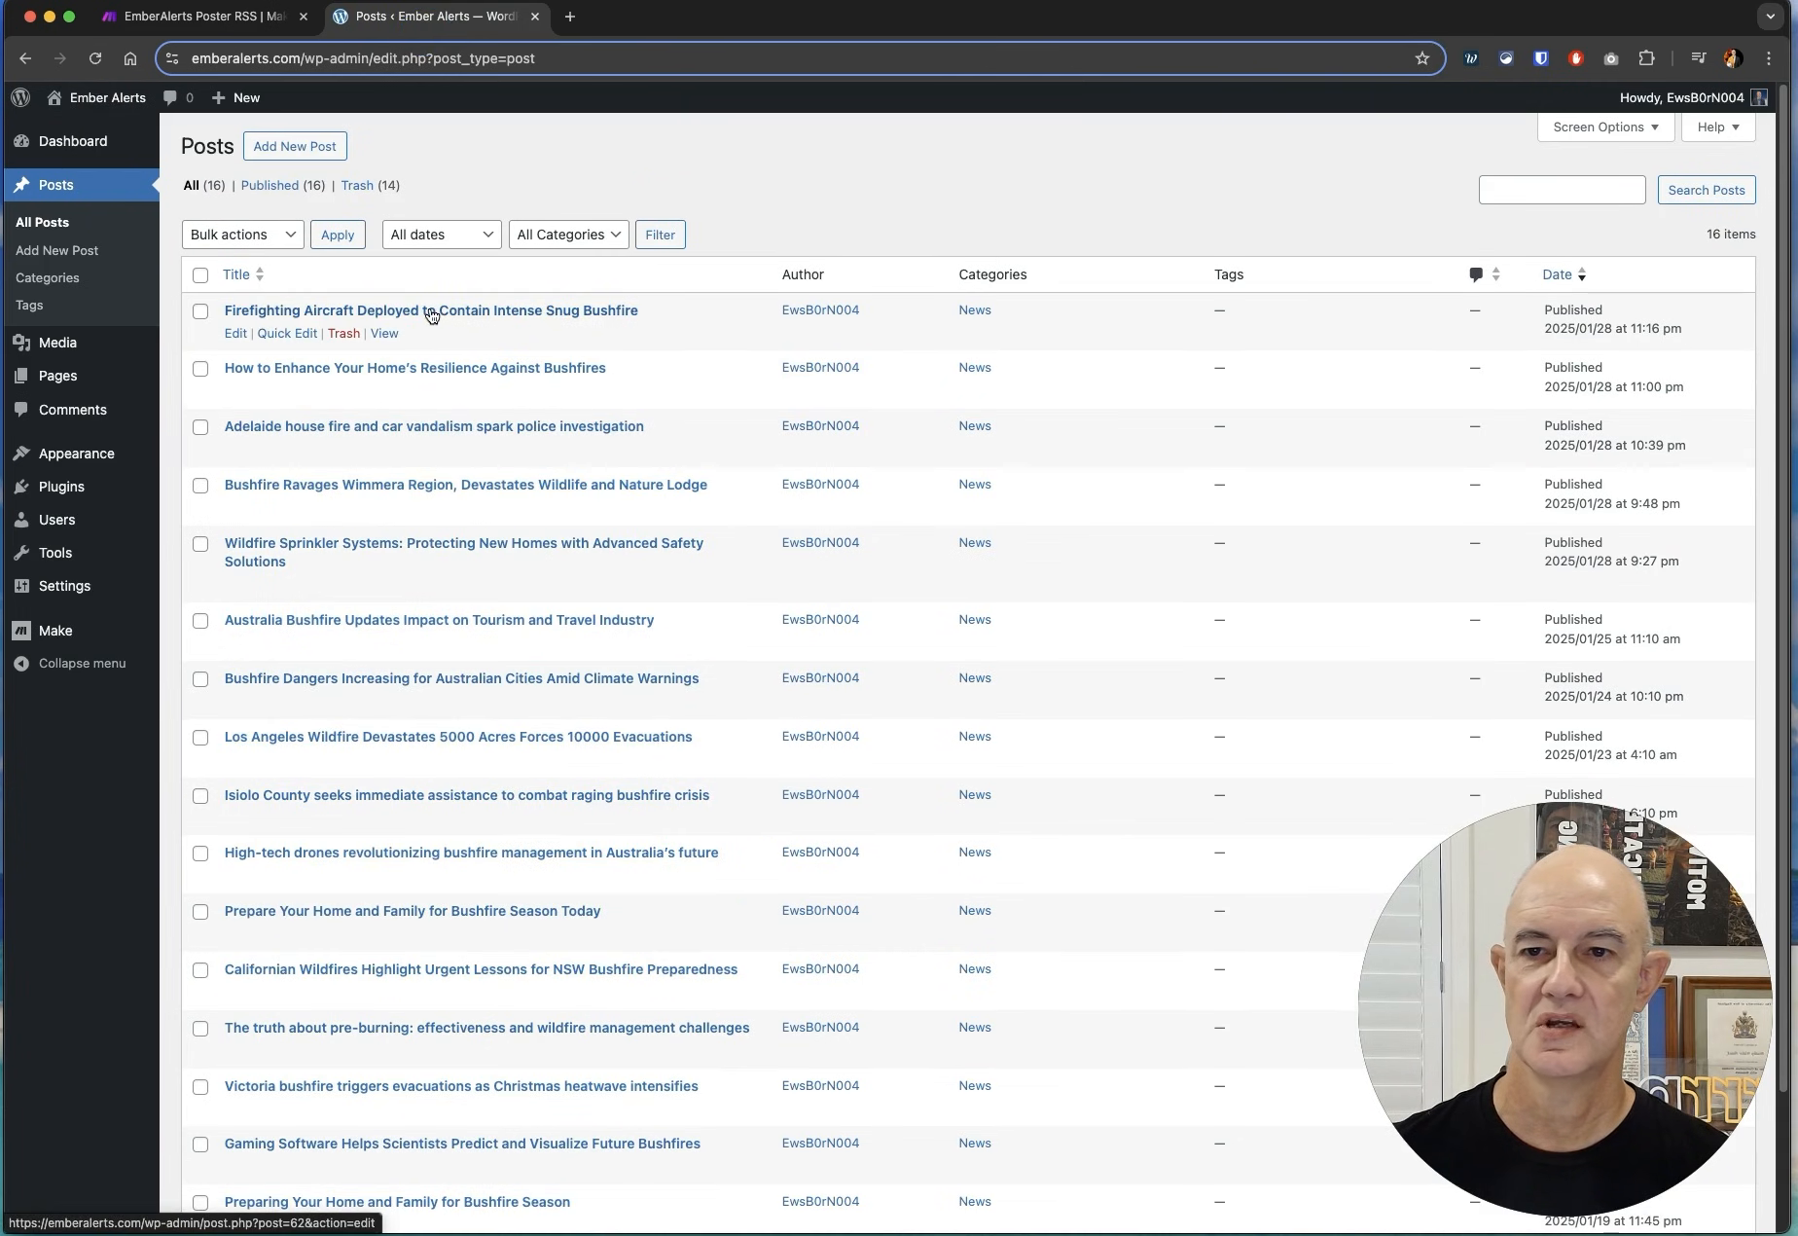
- View the 'Firefighting Aircraft Deployed to Contain Intense Snug Bushfire' post's article in the editor and return to Posts
click(430, 309)
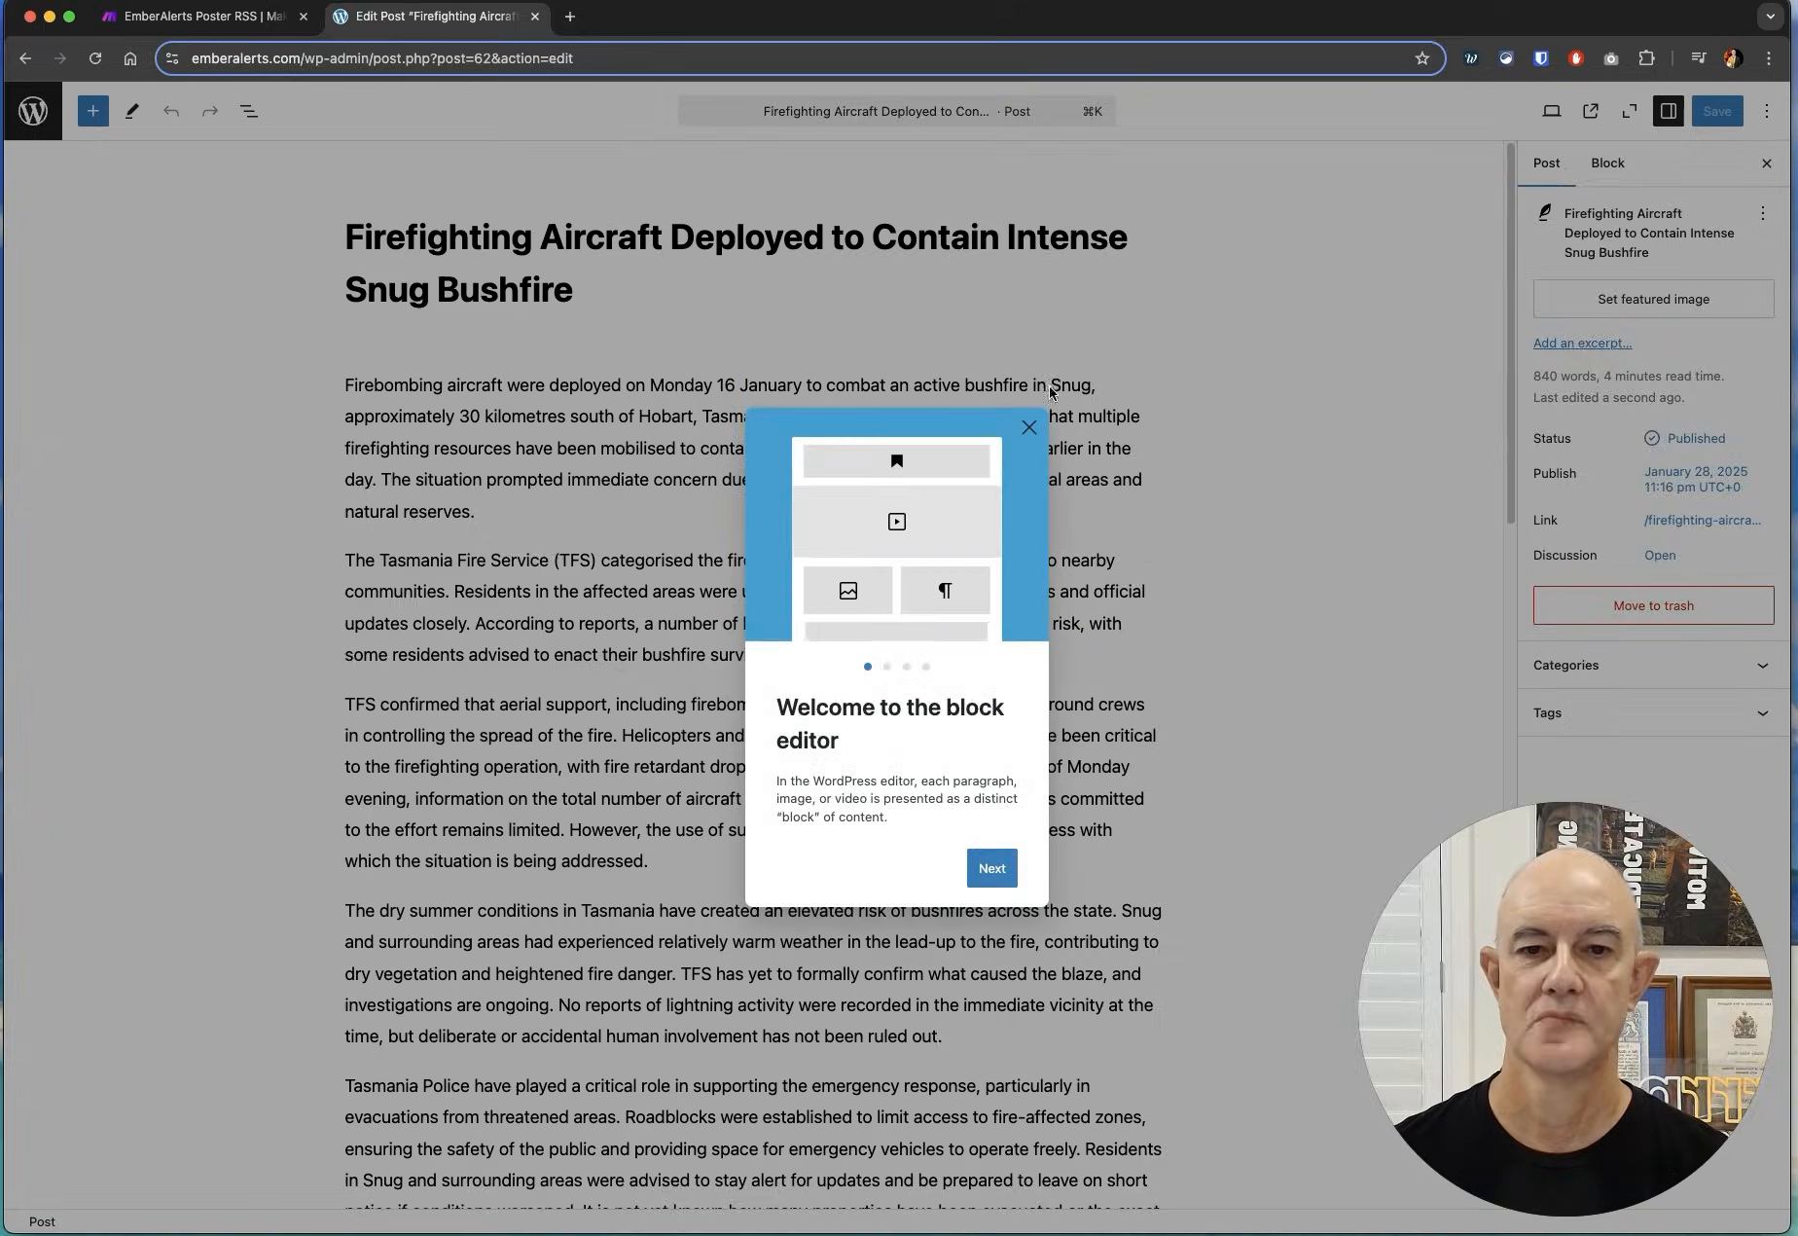
click(1028, 426)
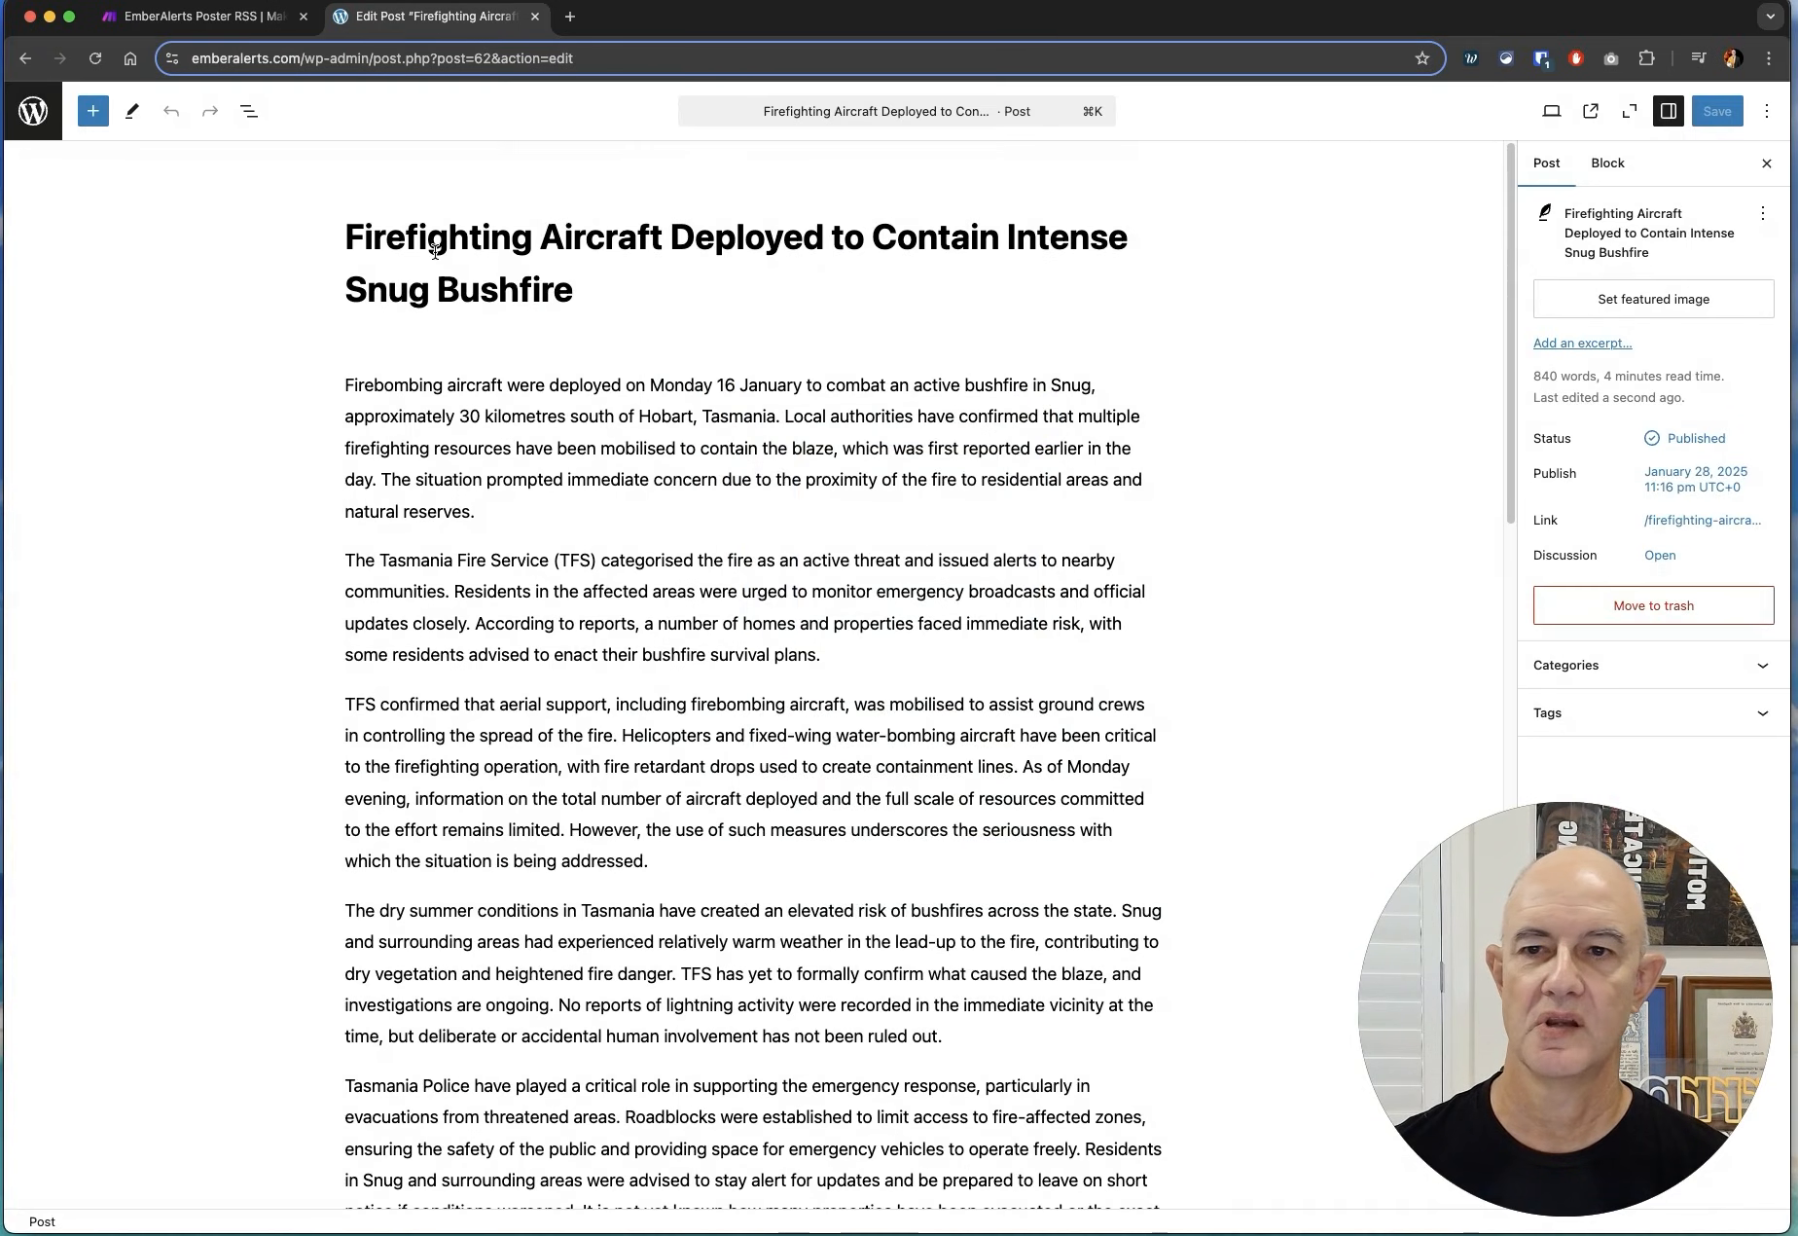
scroll(down, 3)
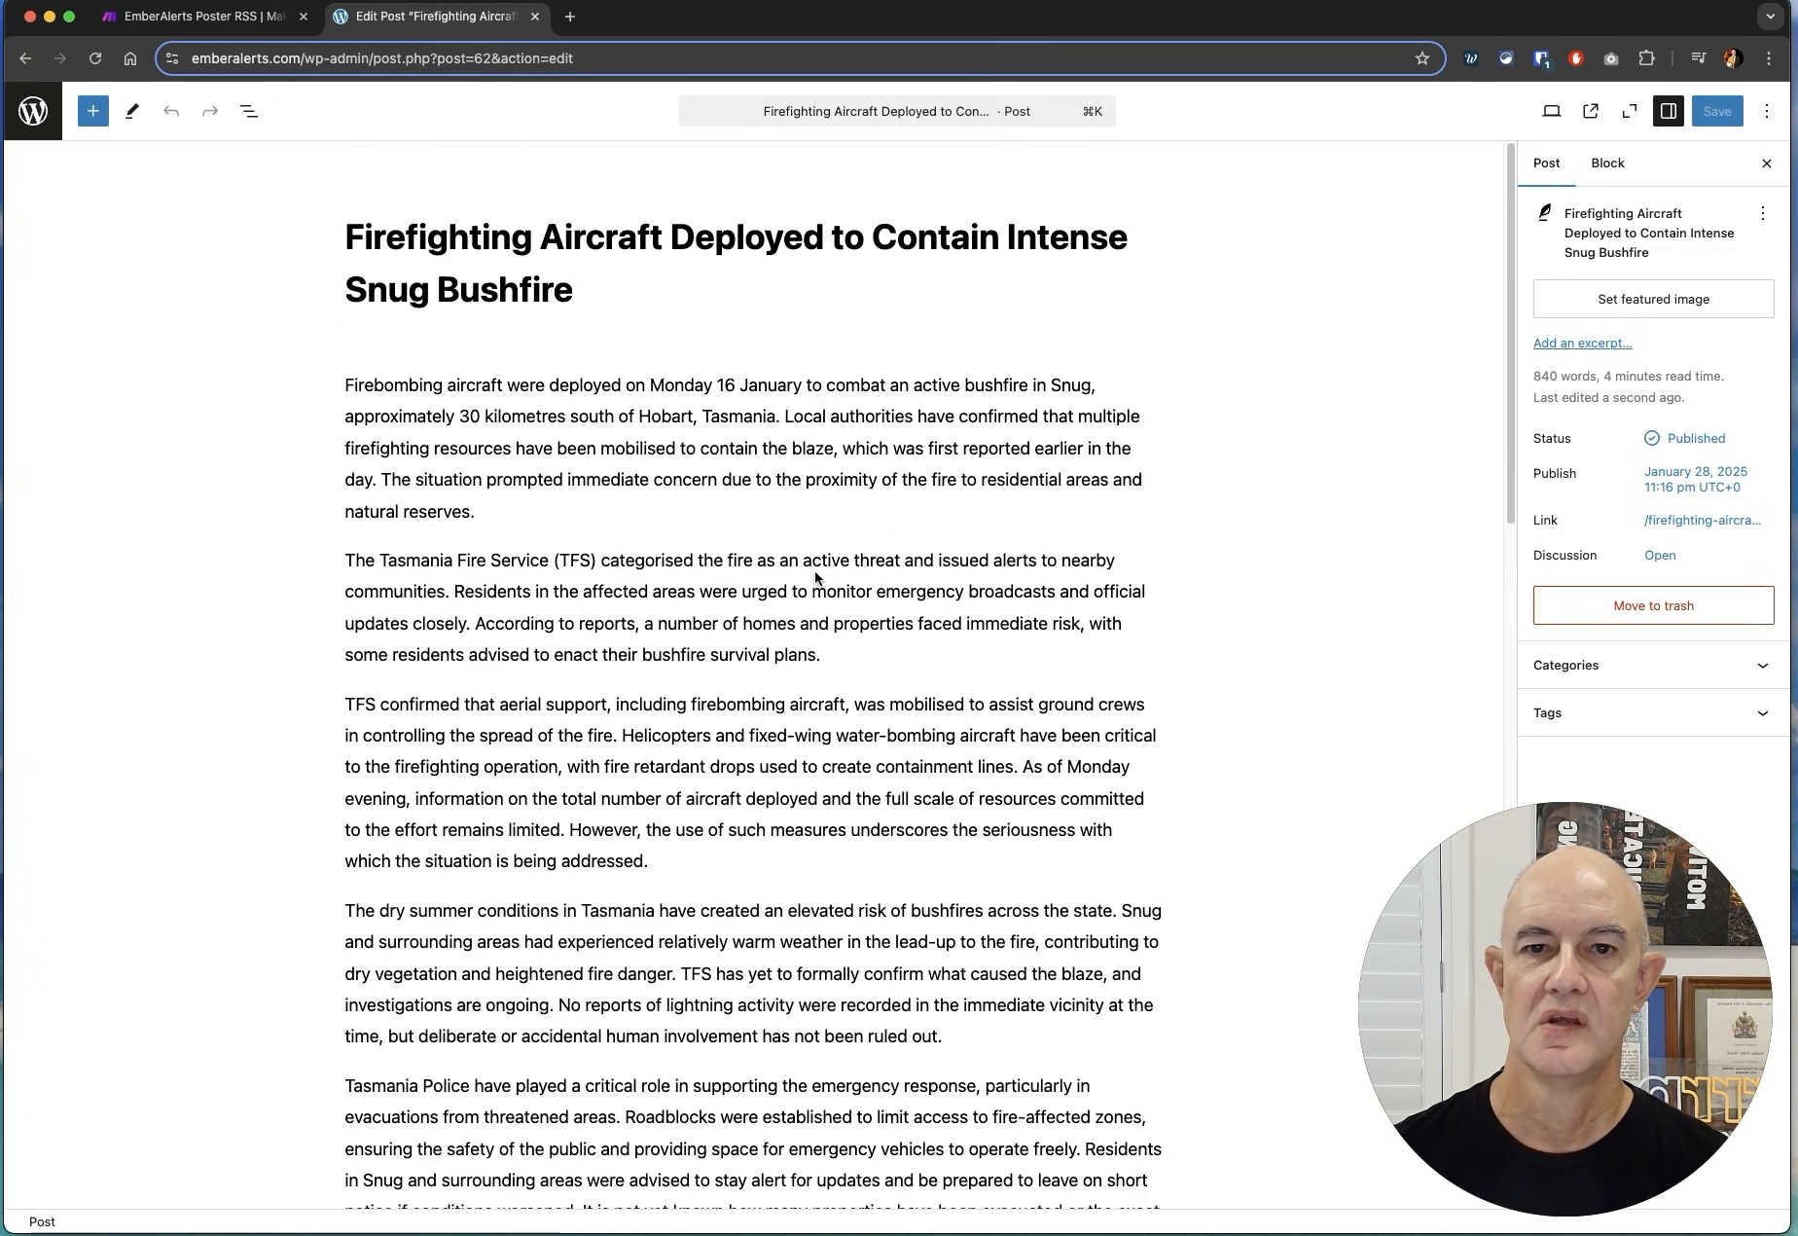
click(201, 15)
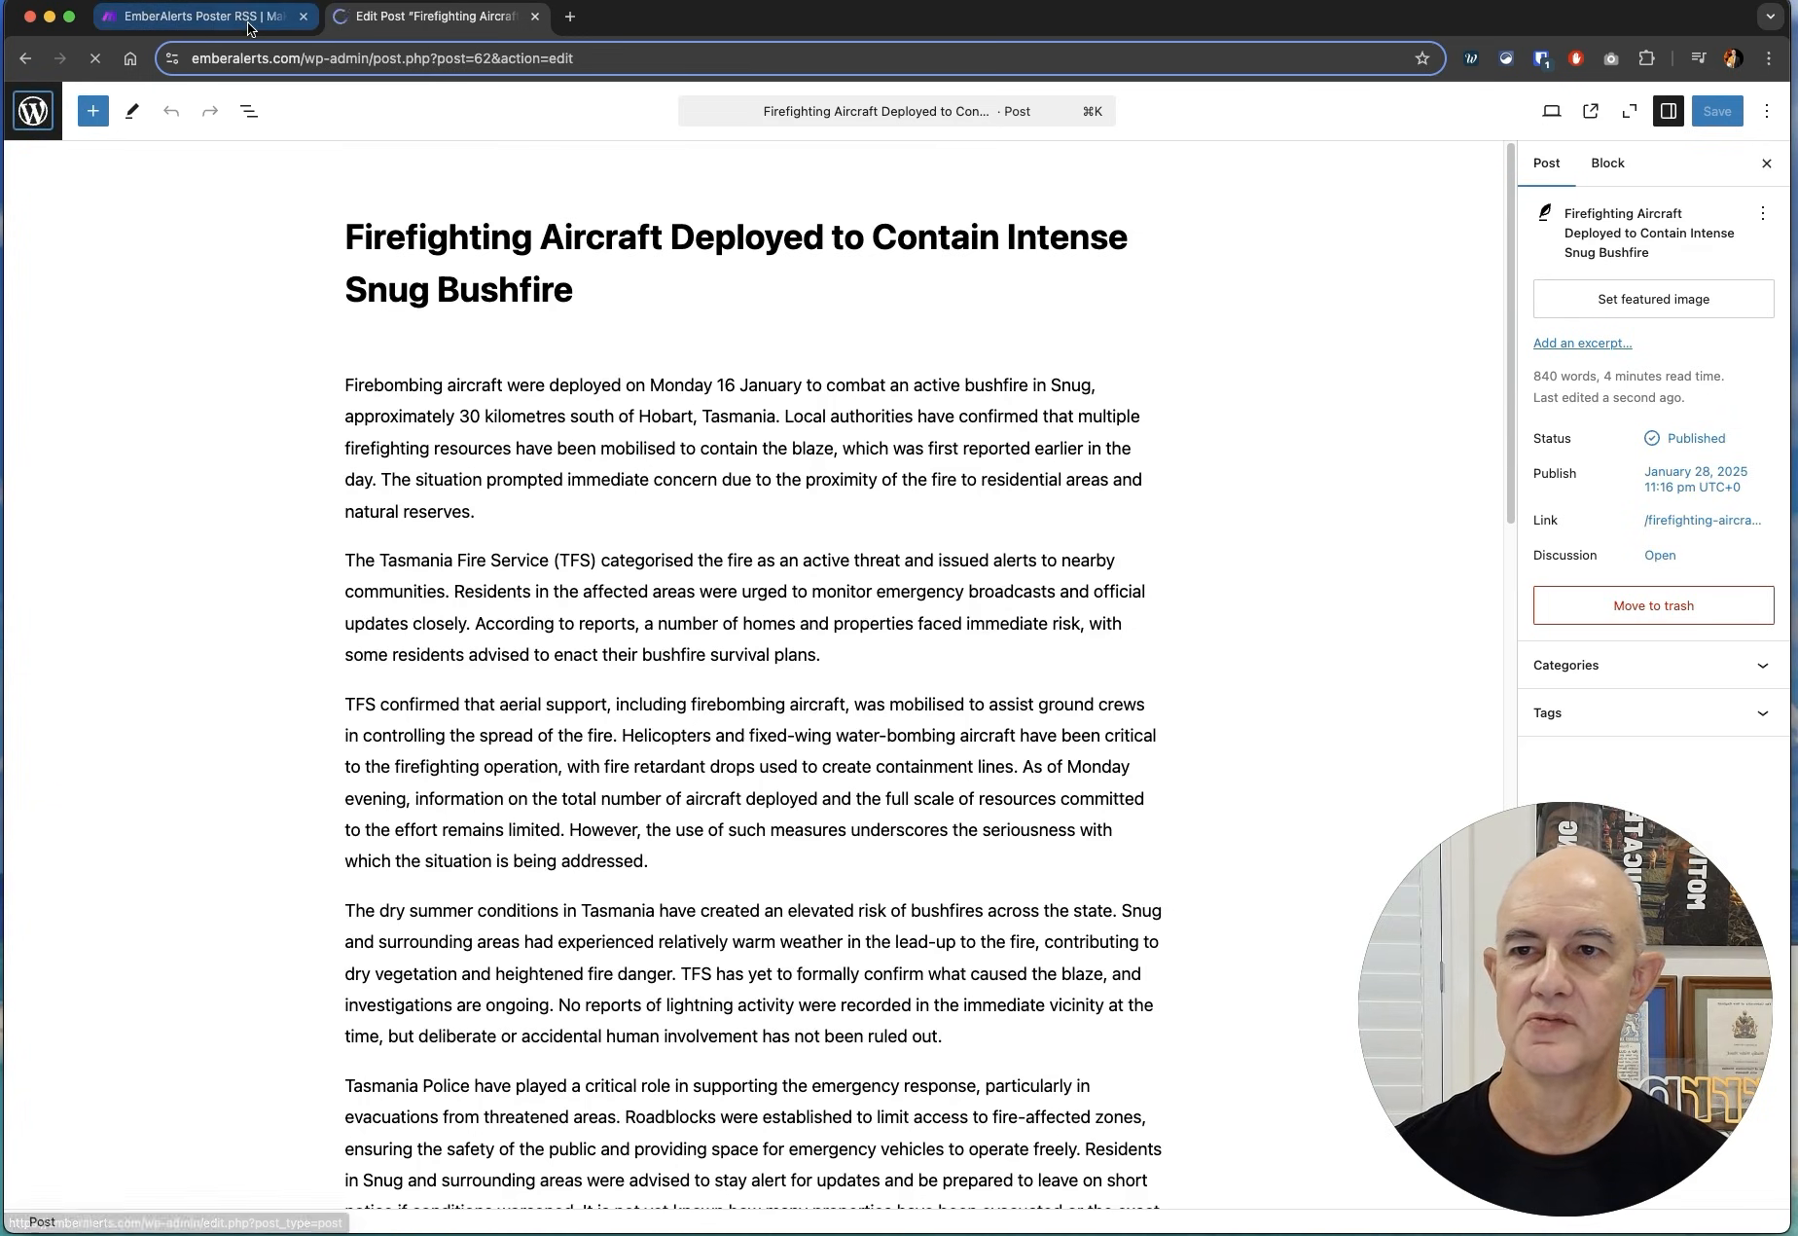
- Return to the Make scenario showing all four modules completed with one bundle each
click(194, 15)
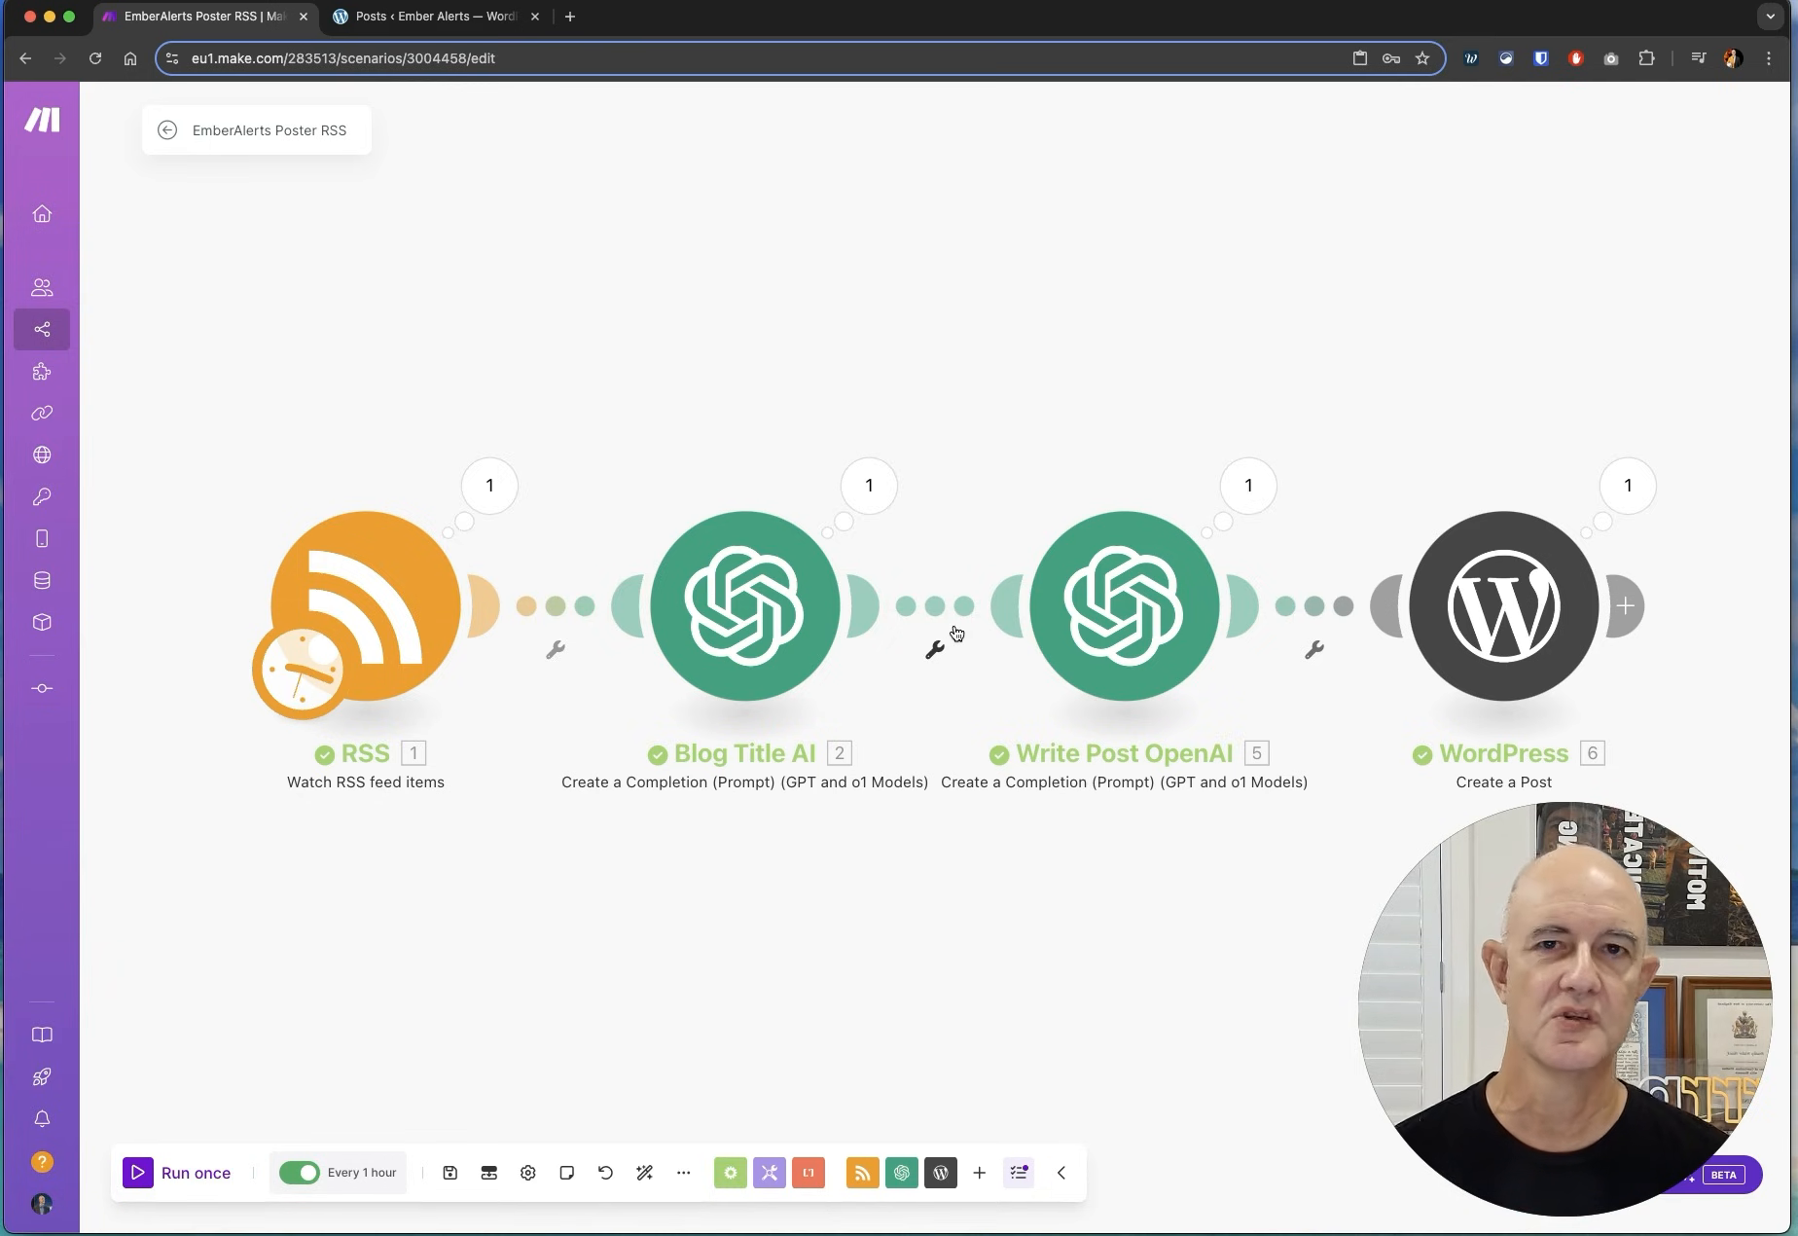
mouse_move(805, 439)
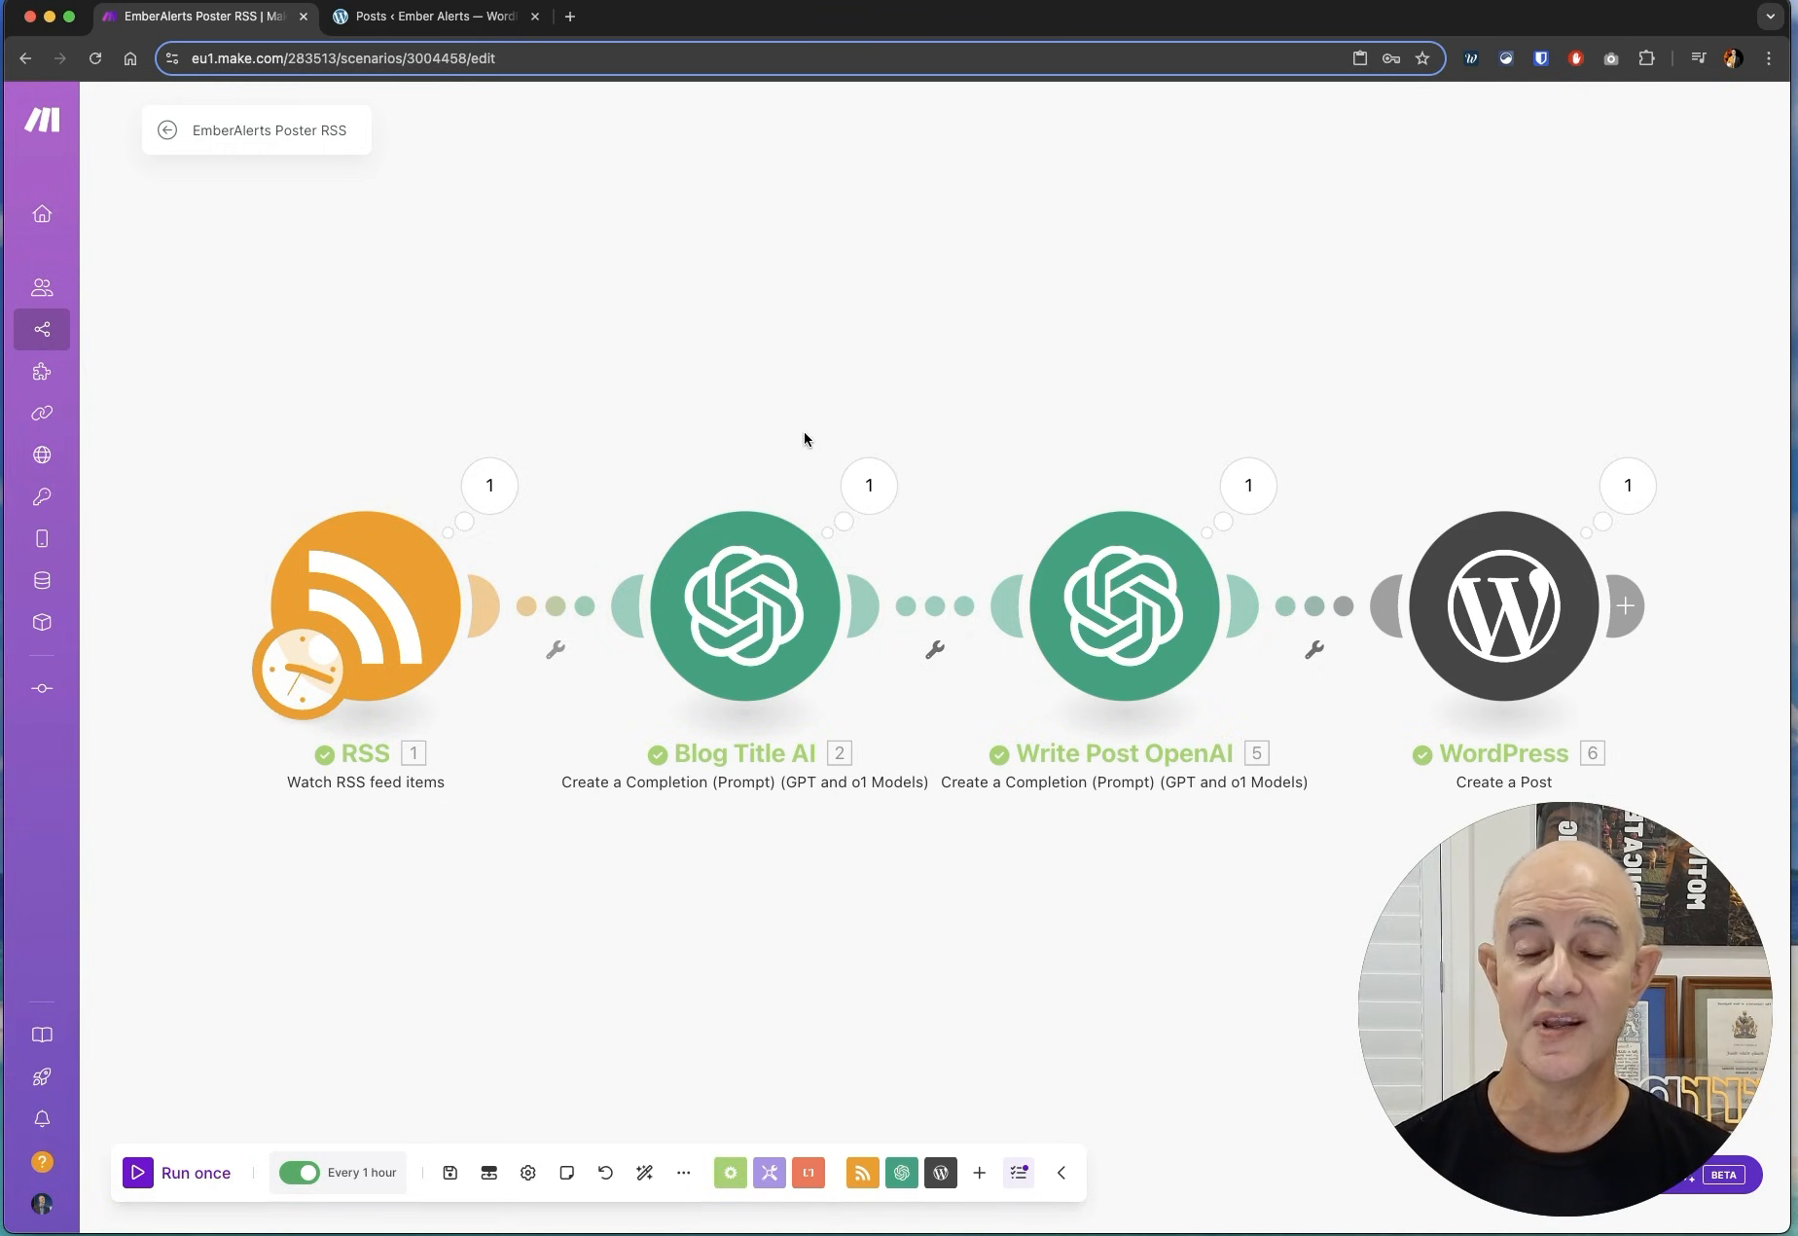
mouse_move(1052, 348)
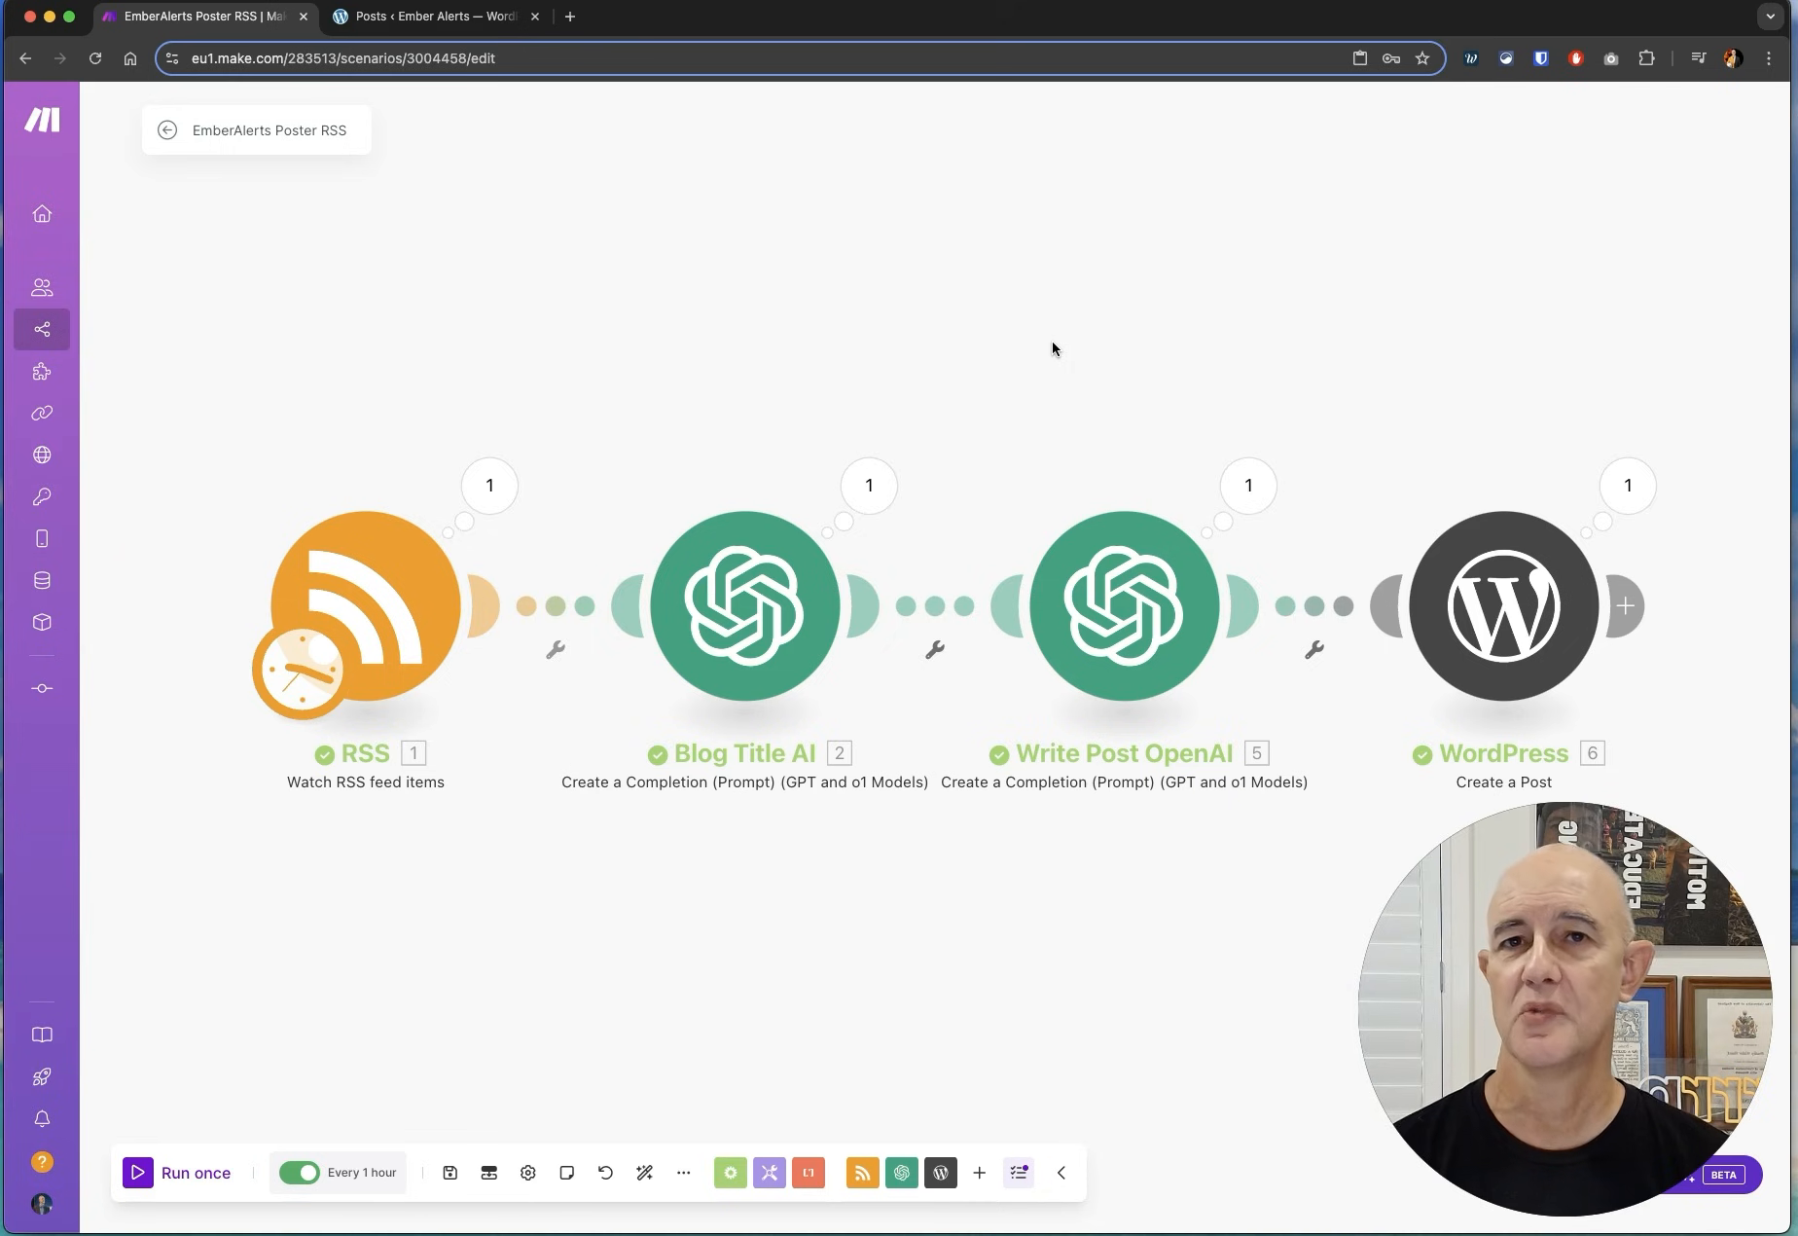
mouse_move(1051, 352)
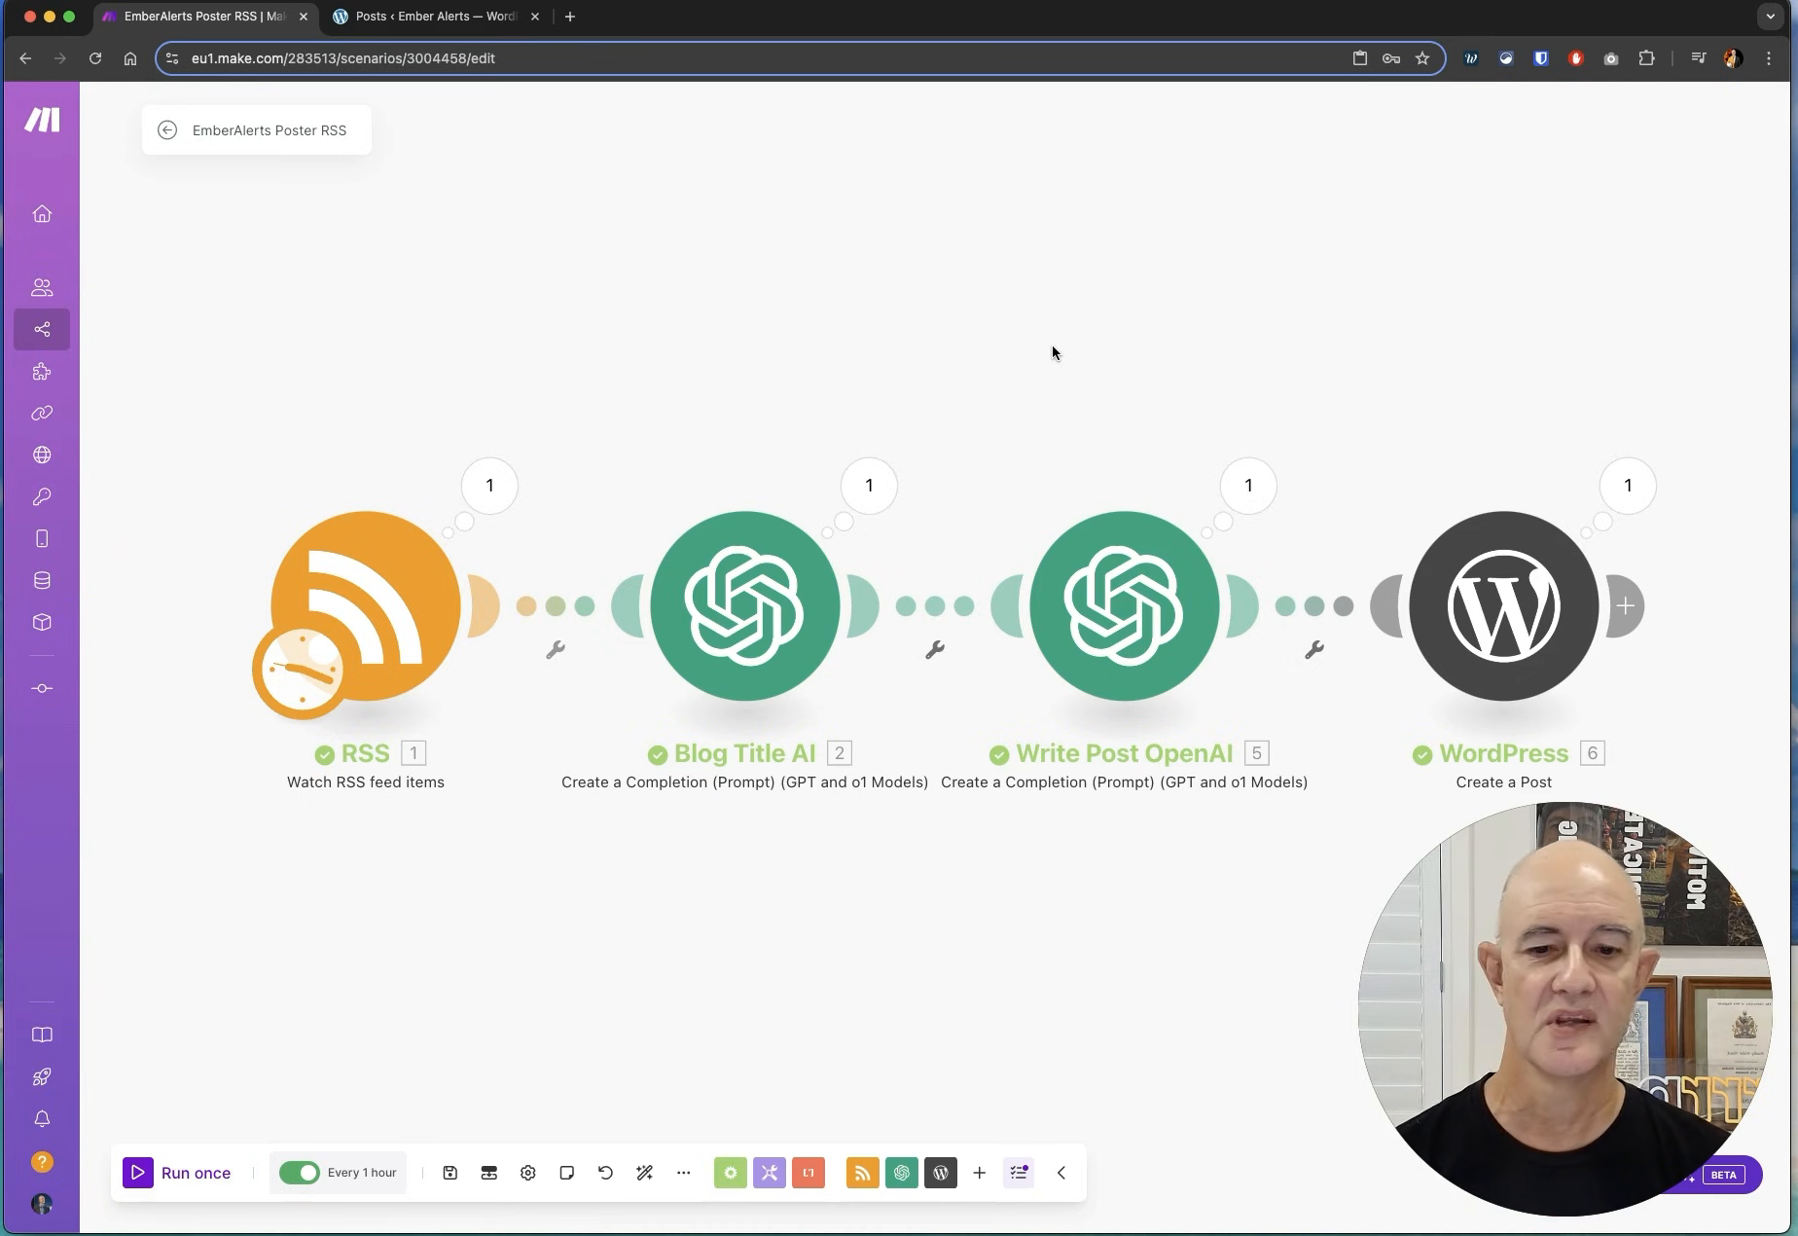
mouse_move(1060, 354)
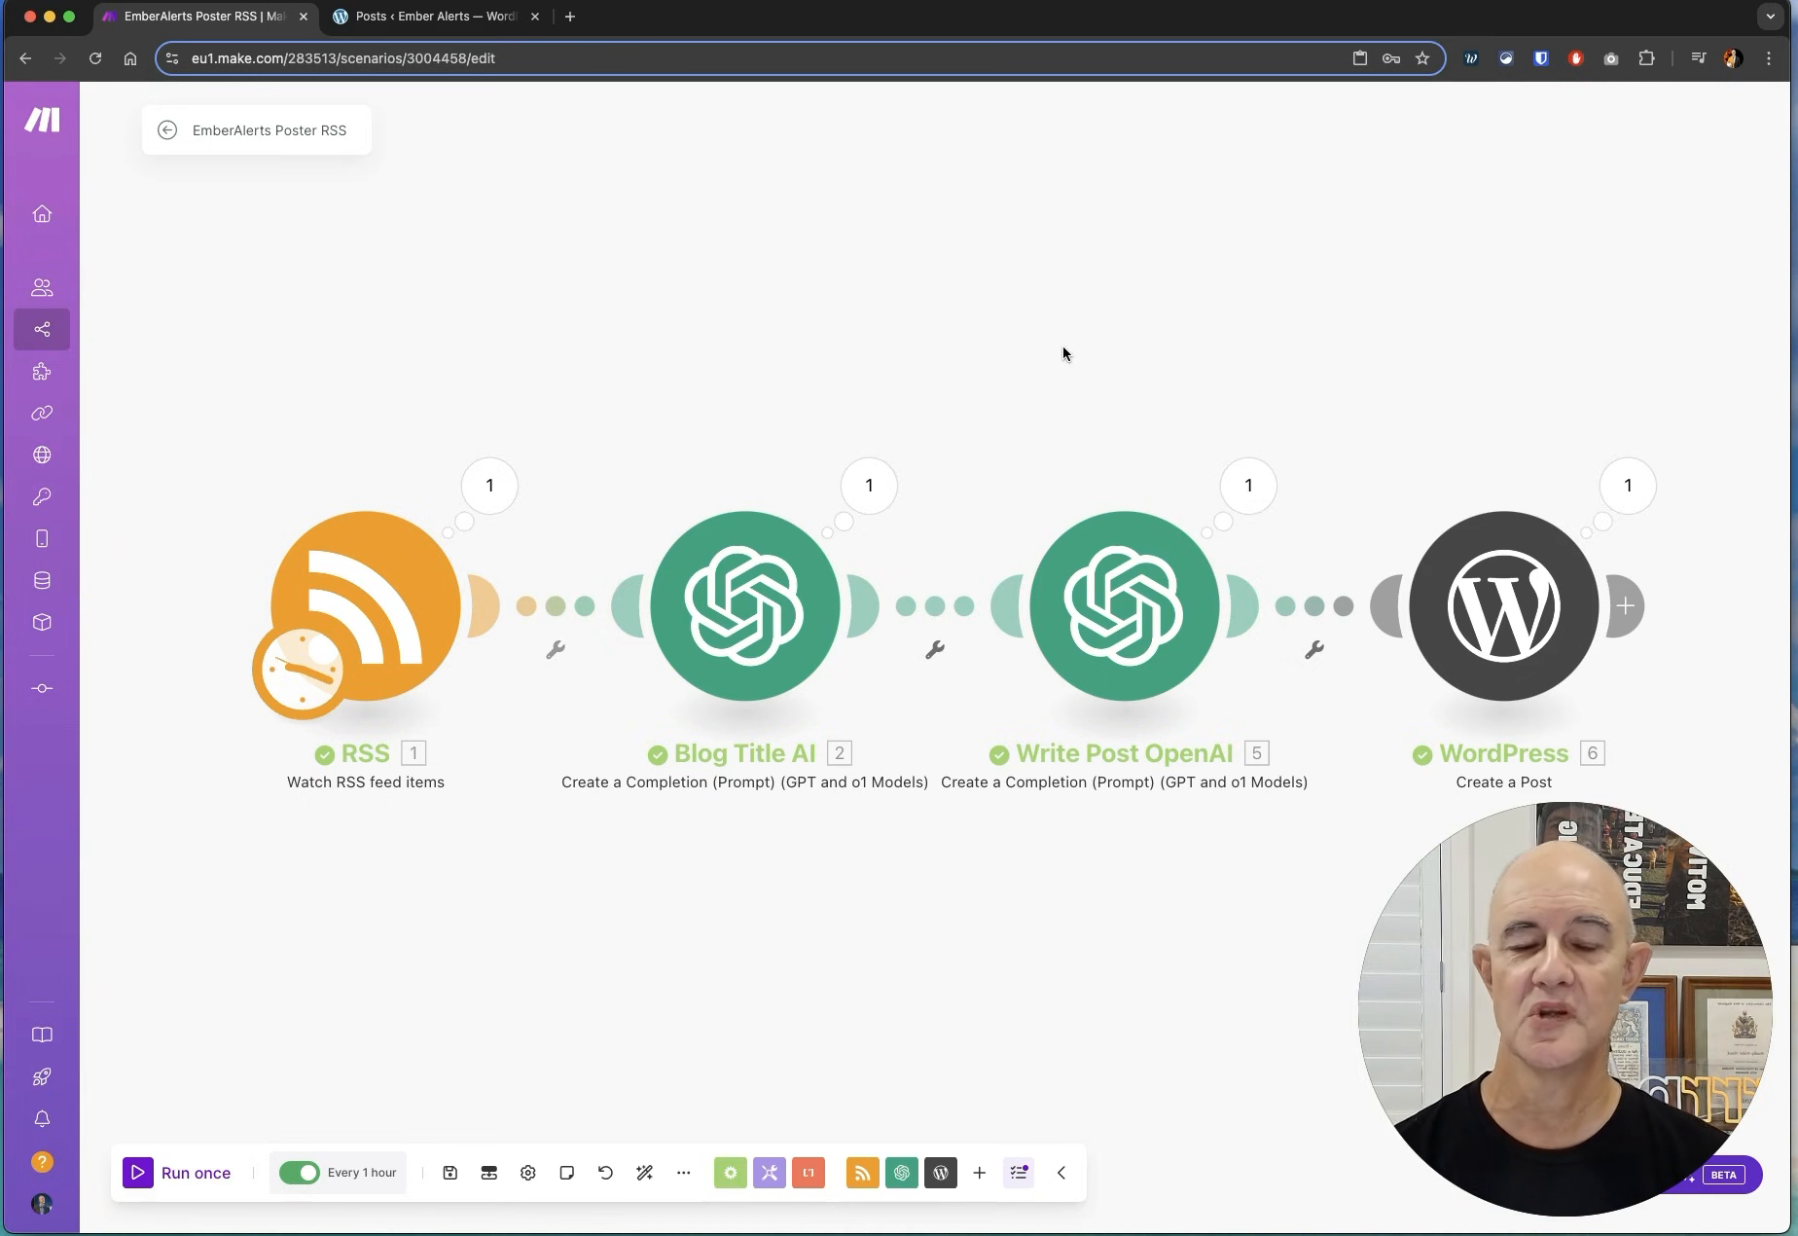
mouse_move(1021, 367)
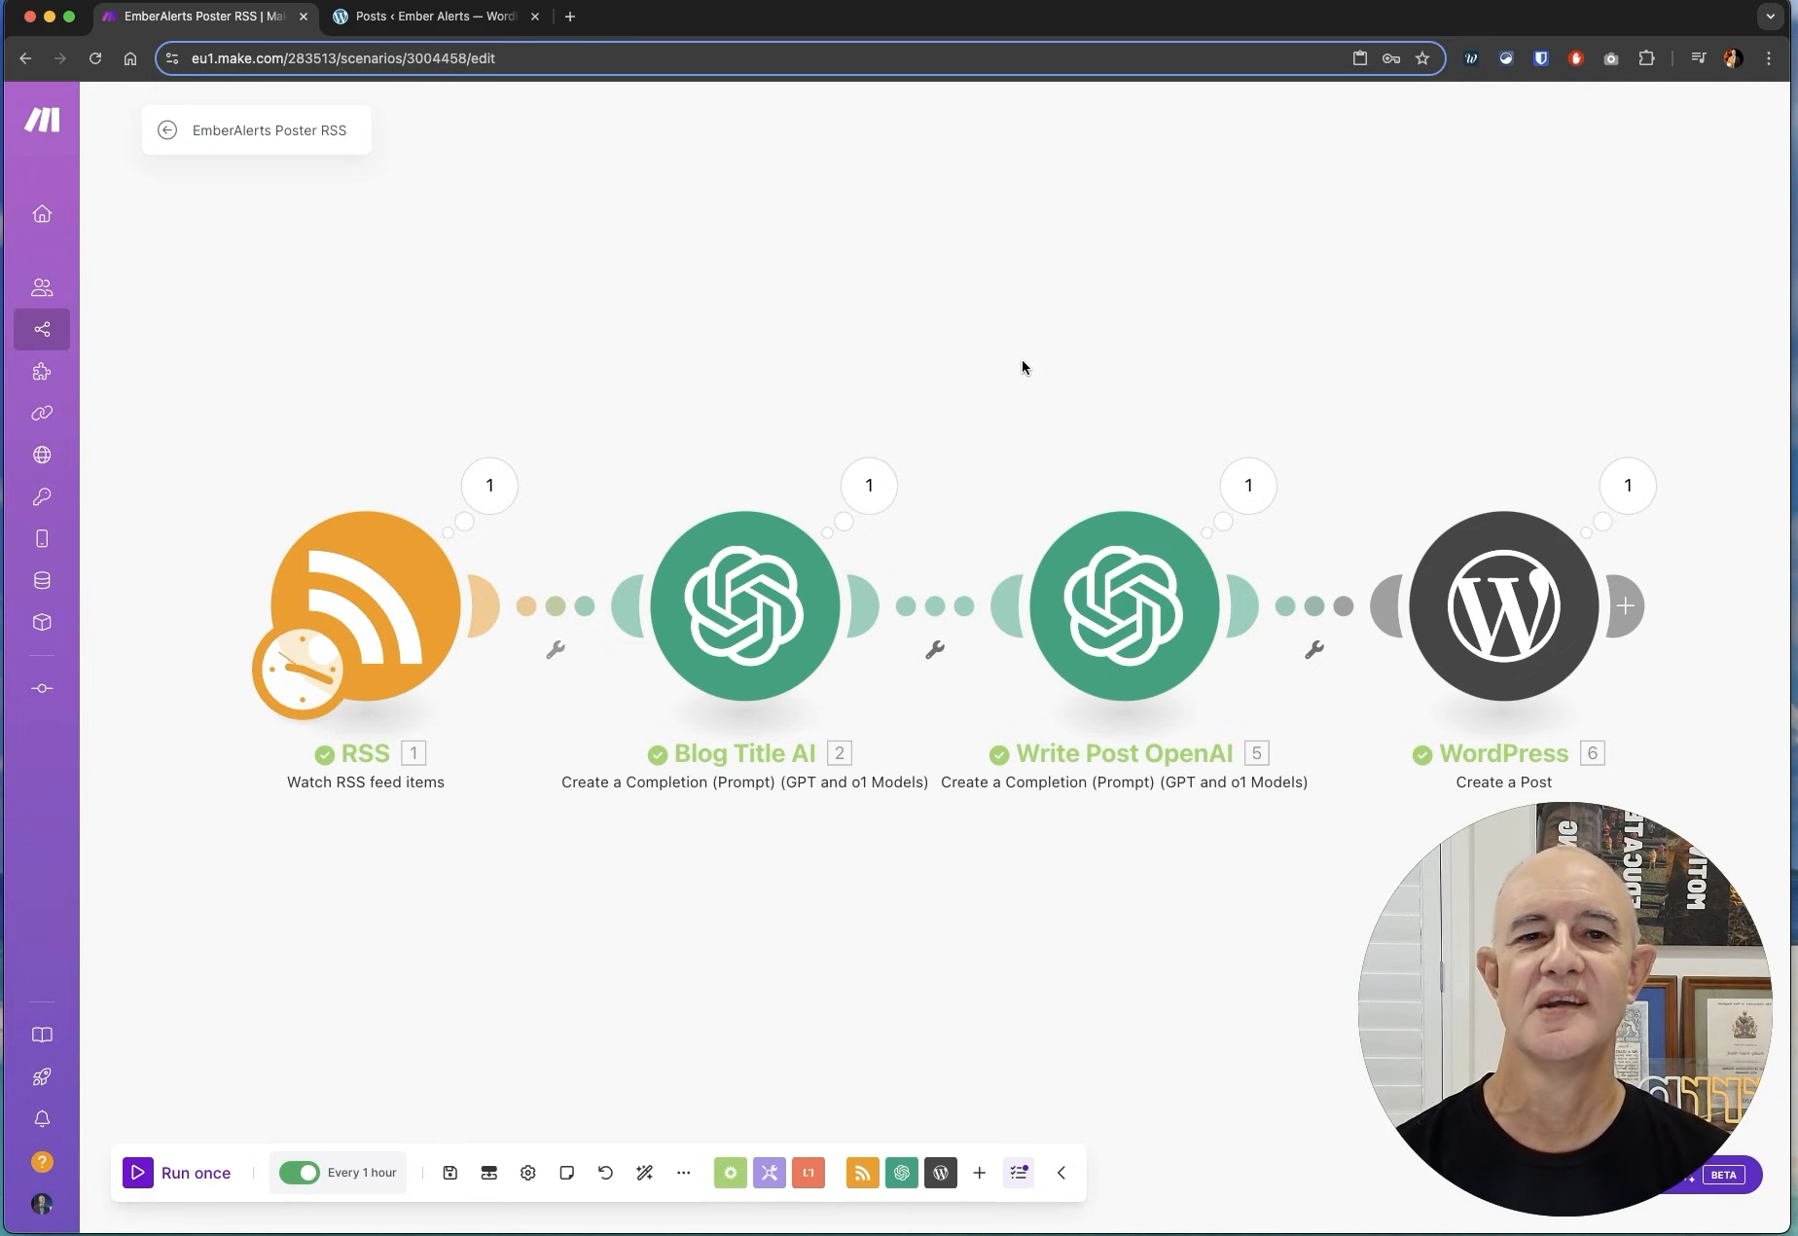